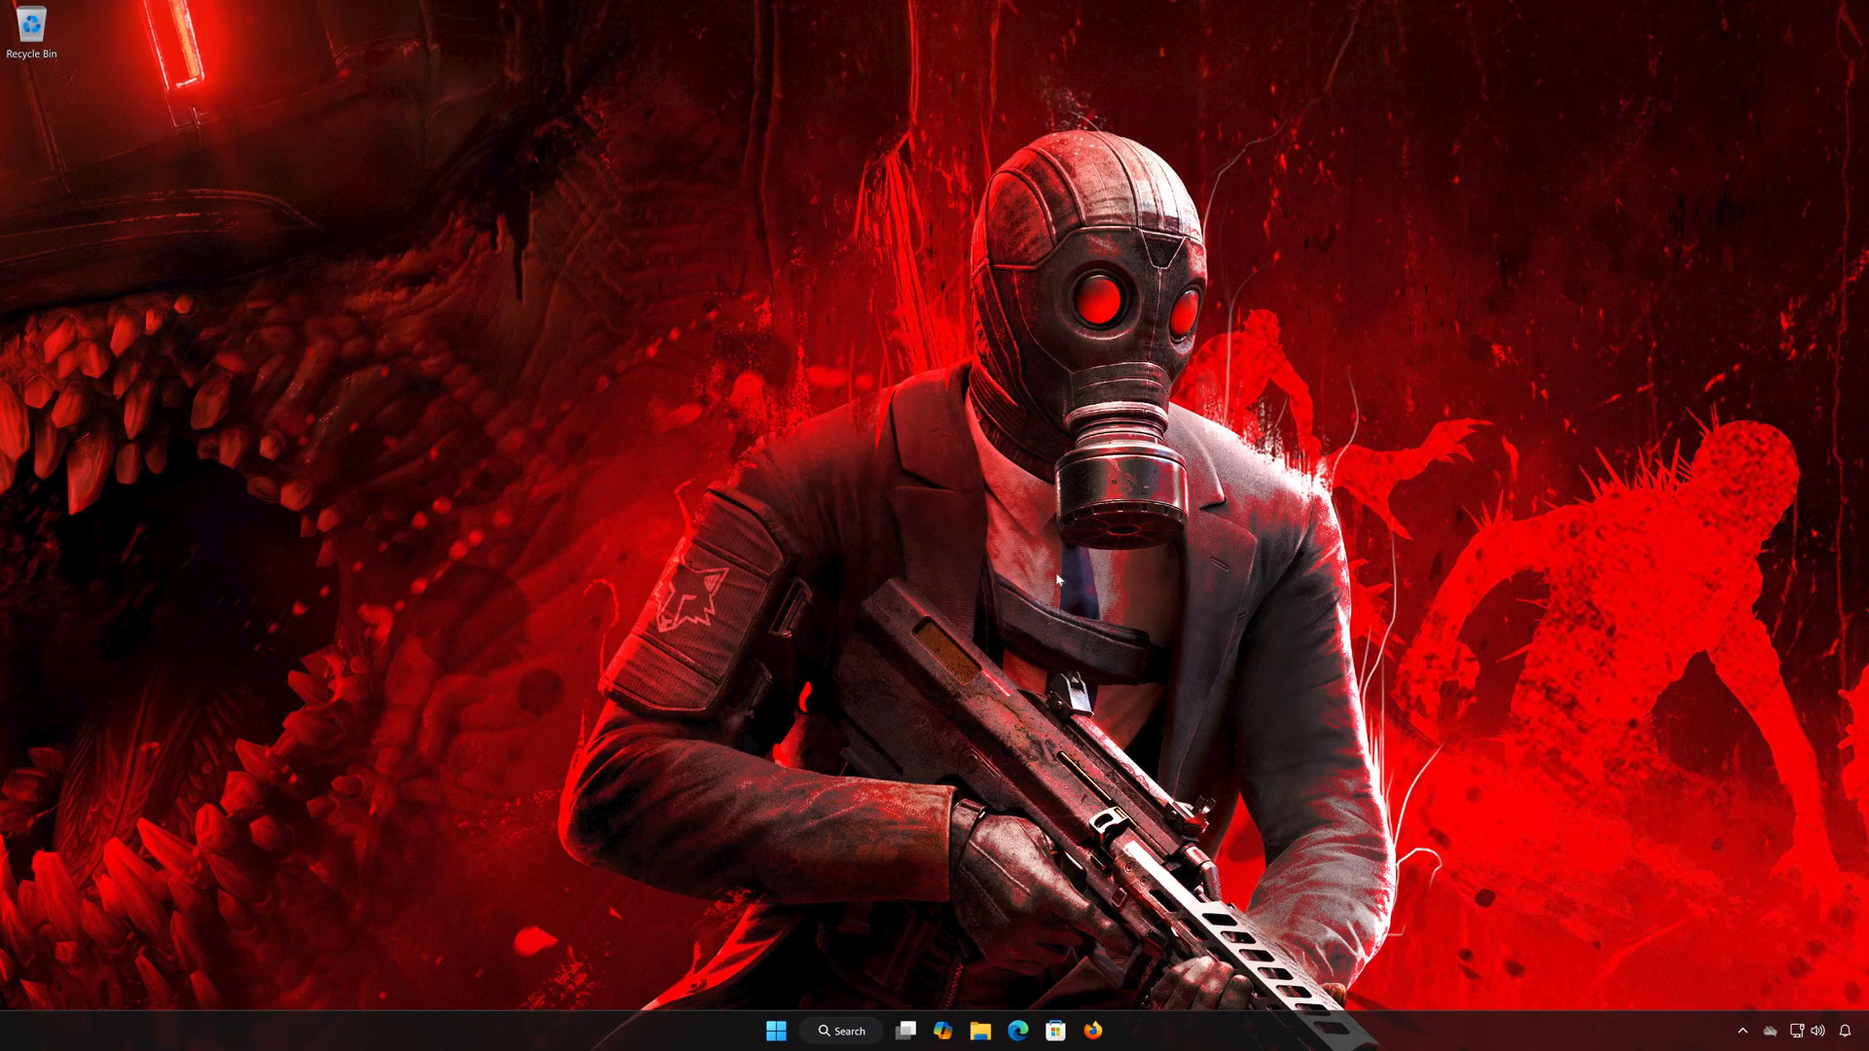
- Open the Start menu to search for Control Panel
{"action": "left_click", "coordinate": [775, 1031]}
{"action": "type", "text": "control"}
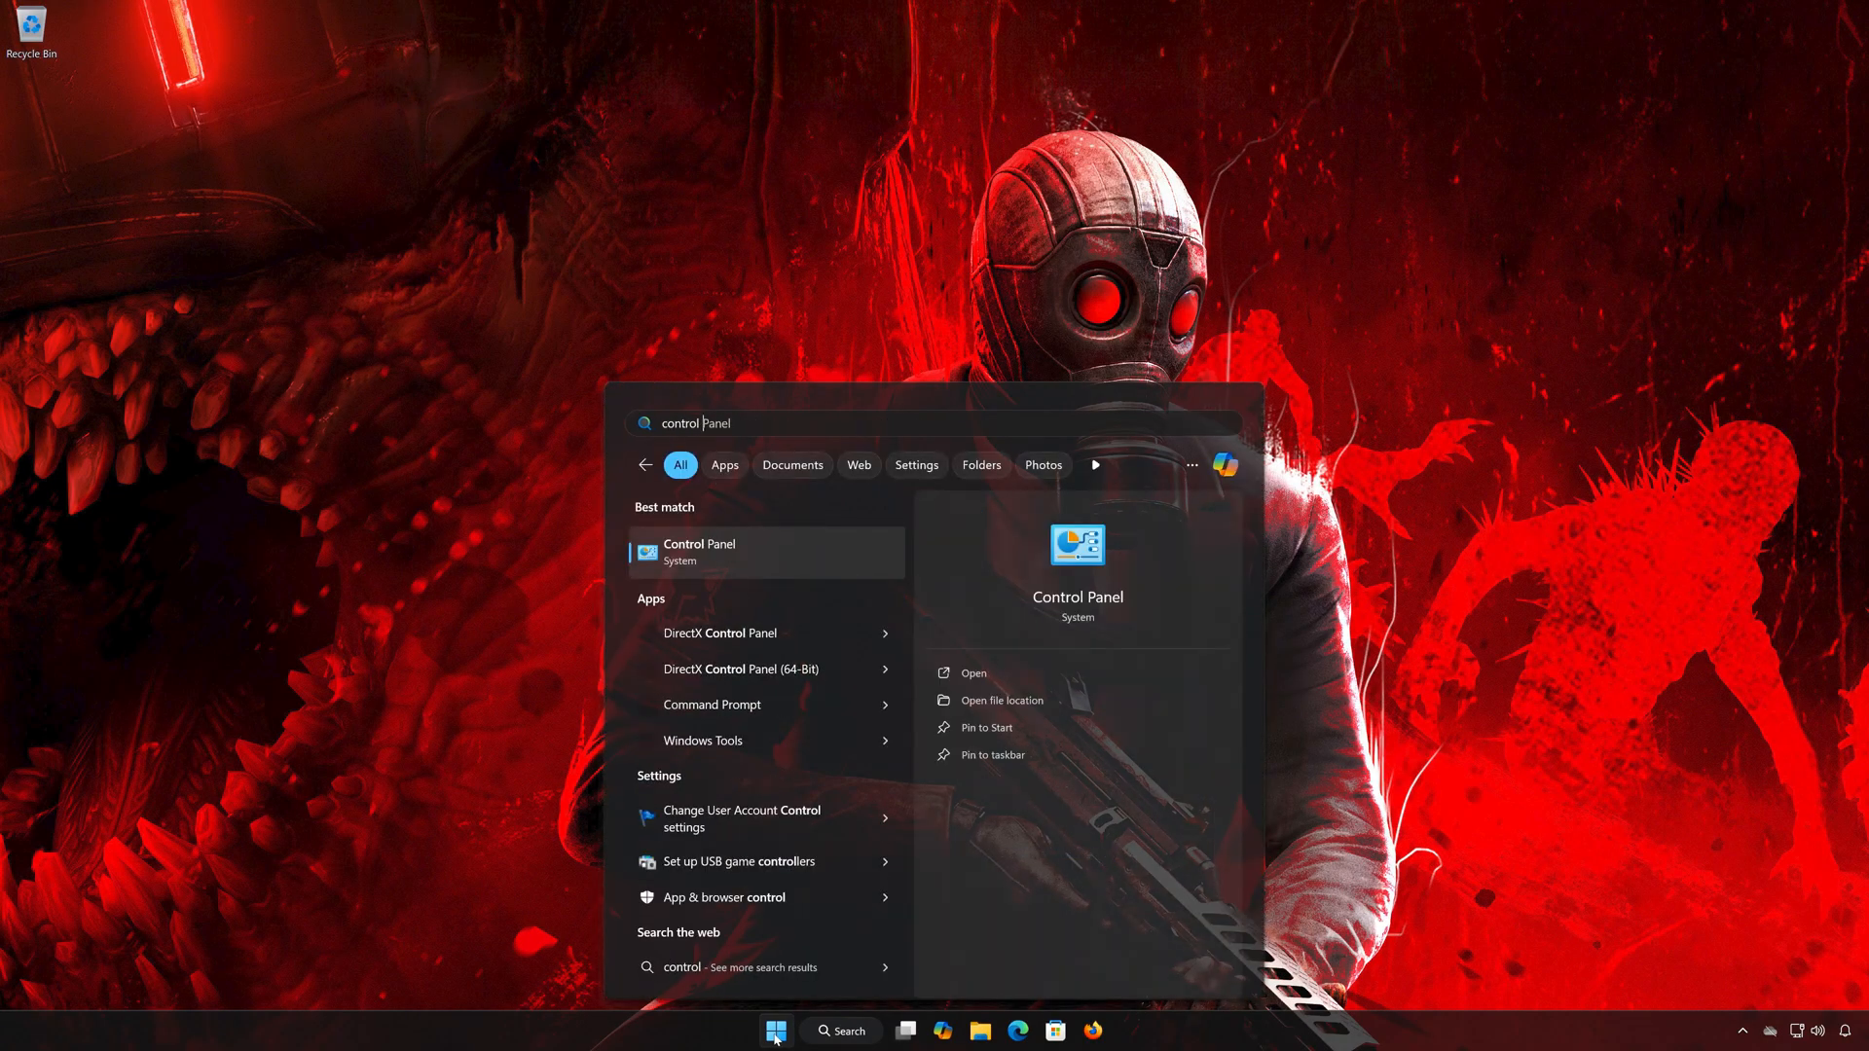
{"action": "mouse_move", "coordinate": [695, 559]}
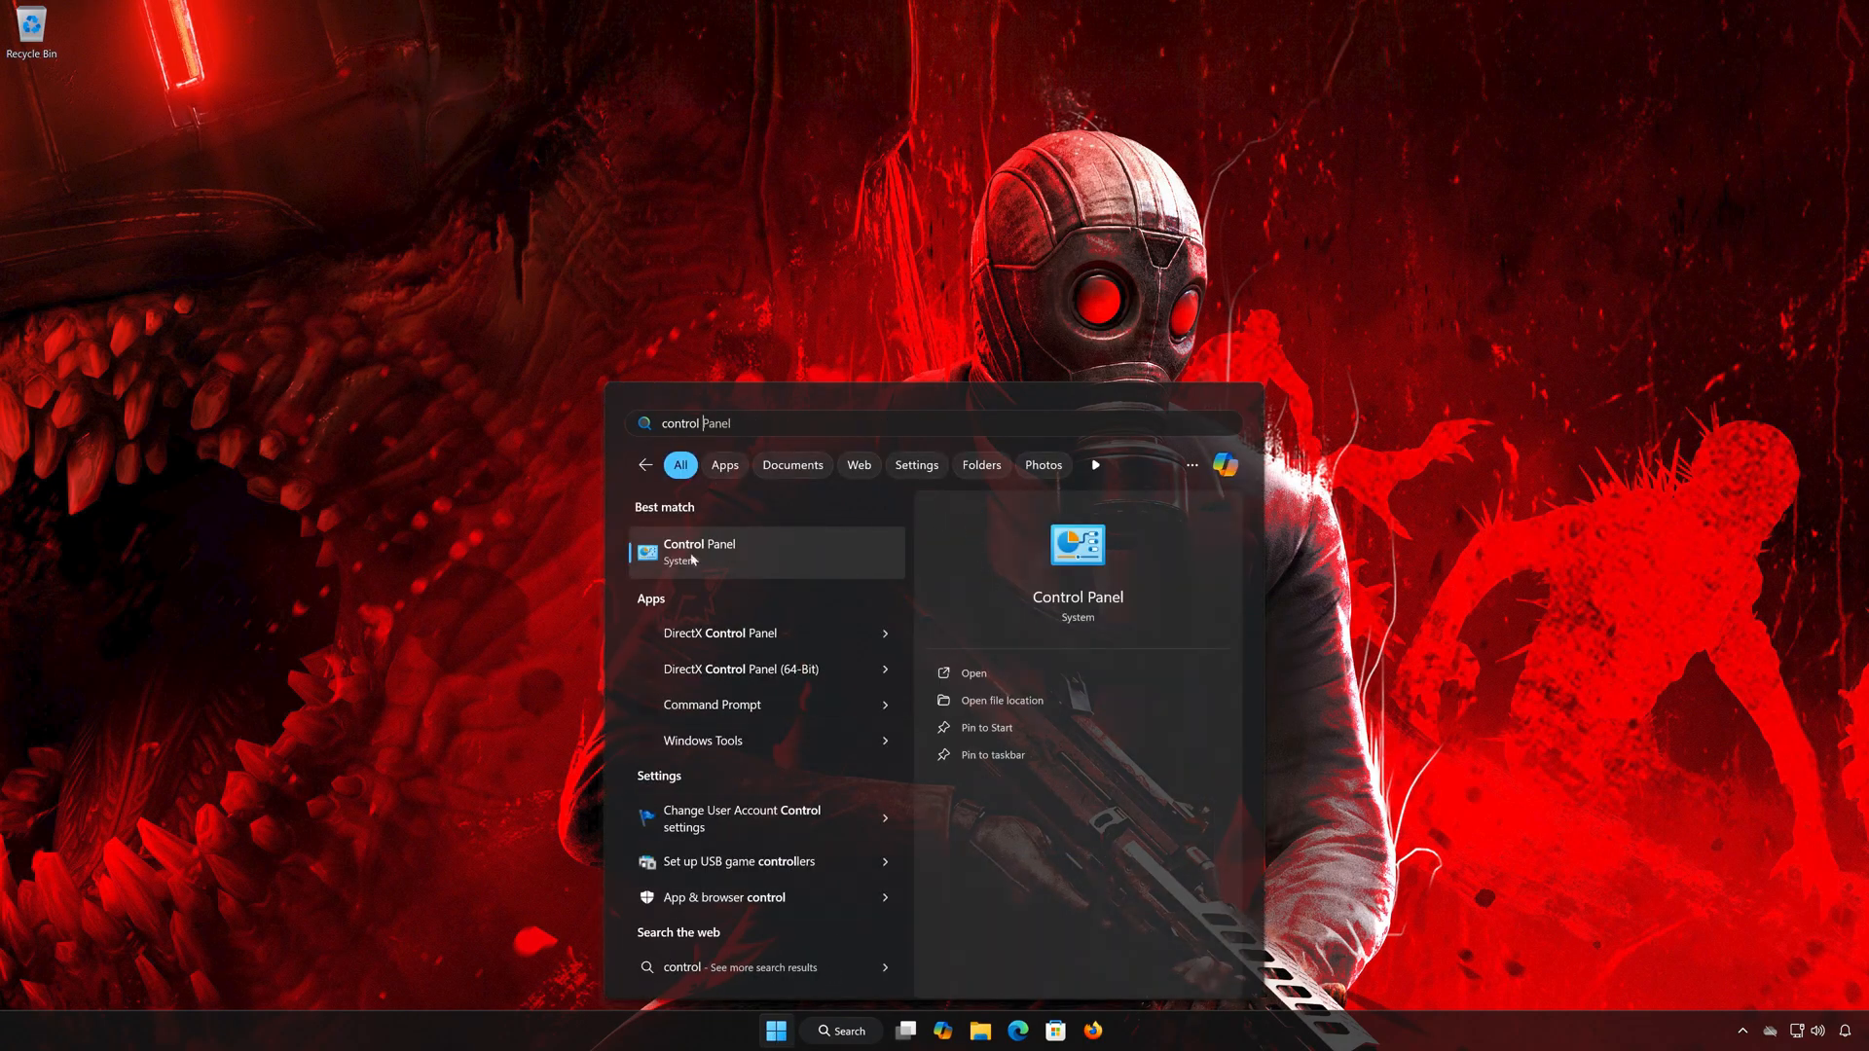
{"action": "mouse_move", "coordinate": [791, 566]}
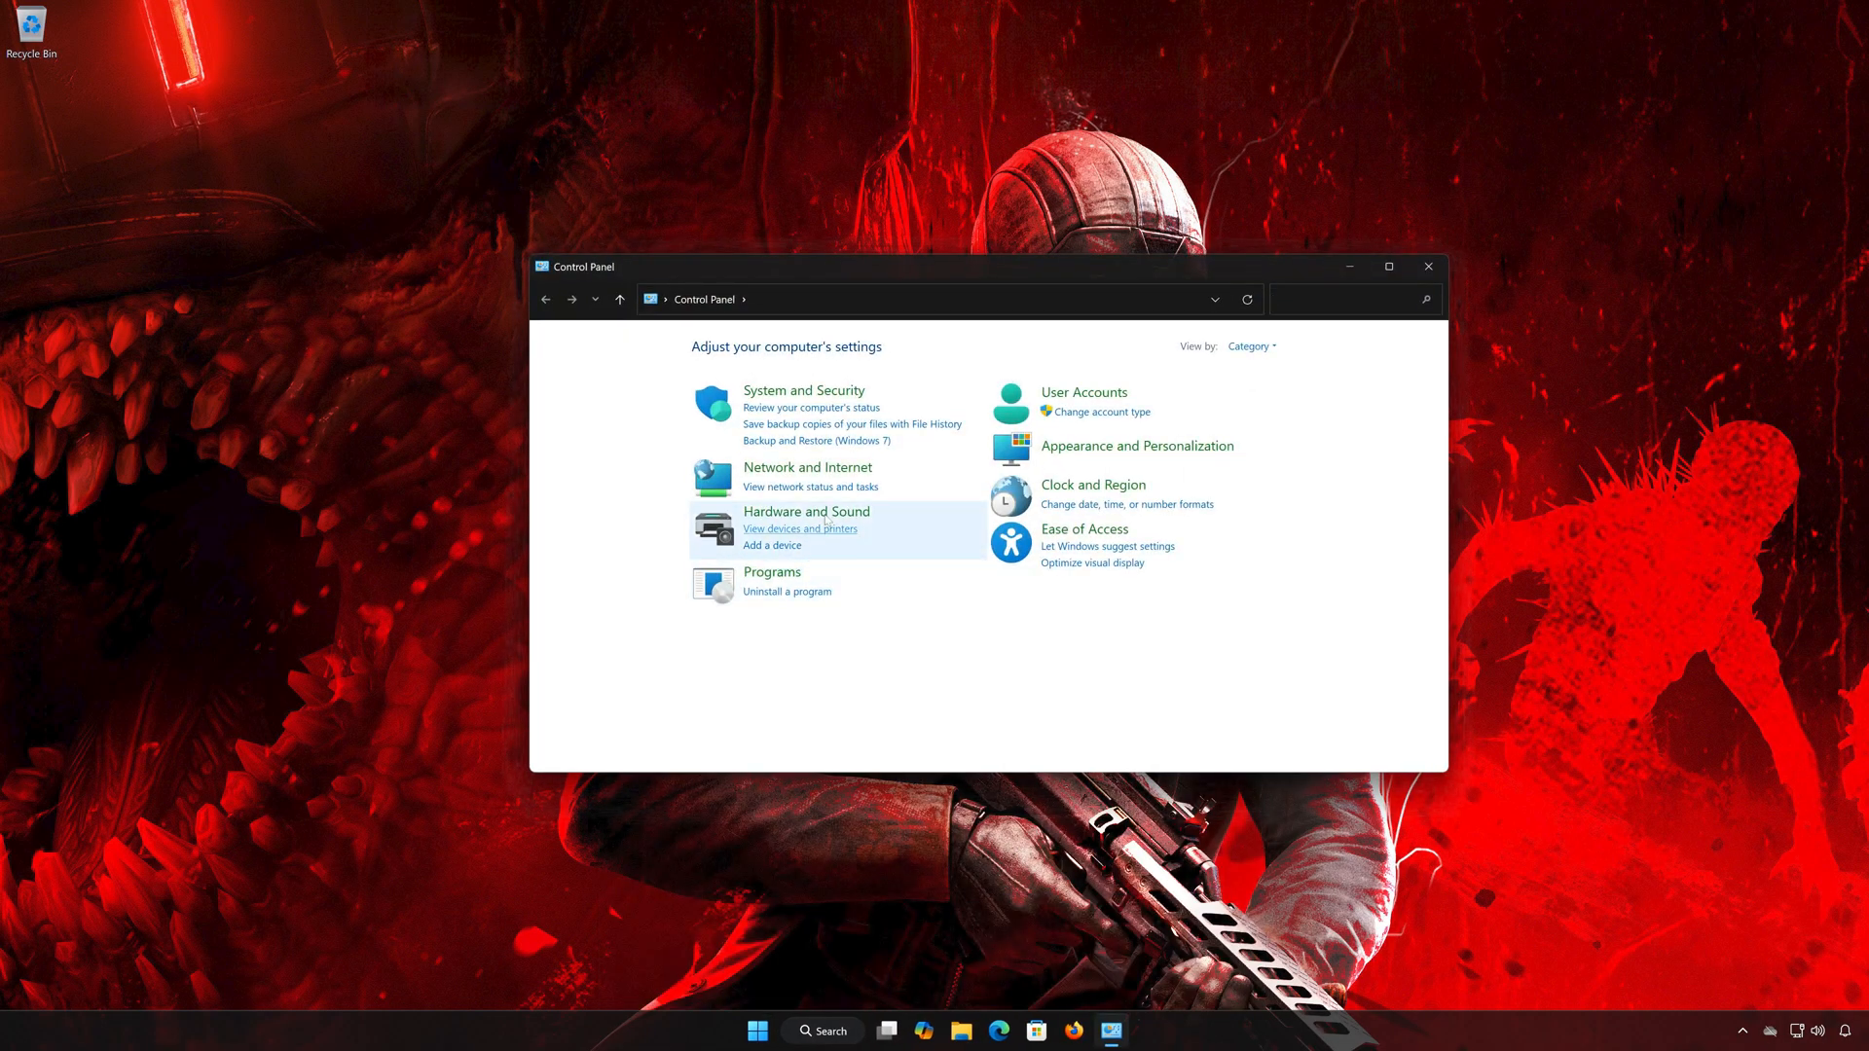
{"action": "mouse_move", "coordinate": [807, 467]}
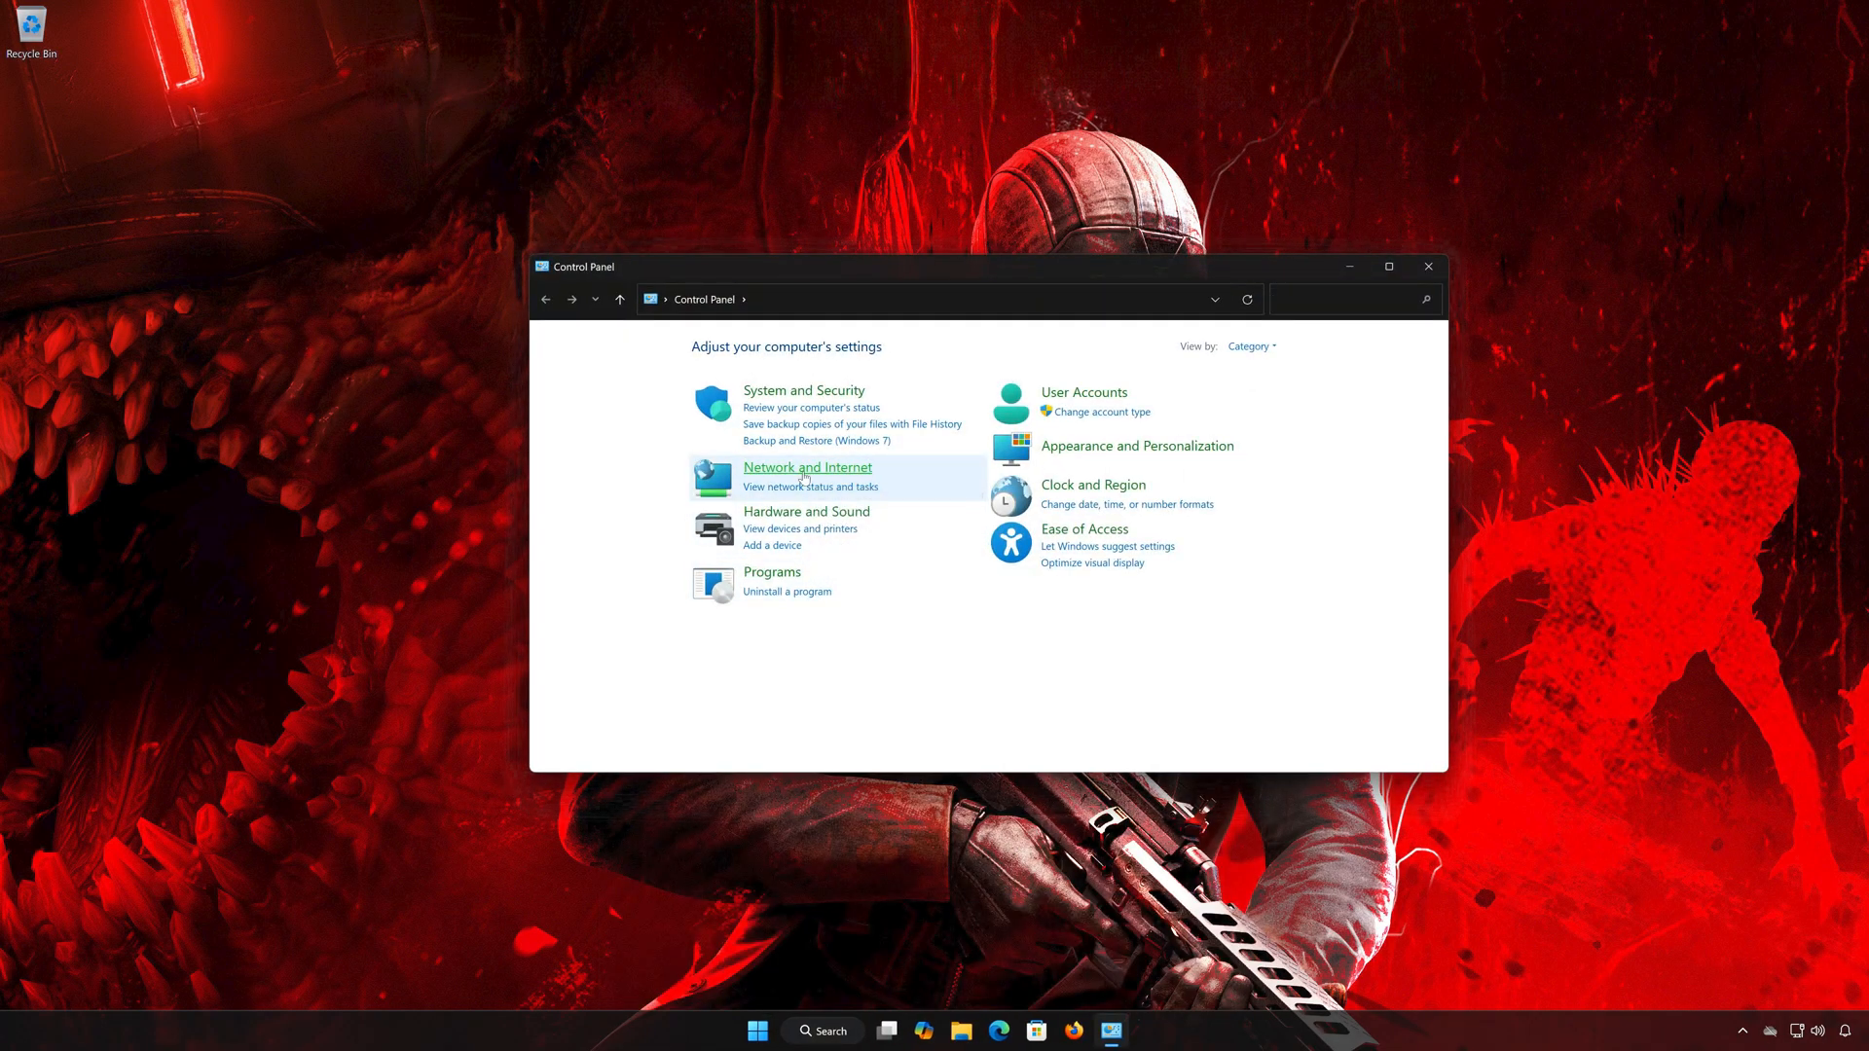
- Open the Ethernet0 Status window via Network and Sharing Center
{"action": "left_click", "coordinate": [807, 466]}
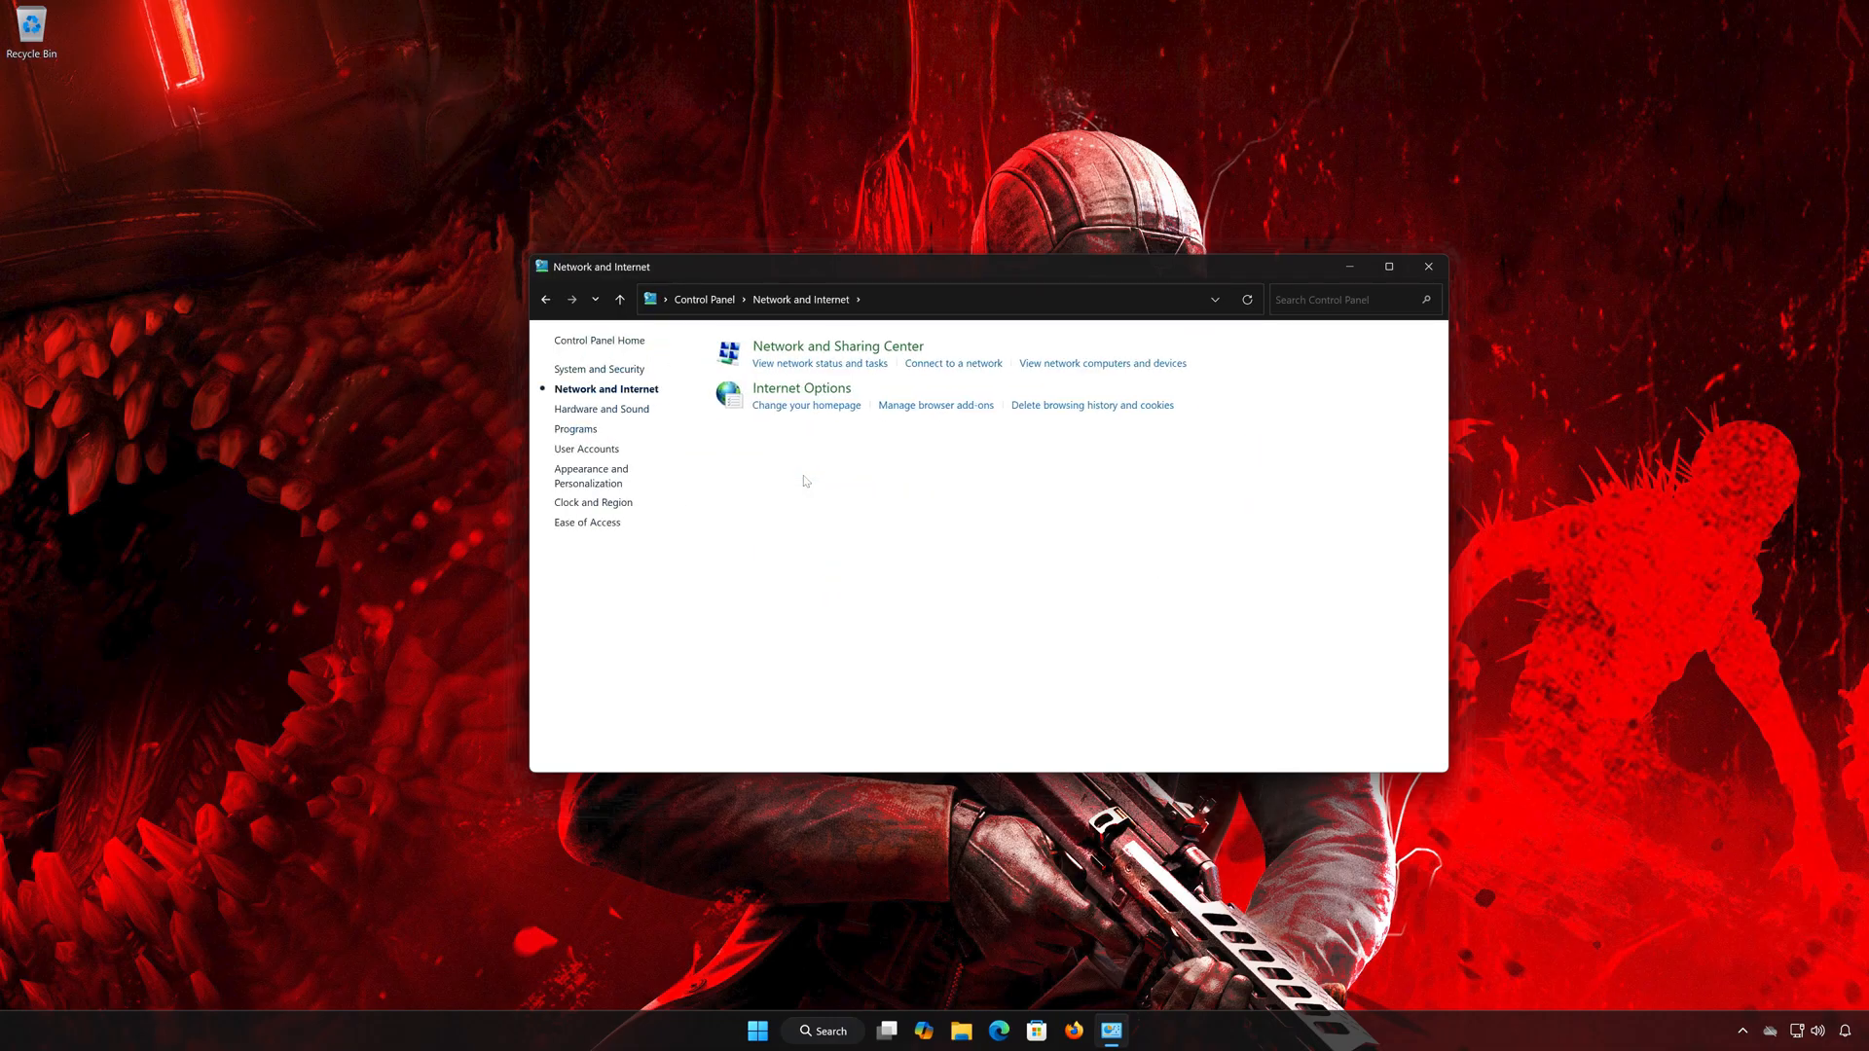
{"action": "mouse_move", "coordinate": [837, 345]}
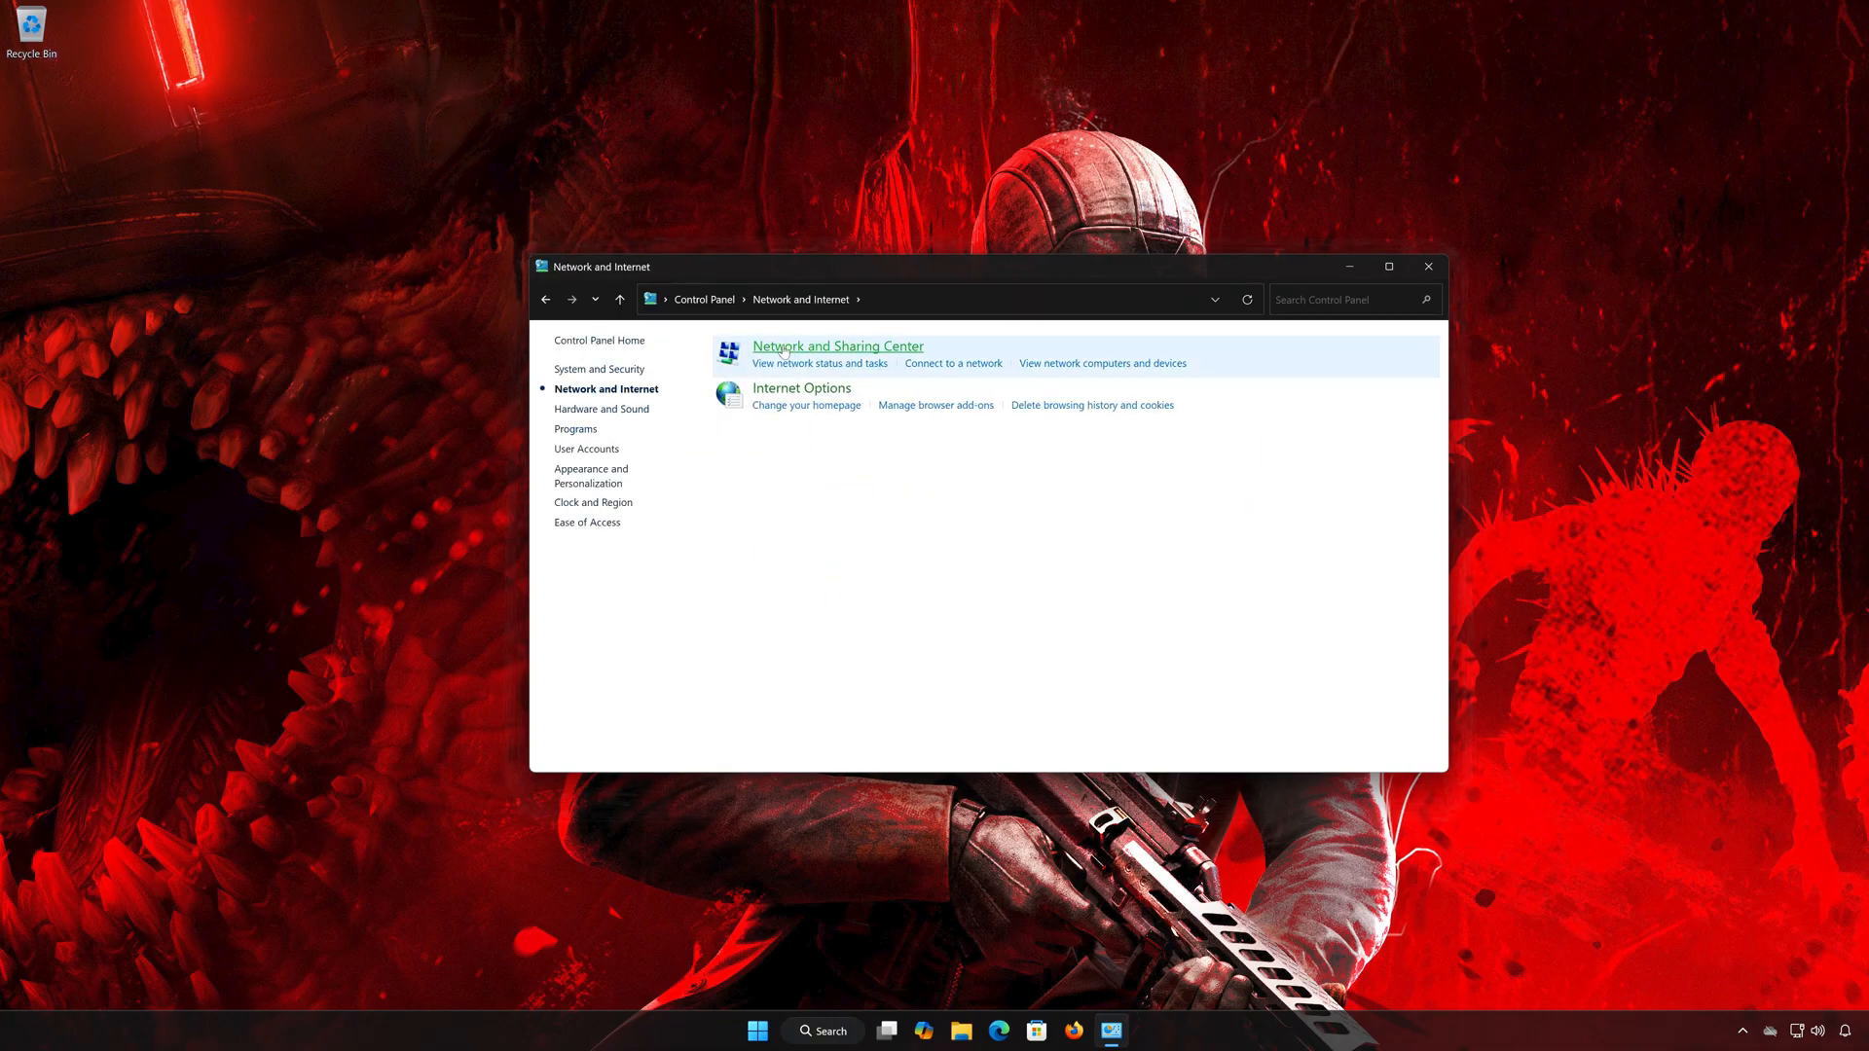
{"action": "mouse_move", "coordinate": [838, 346]}
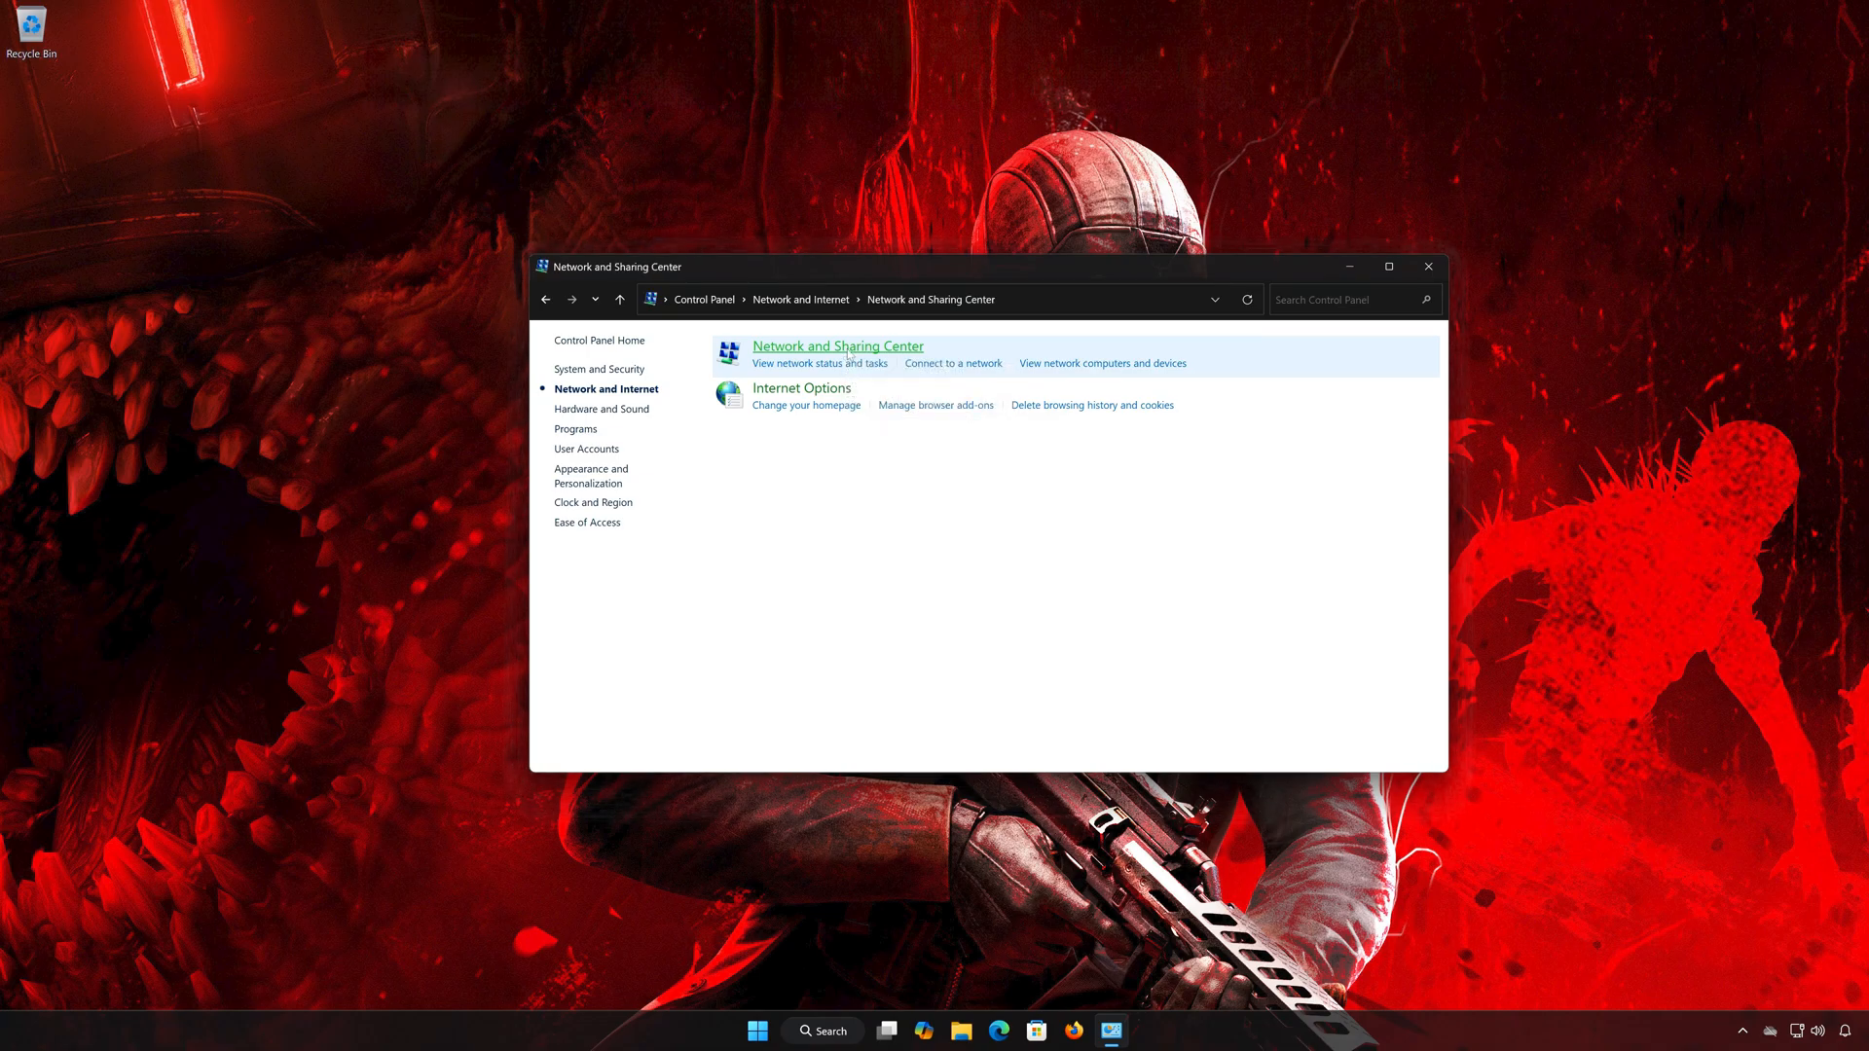
{"action": "left_click", "coordinate": [837, 345]}
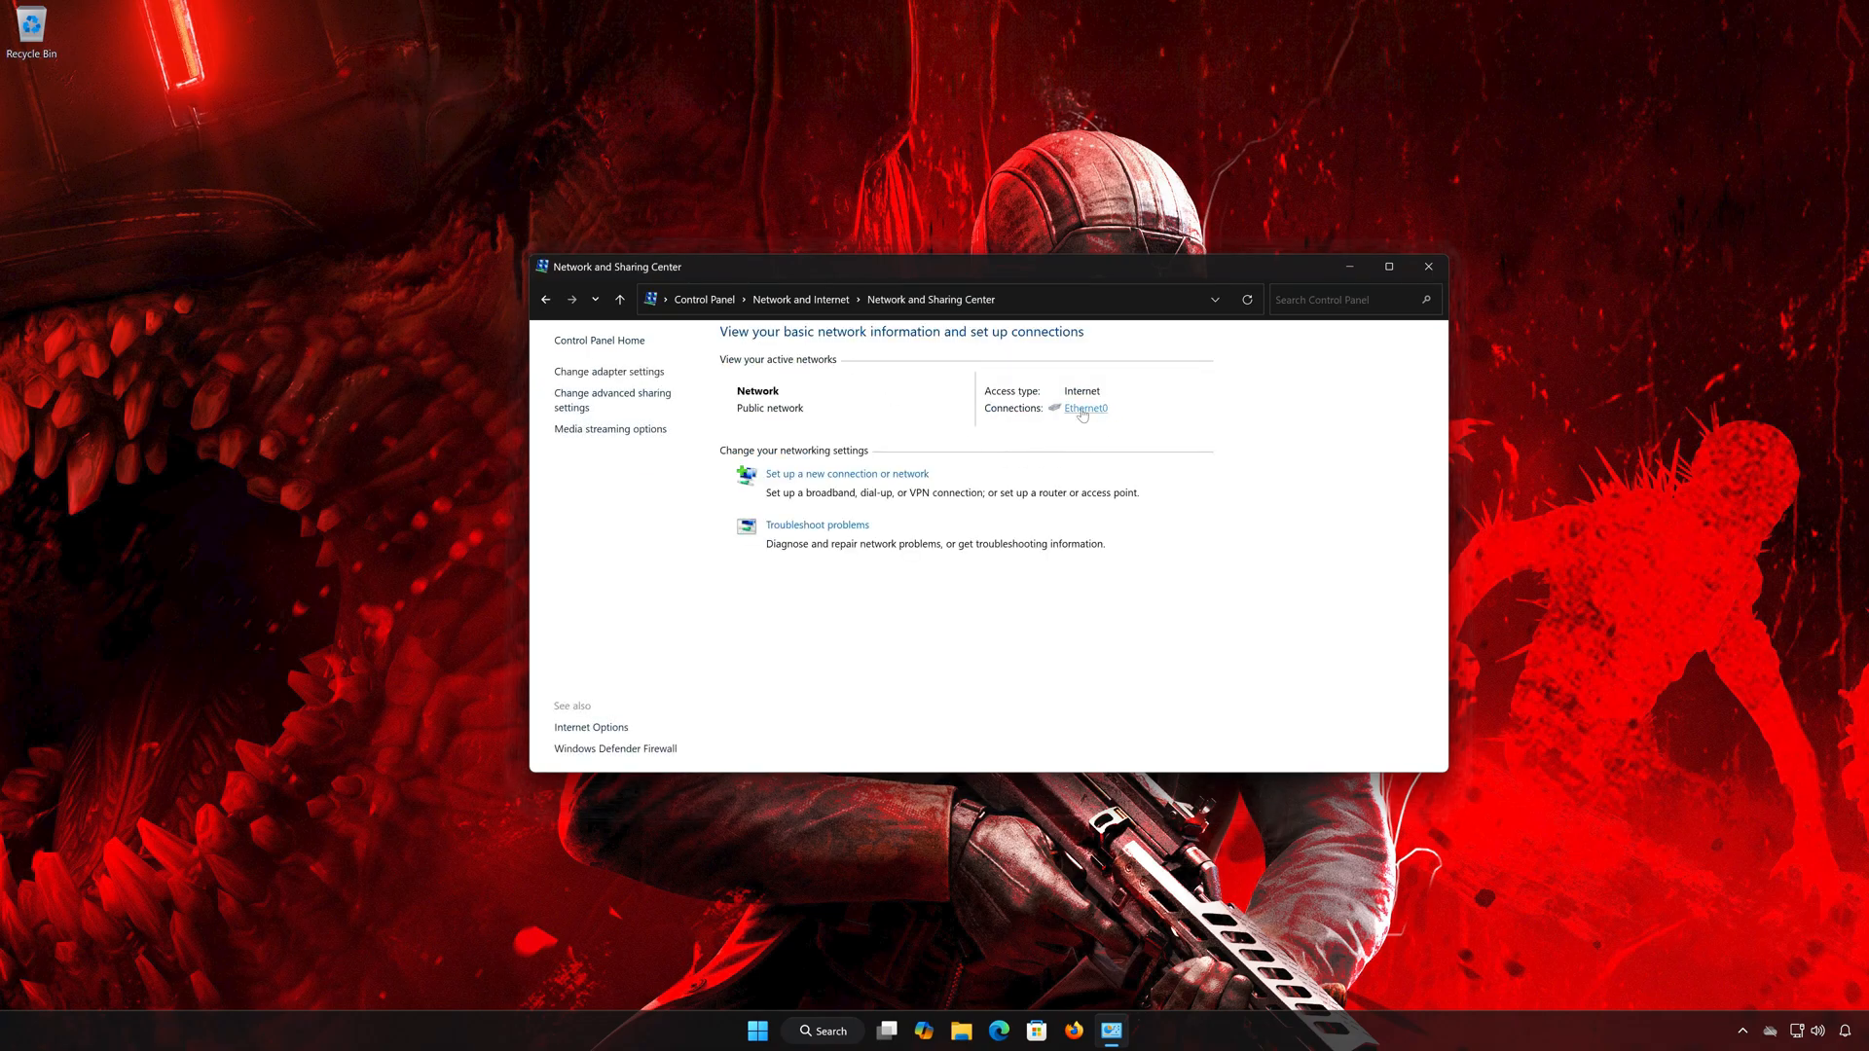
{"action": "left_click", "coordinate": [1083, 408]}
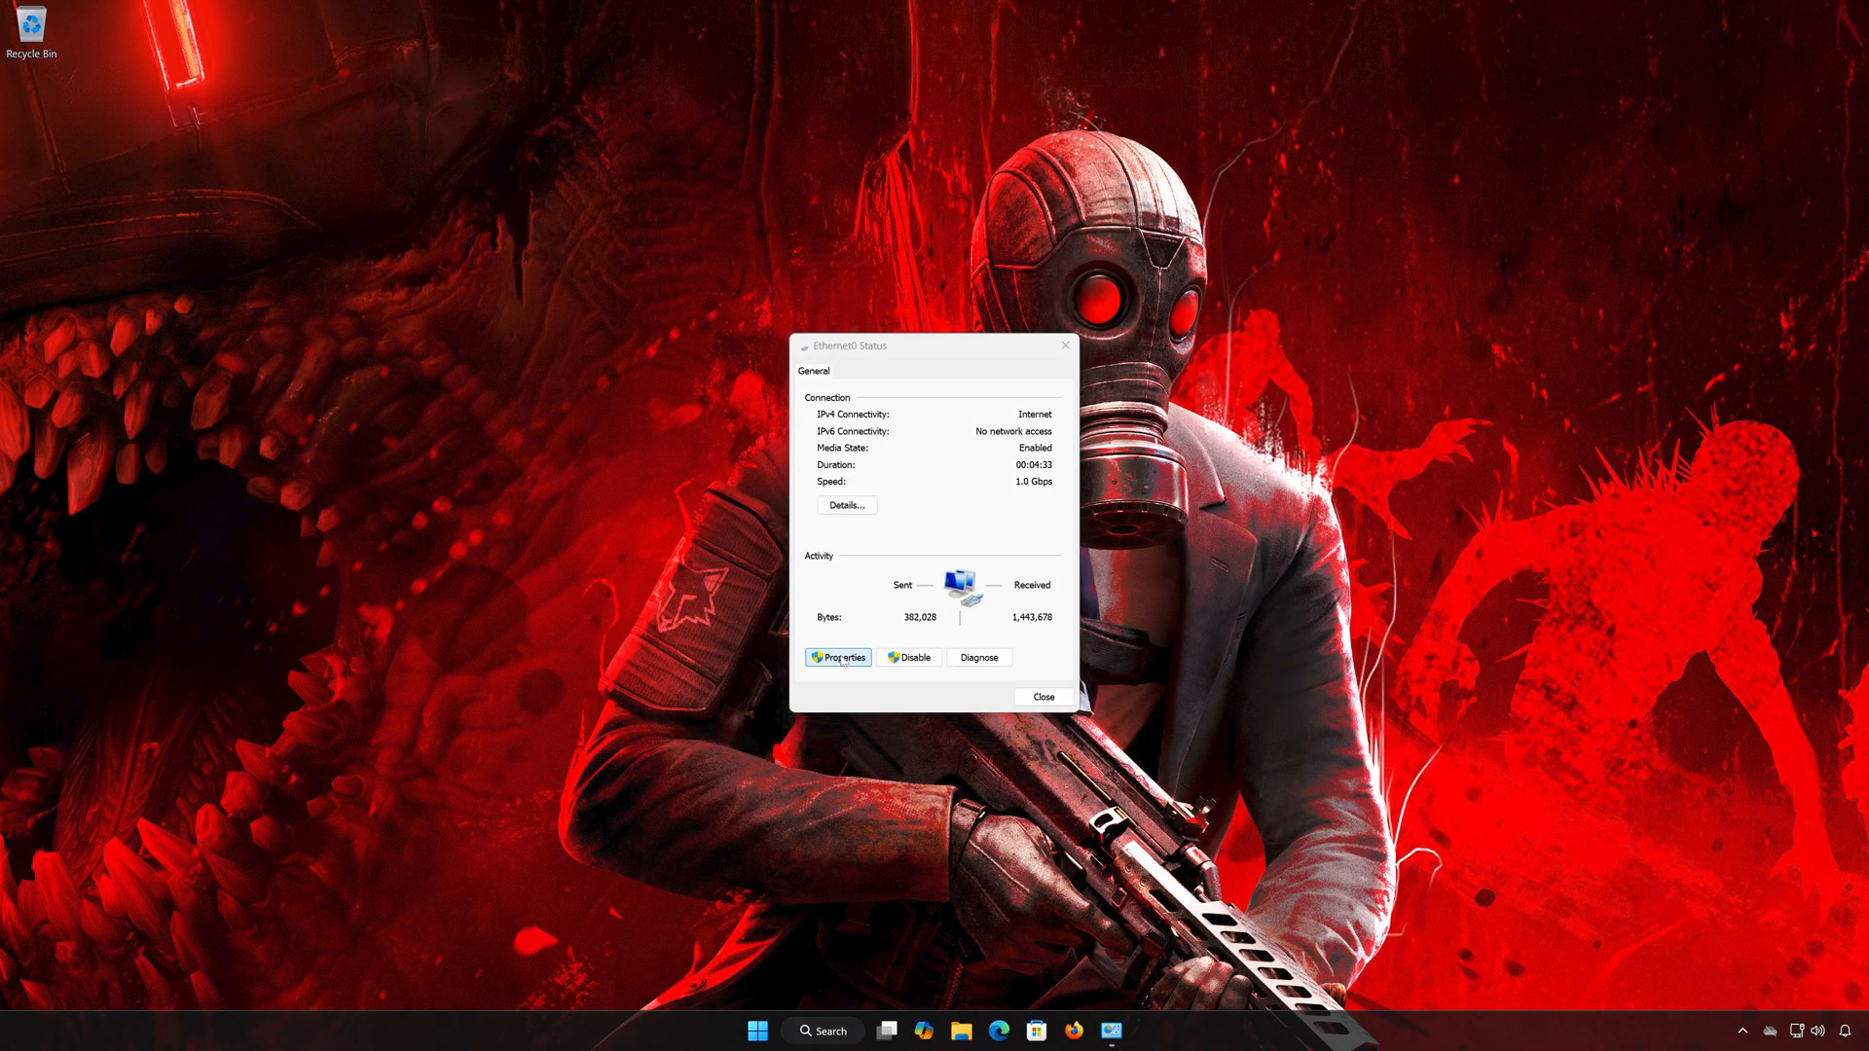
- Open the Internet Protocol Version 4 (TCP/IPv4) properties from Ethernet0 Properties
{"action": "left_click", "coordinate": [838, 657]}
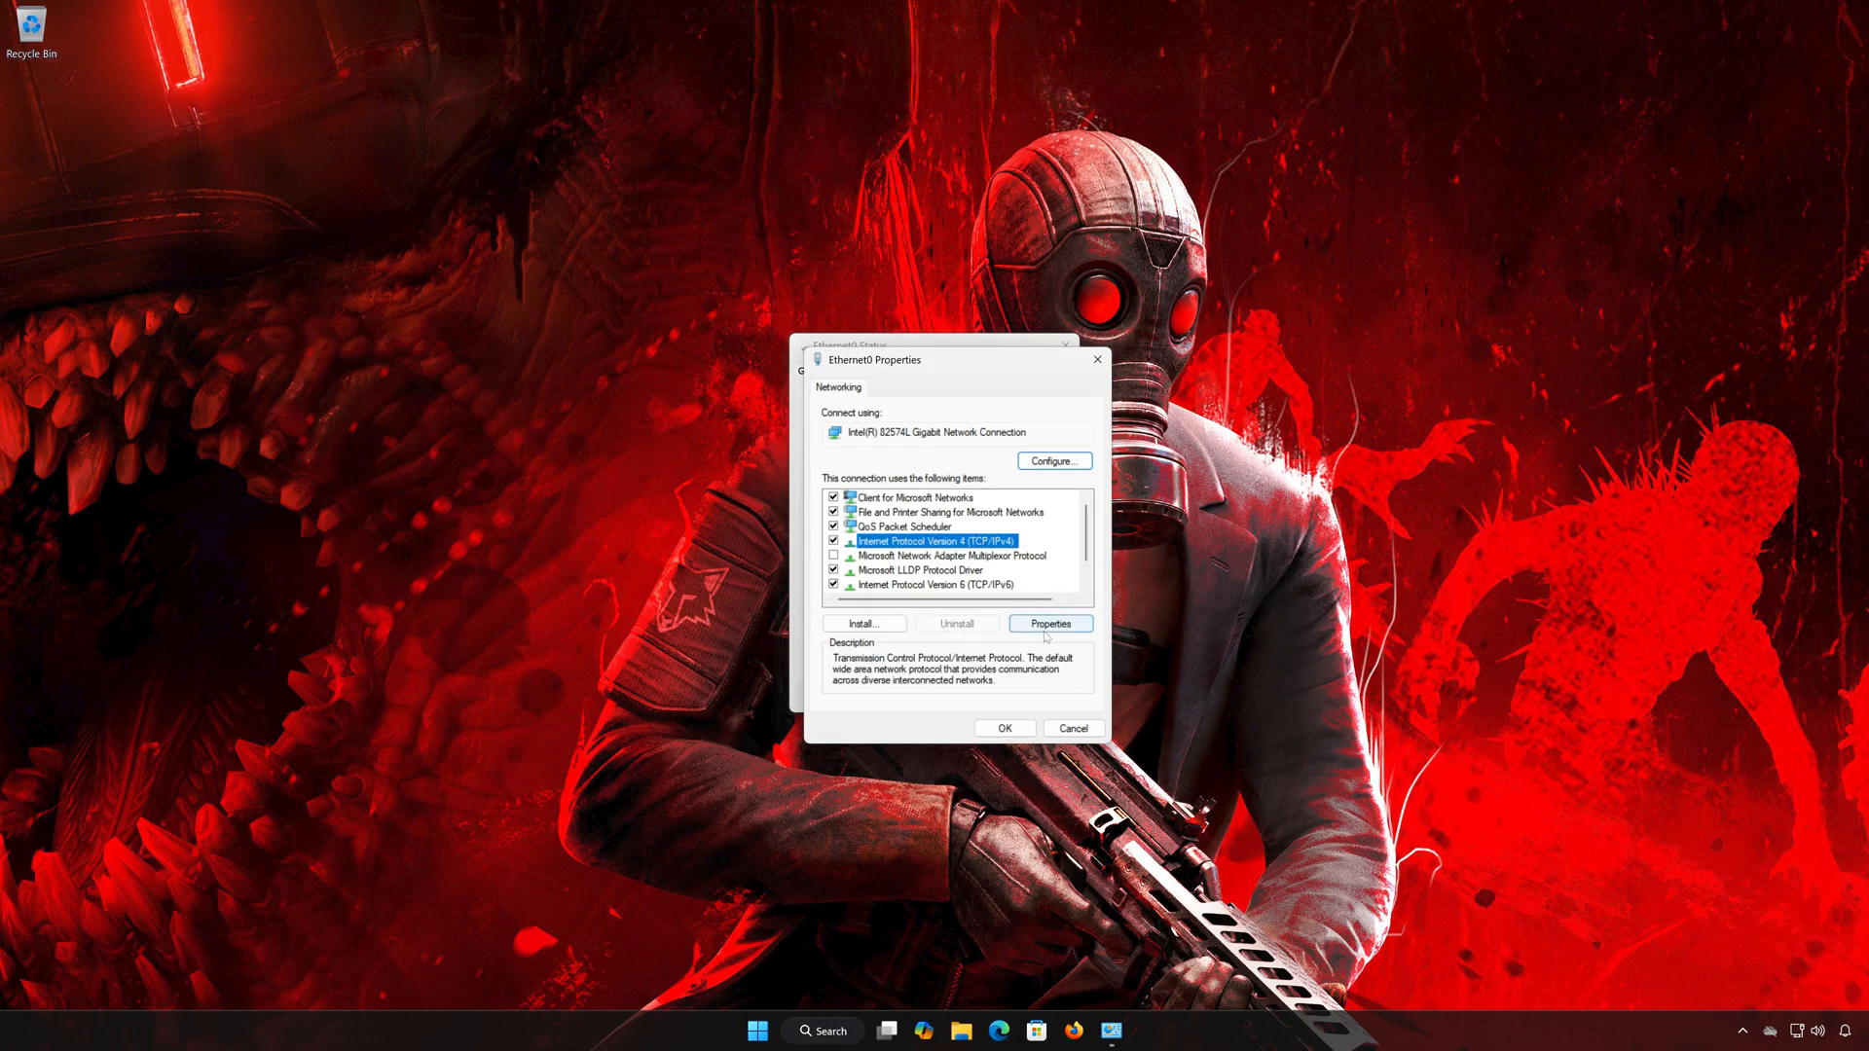
{"action": "left_click", "coordinate": [1050, 622]}
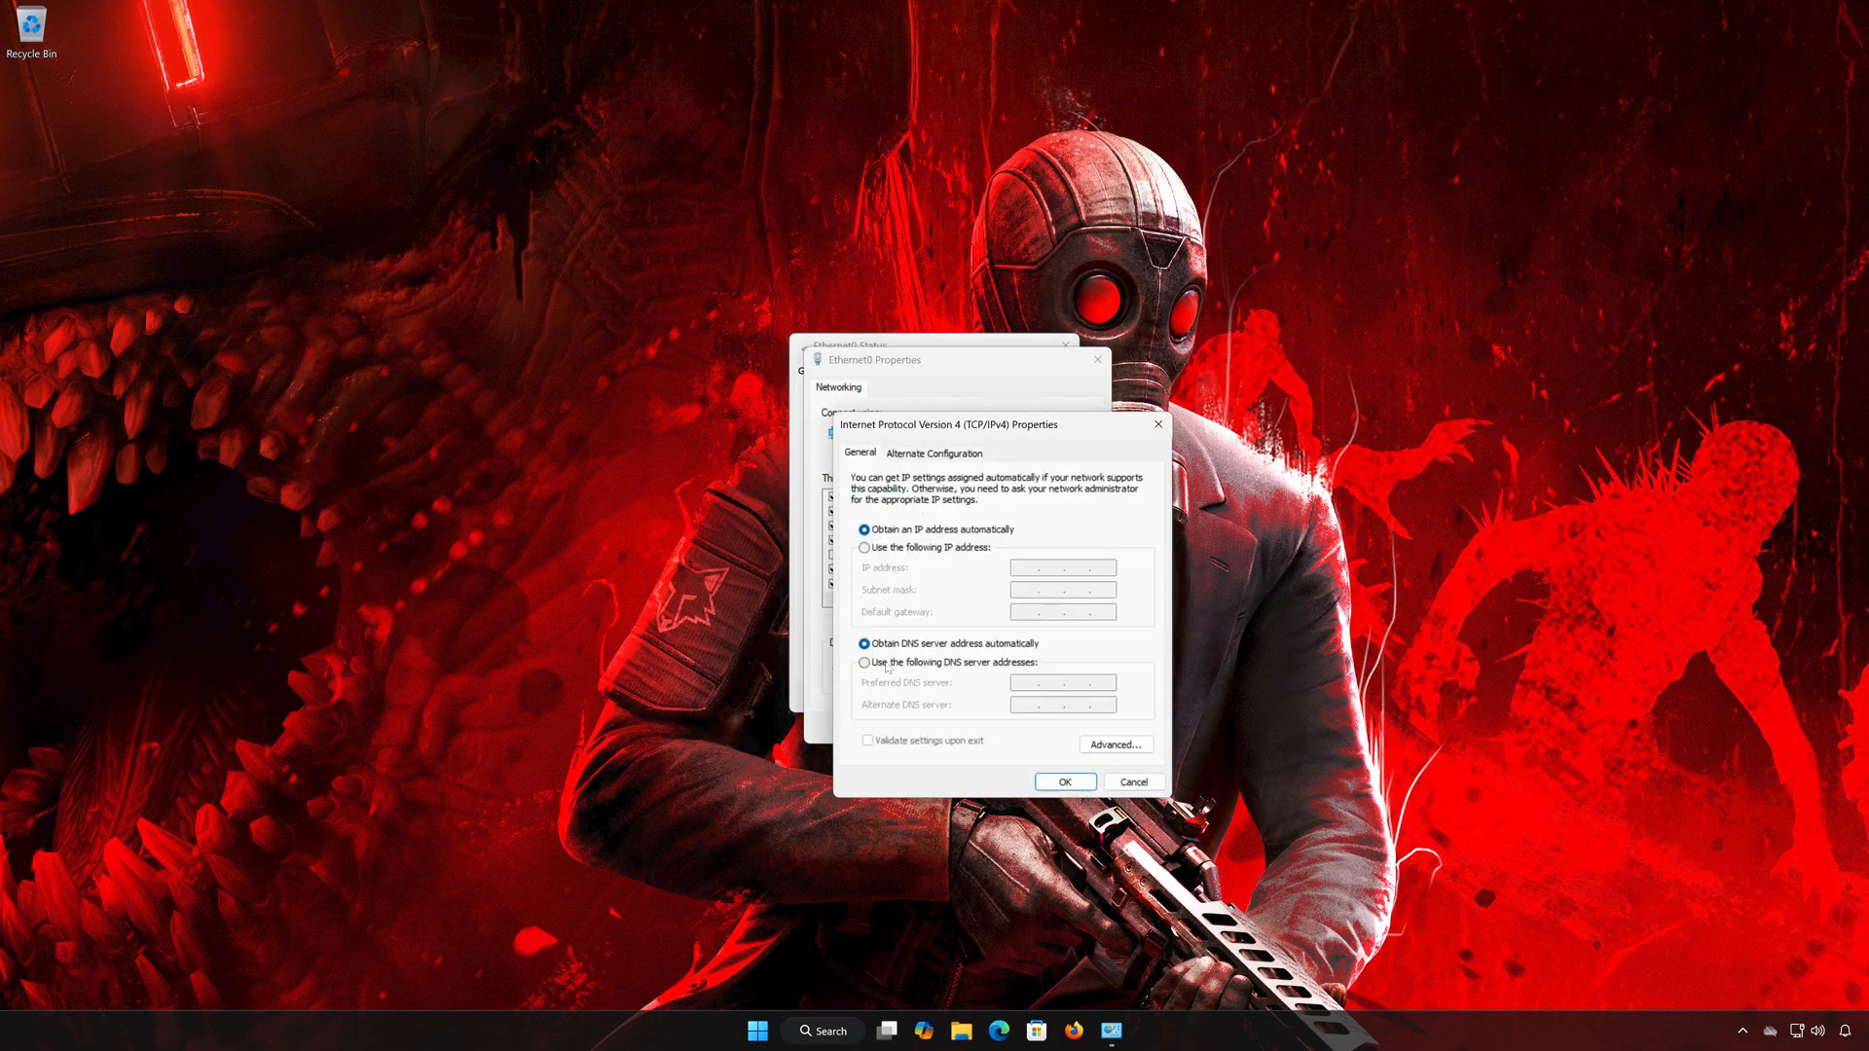
- Set DNS servers to 8.8.8.8 and 8.8.4.4, save, and close the connection windows
{"action": "left_click", "coordinate": [865, 663]}
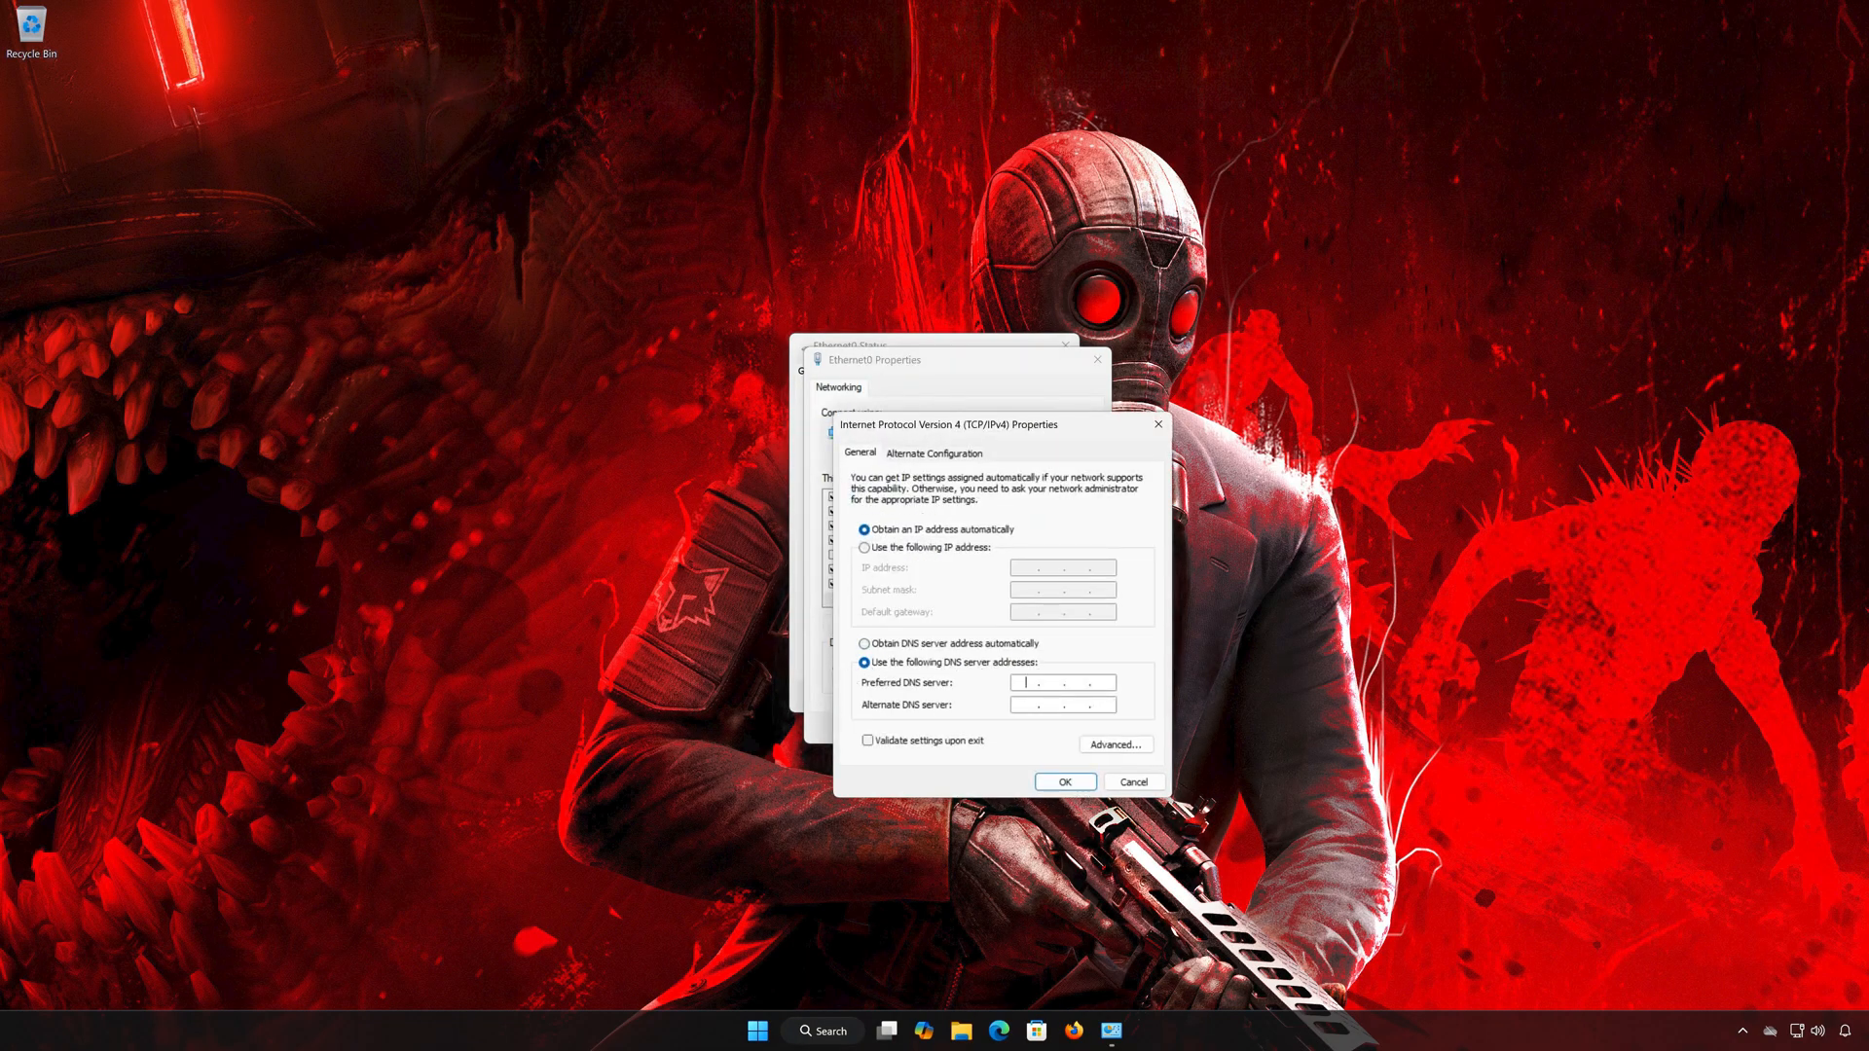
{"action": "type", "text": "8.8.8."}
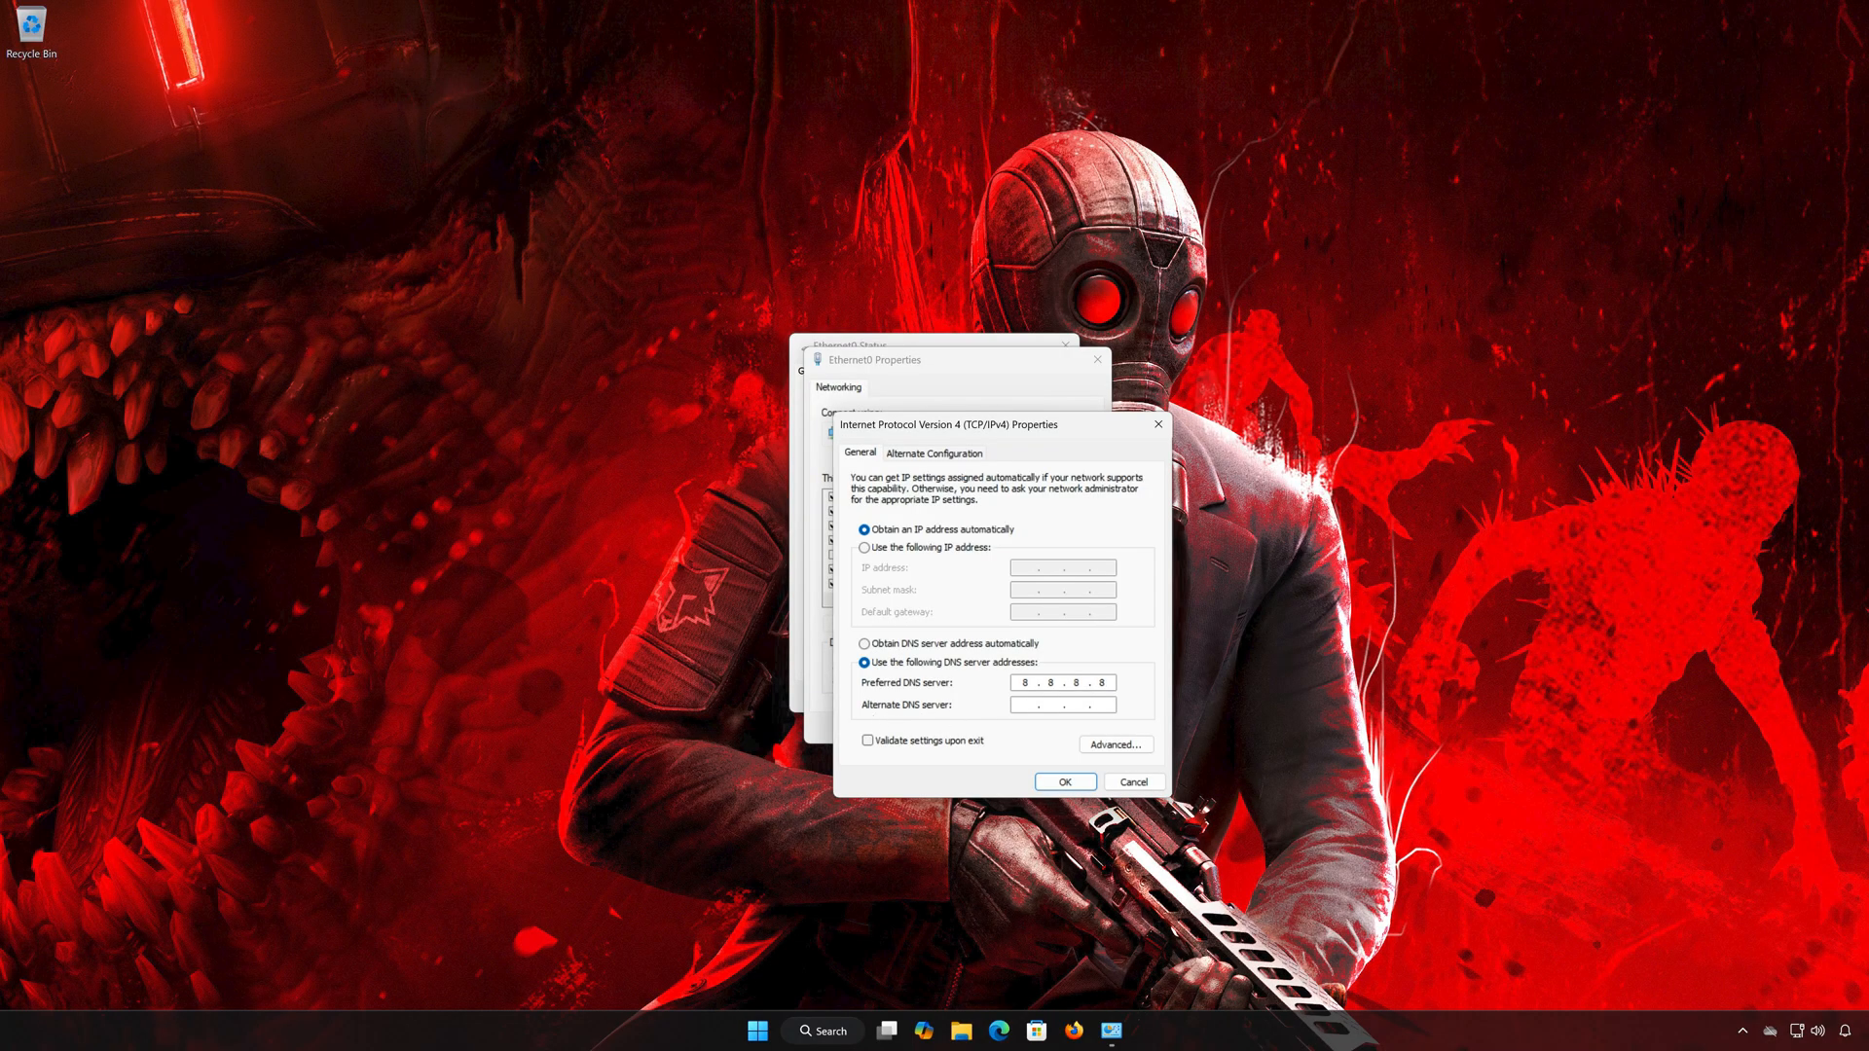
{"action": "type", "text": "8.4.4.8"}
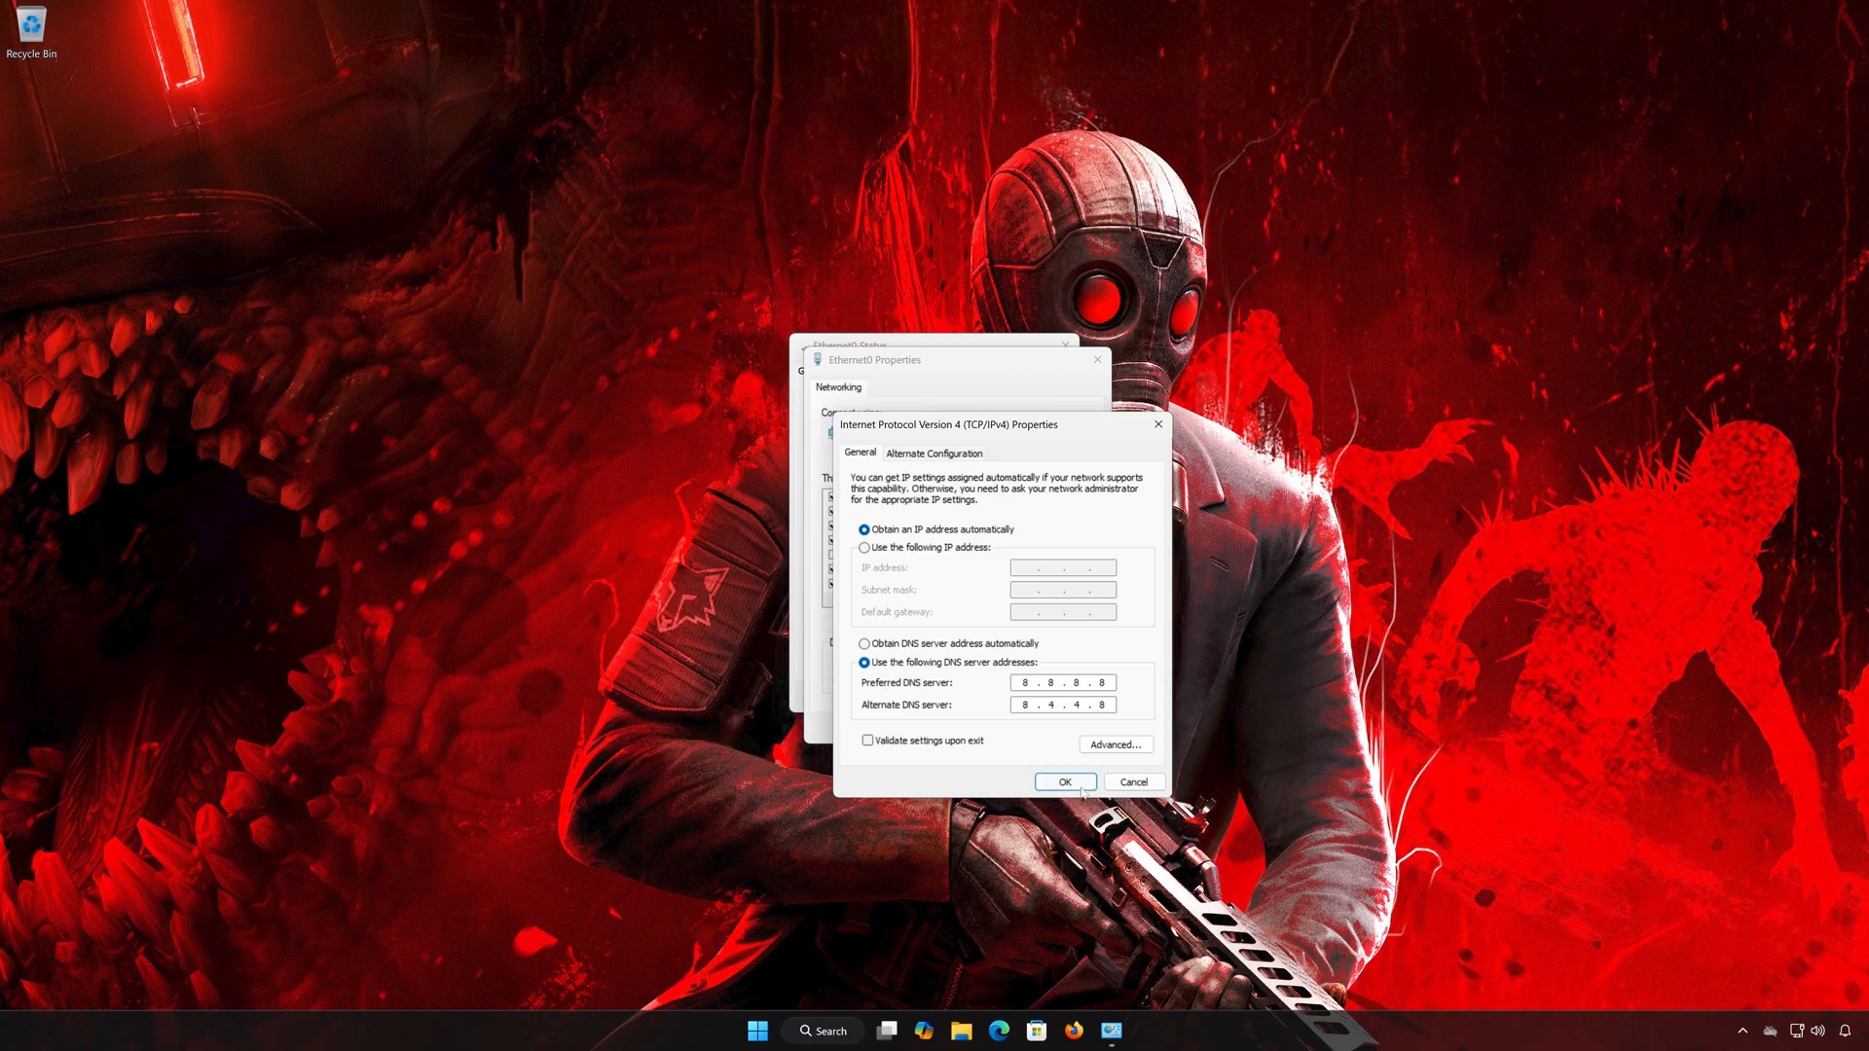
{"action": "left_click", "coordinate": [1064, 781]}
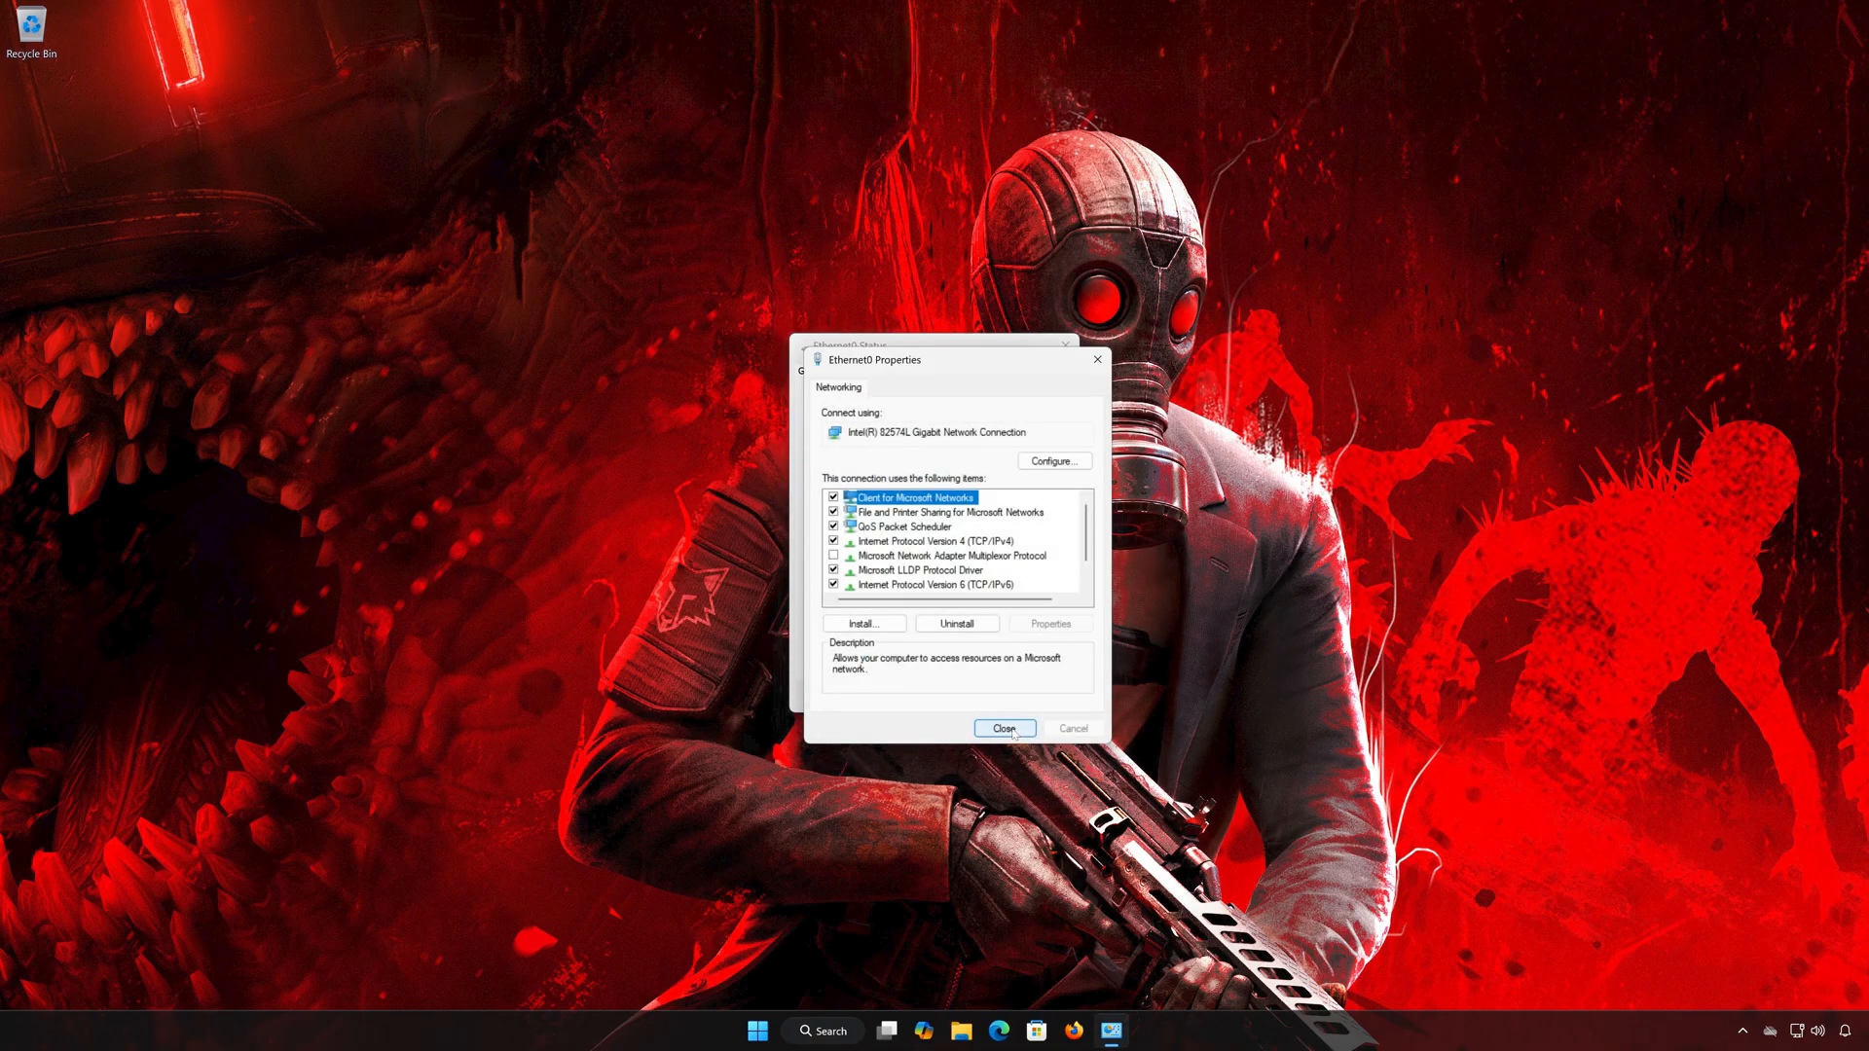
{"action": "left_click", "coordinate": [1004, 728]}
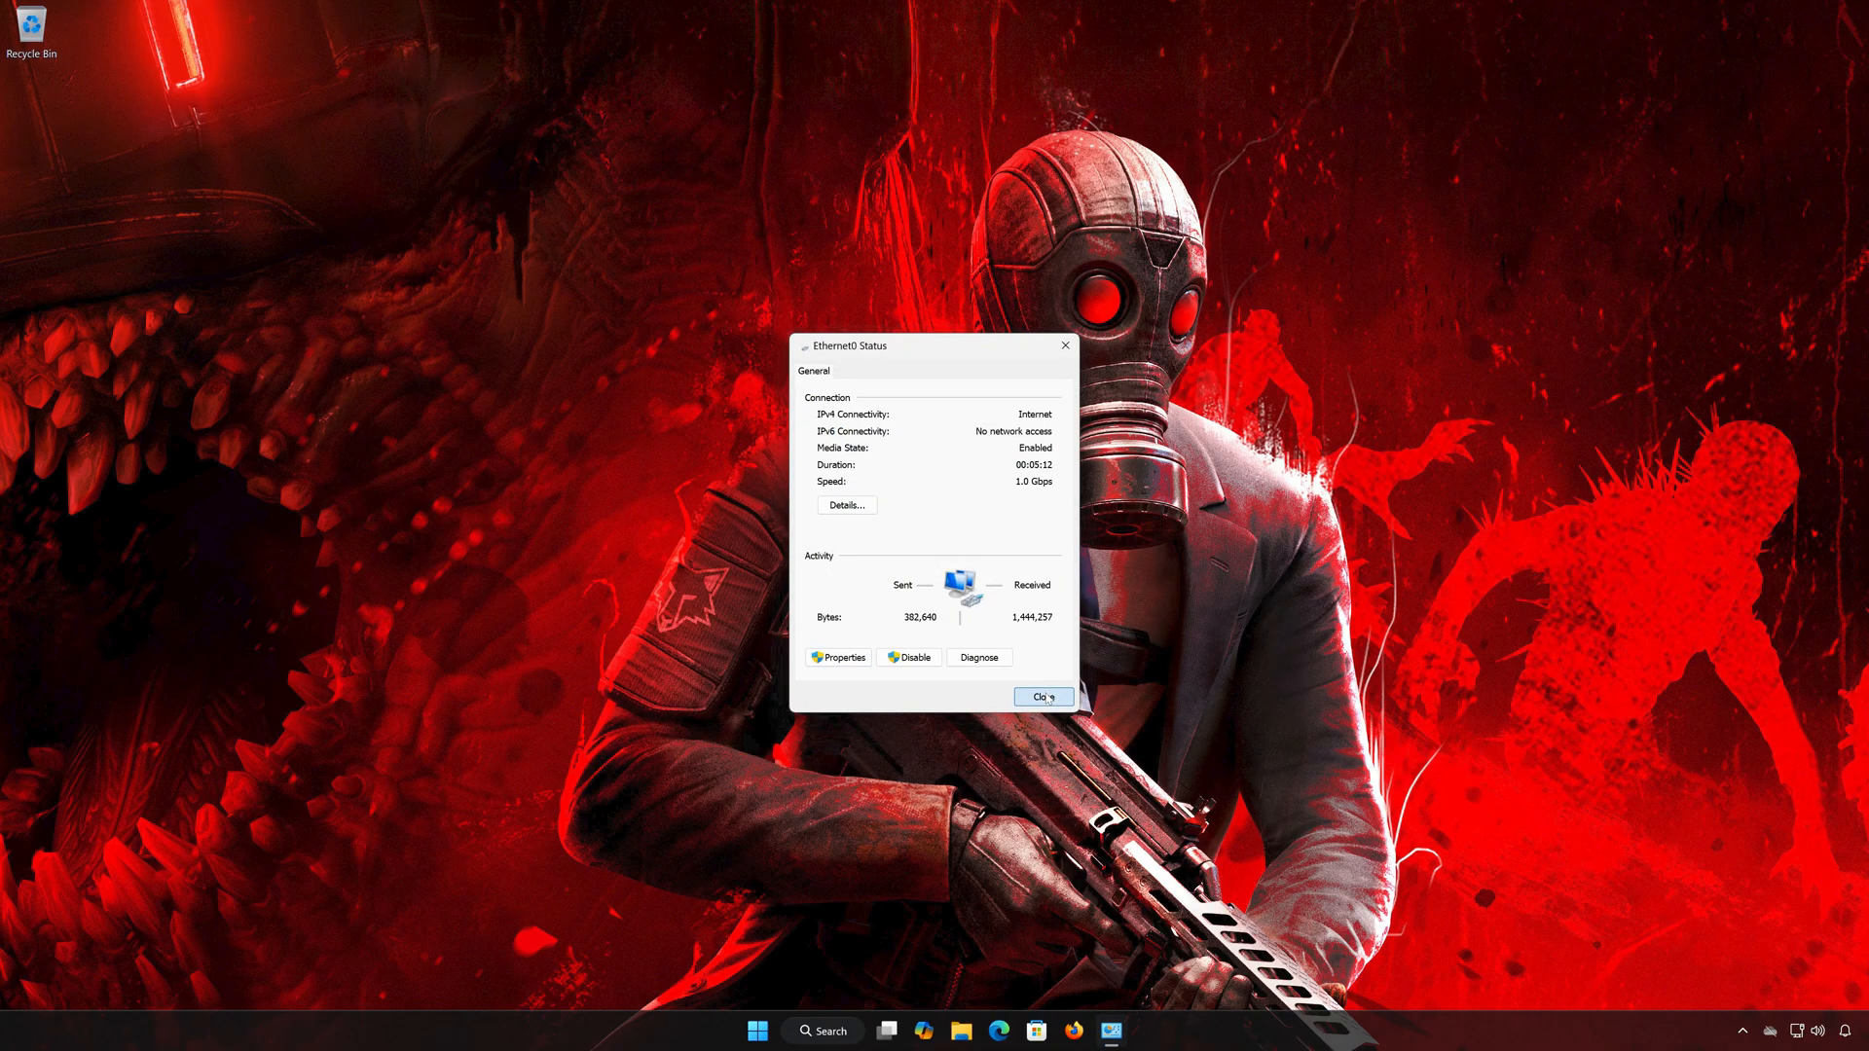
{"action": "left_click", "coordinate": [1042, 696]}
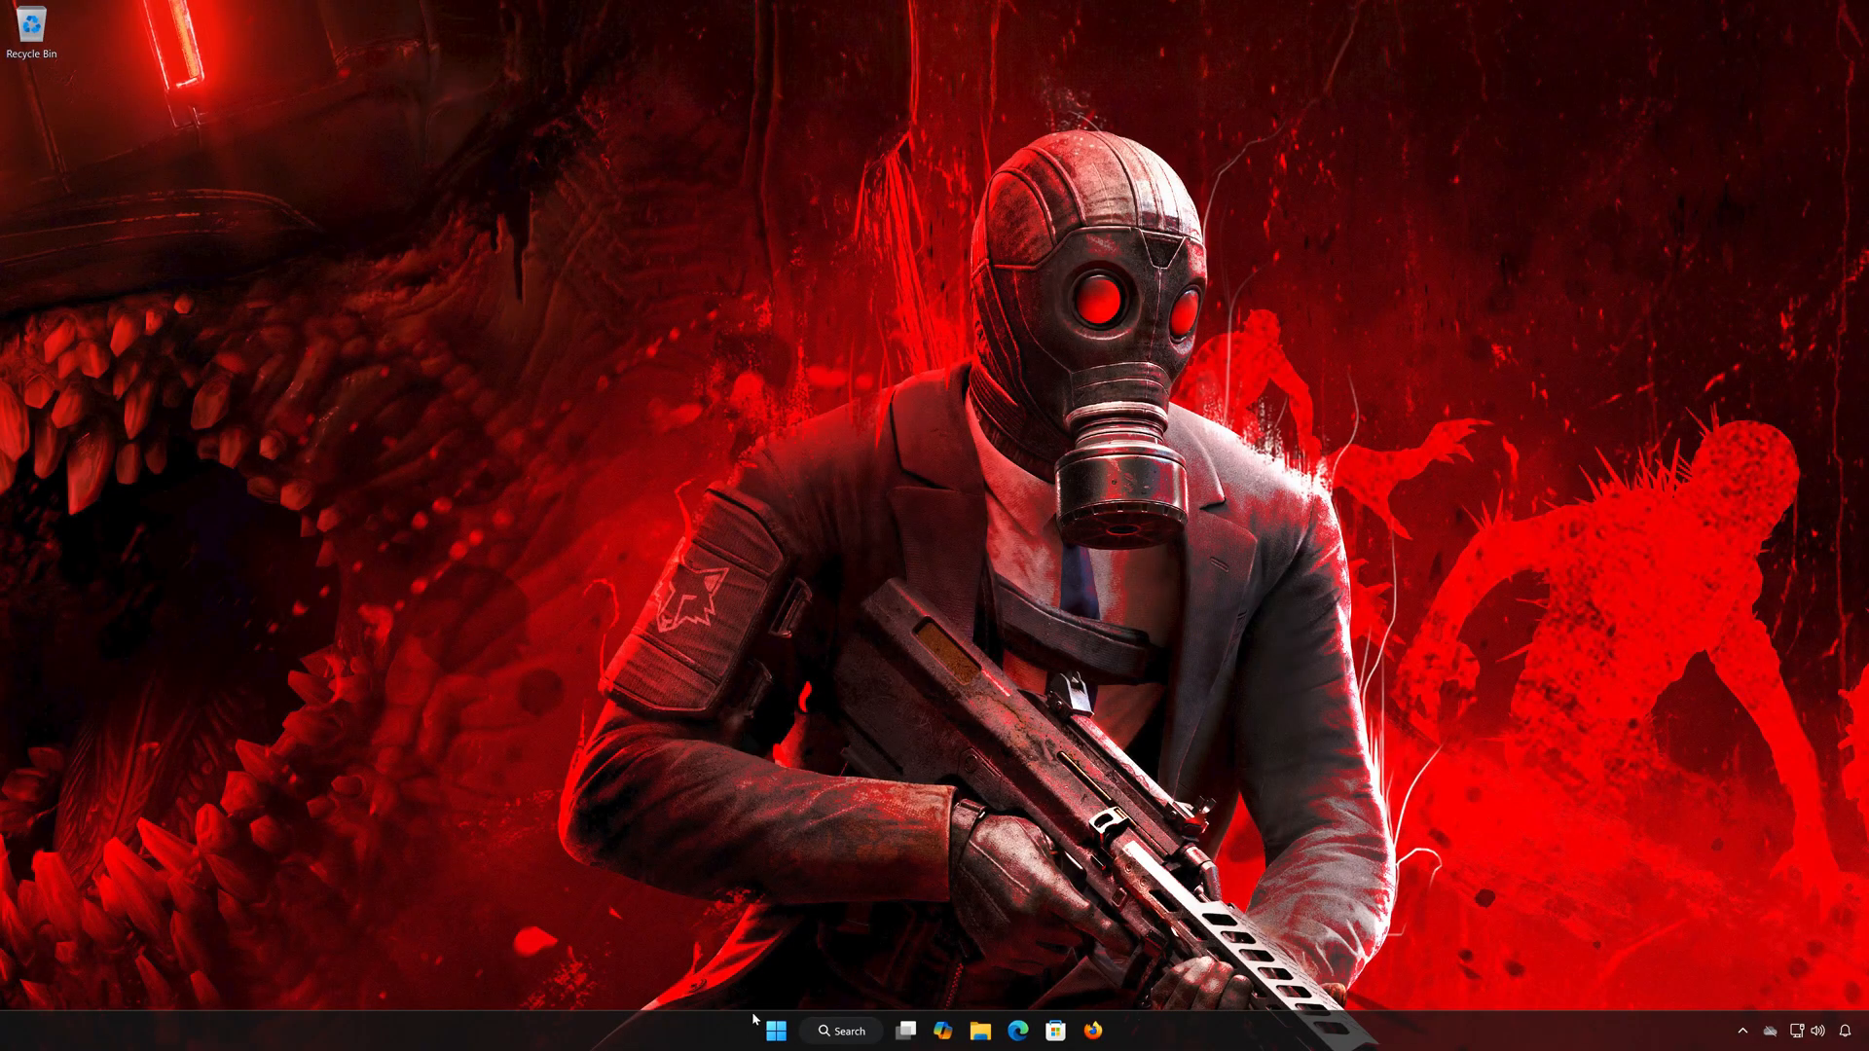
- Search 'cmd' and run Command Prompt as administrator, approving the UAC prompt
{"action": "left_click", "coordinate": [776, 1031]}
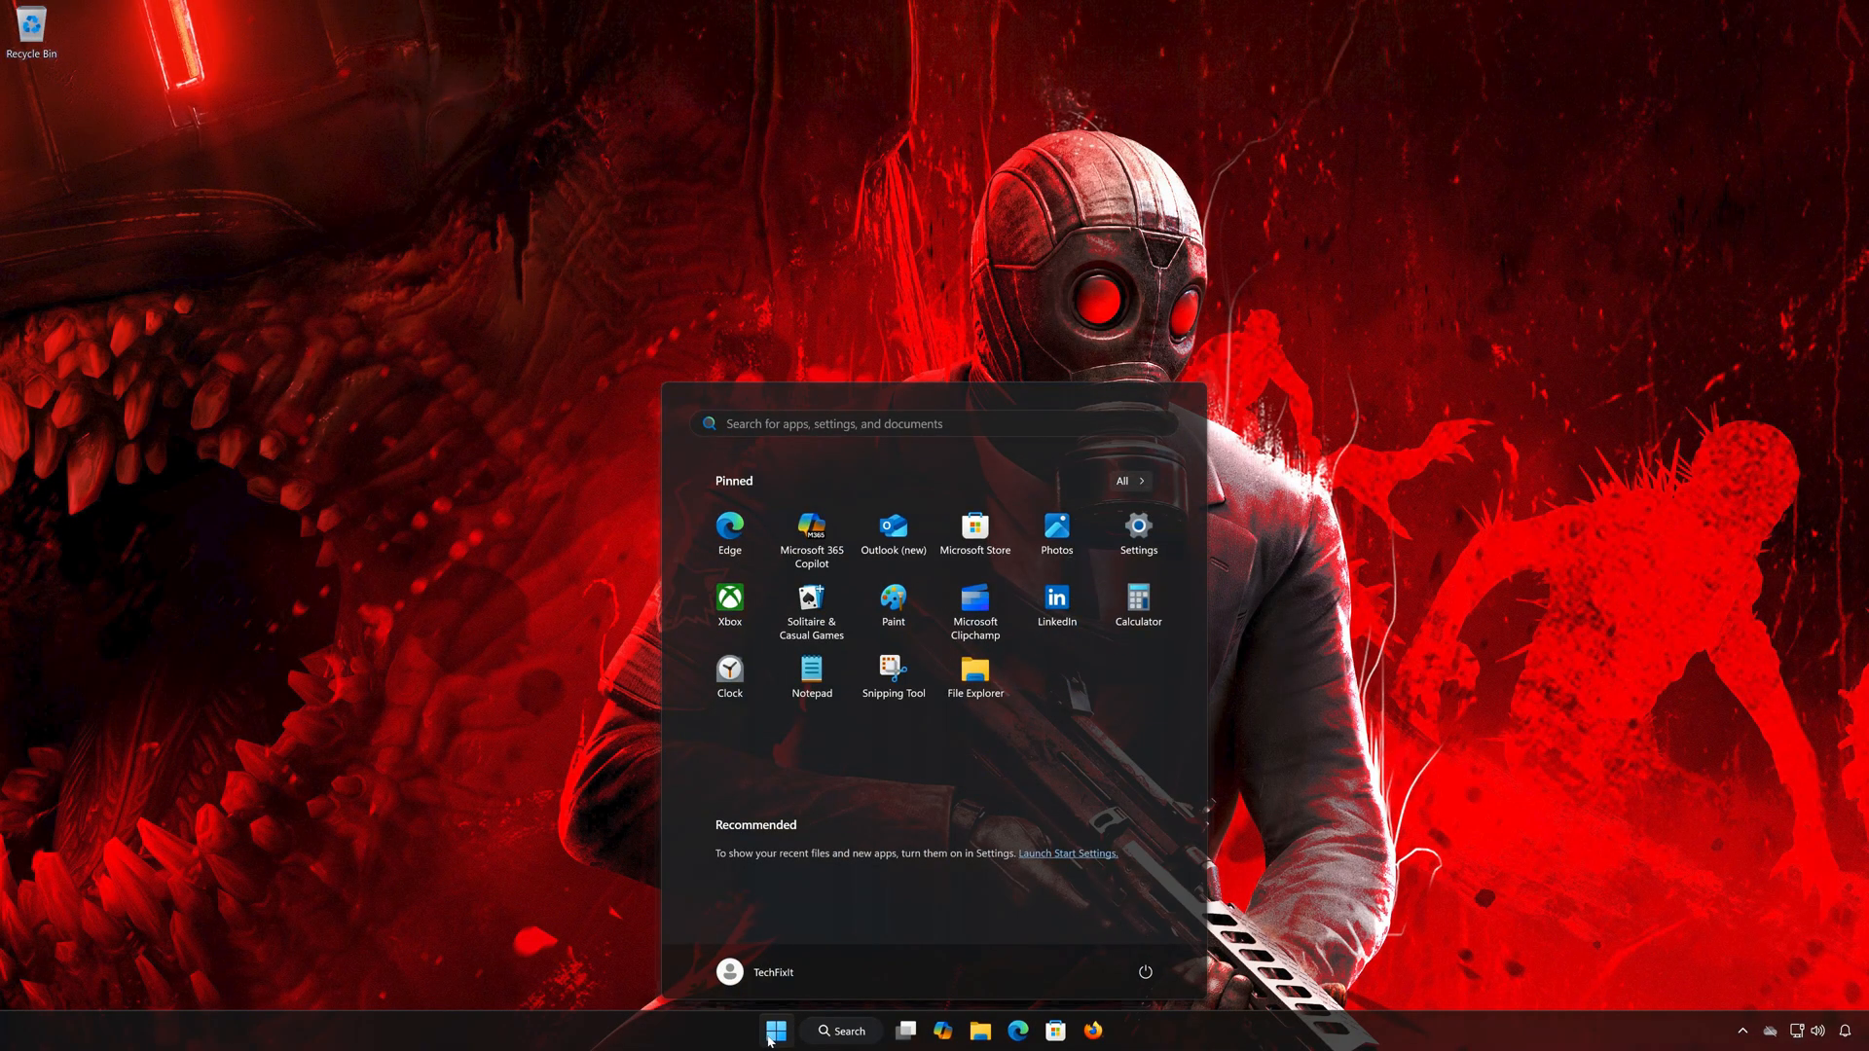
{"action": "type", "text": "cmd"}
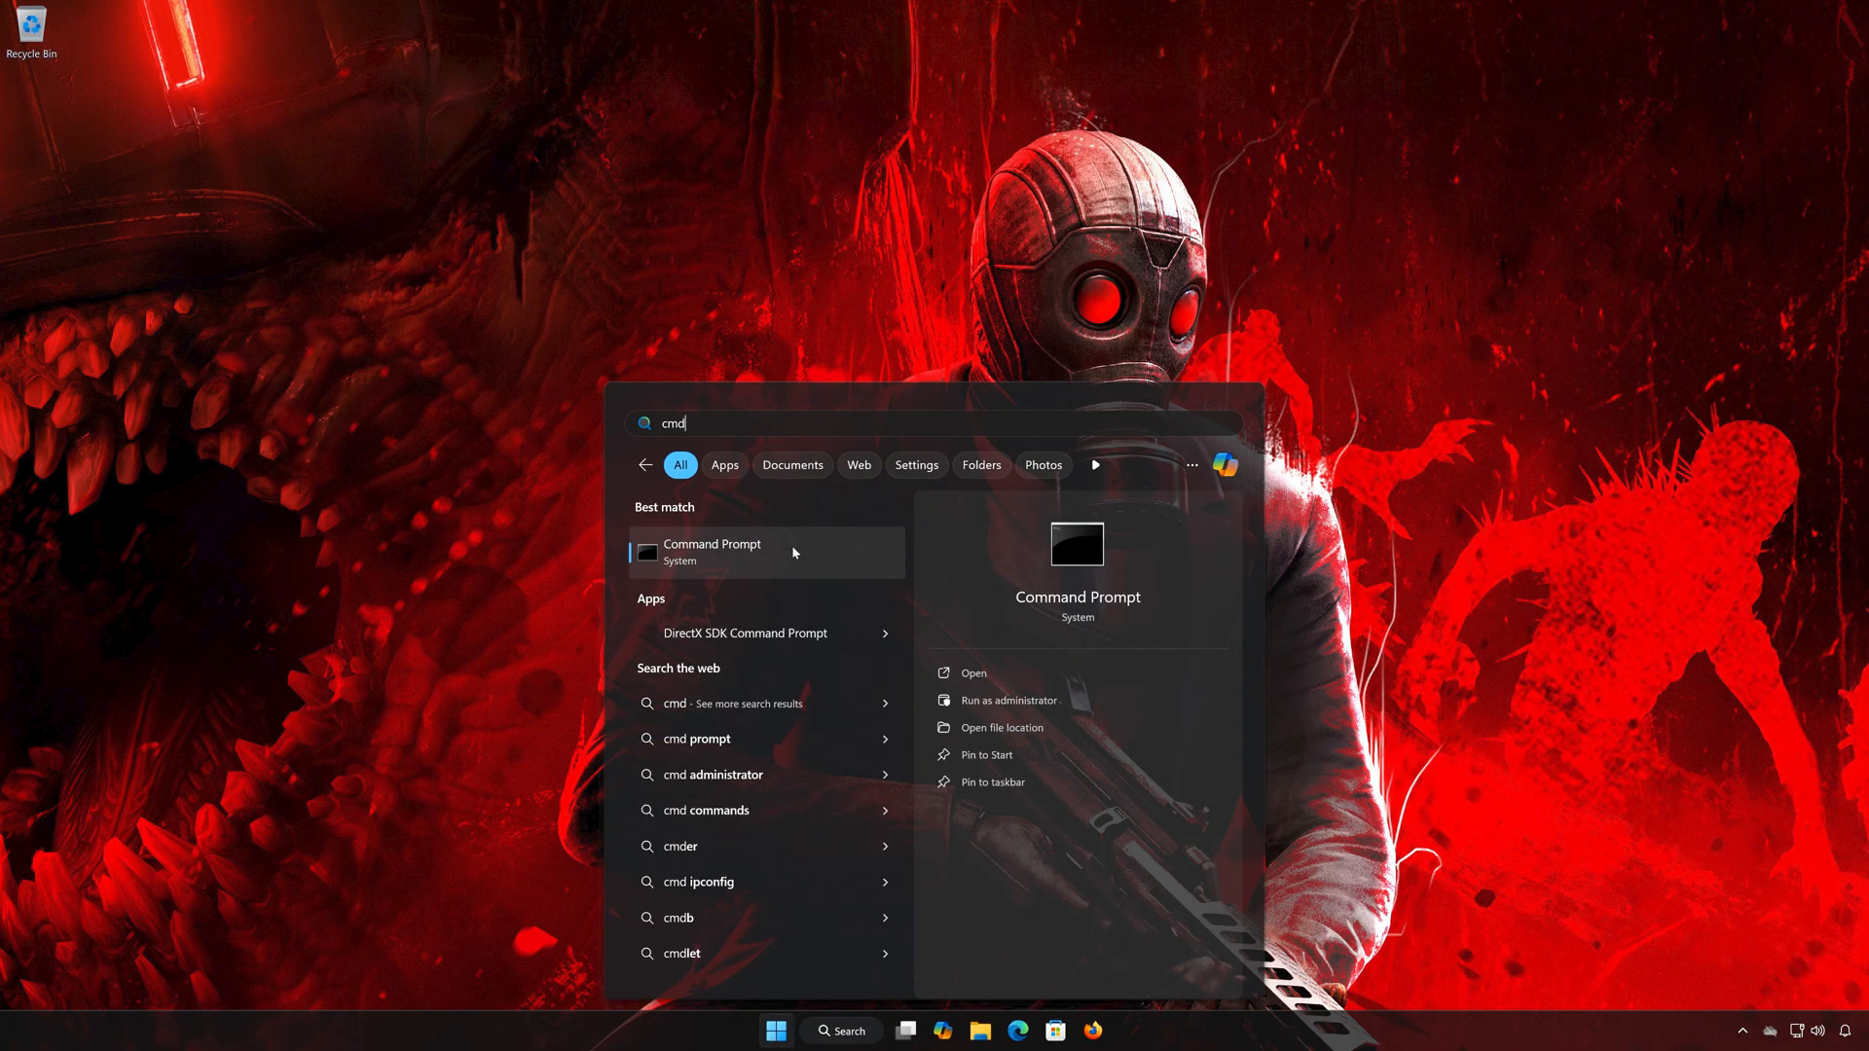
{"action": "right_click", "coordinate": [710, 552]}
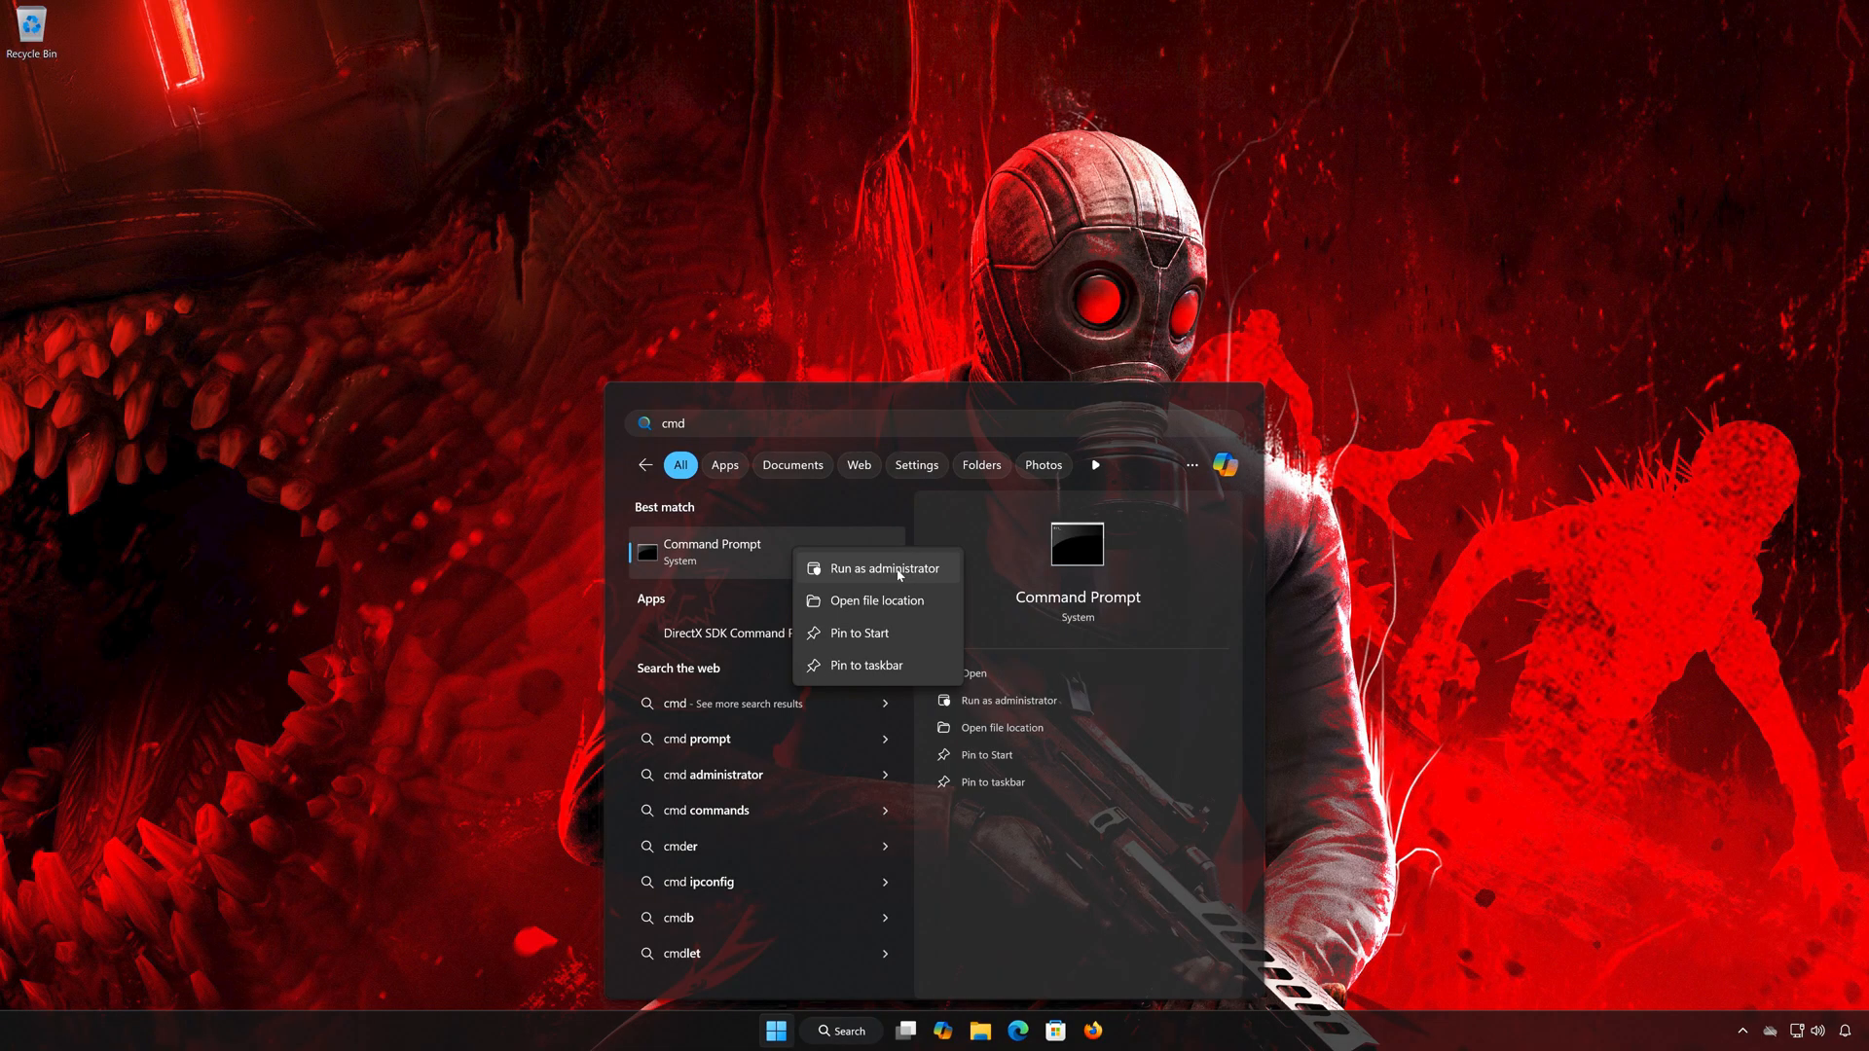
{"action": "left_click", "coordinate": [879, 568]}
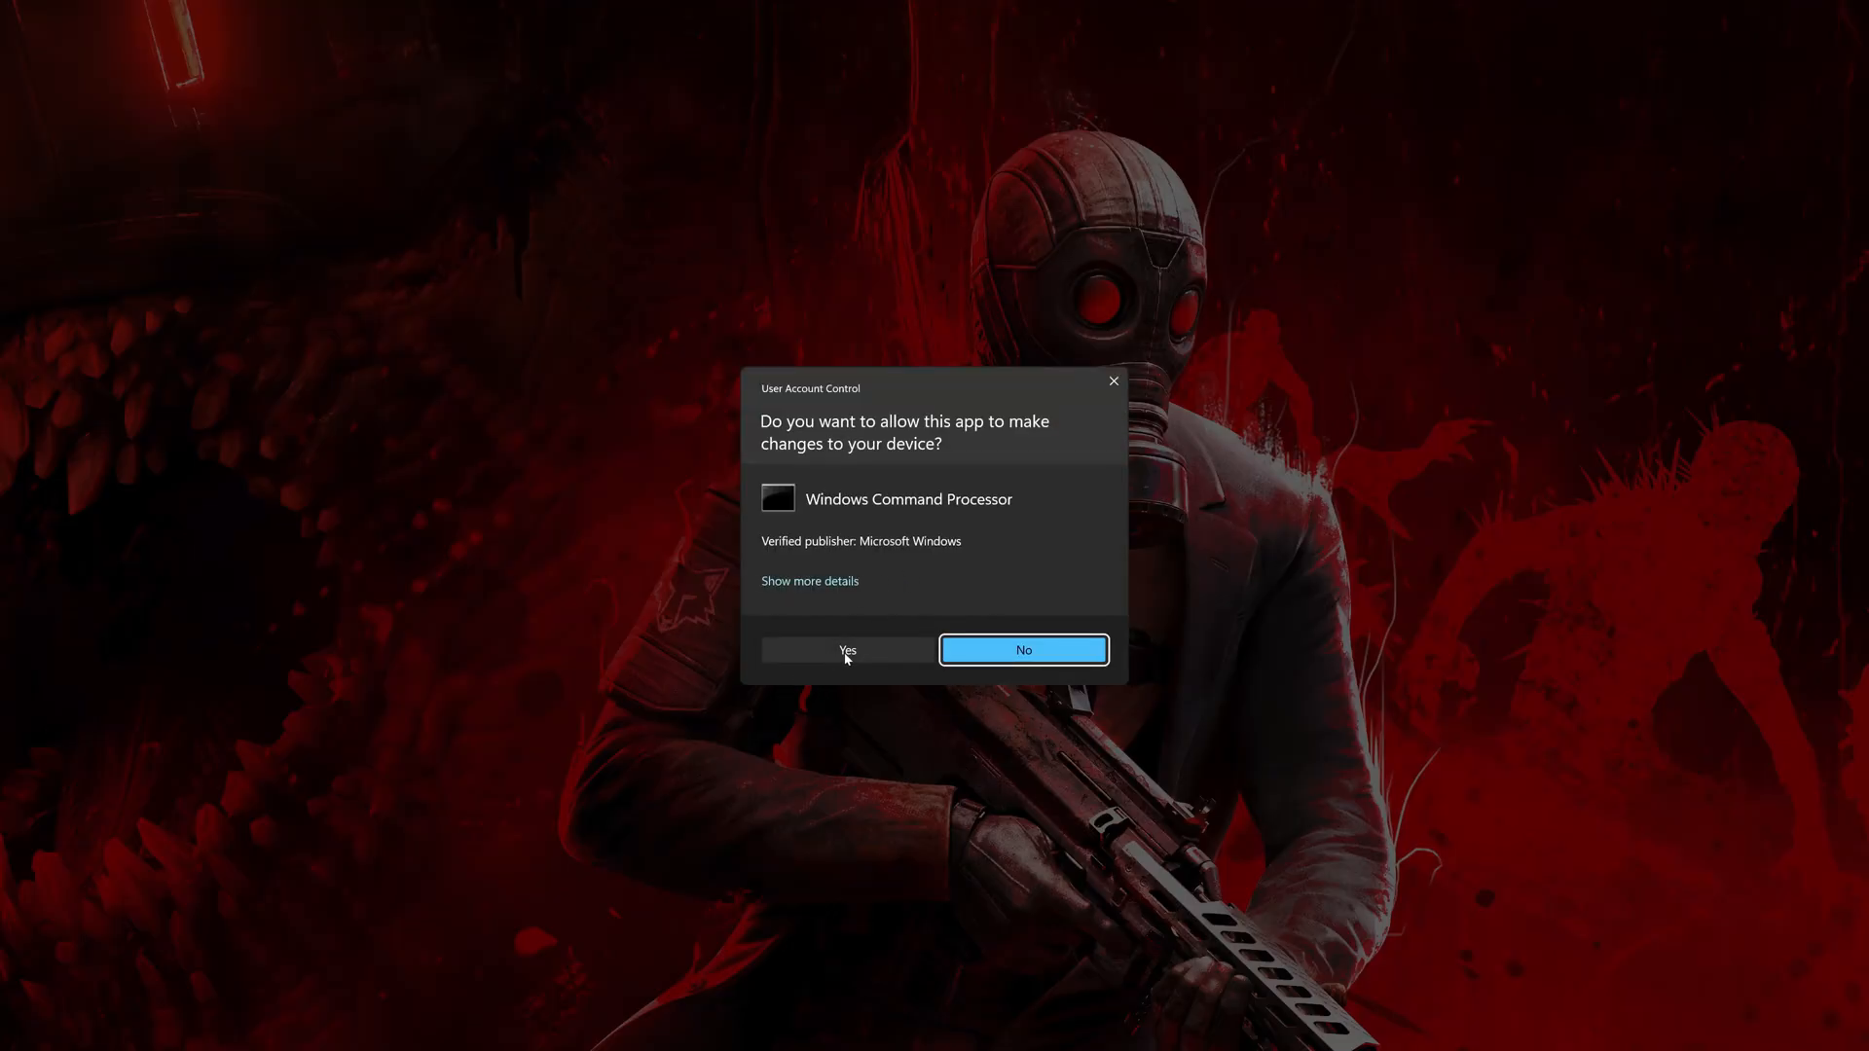
{"action": "left_click", "coordinate": [845, 649]}
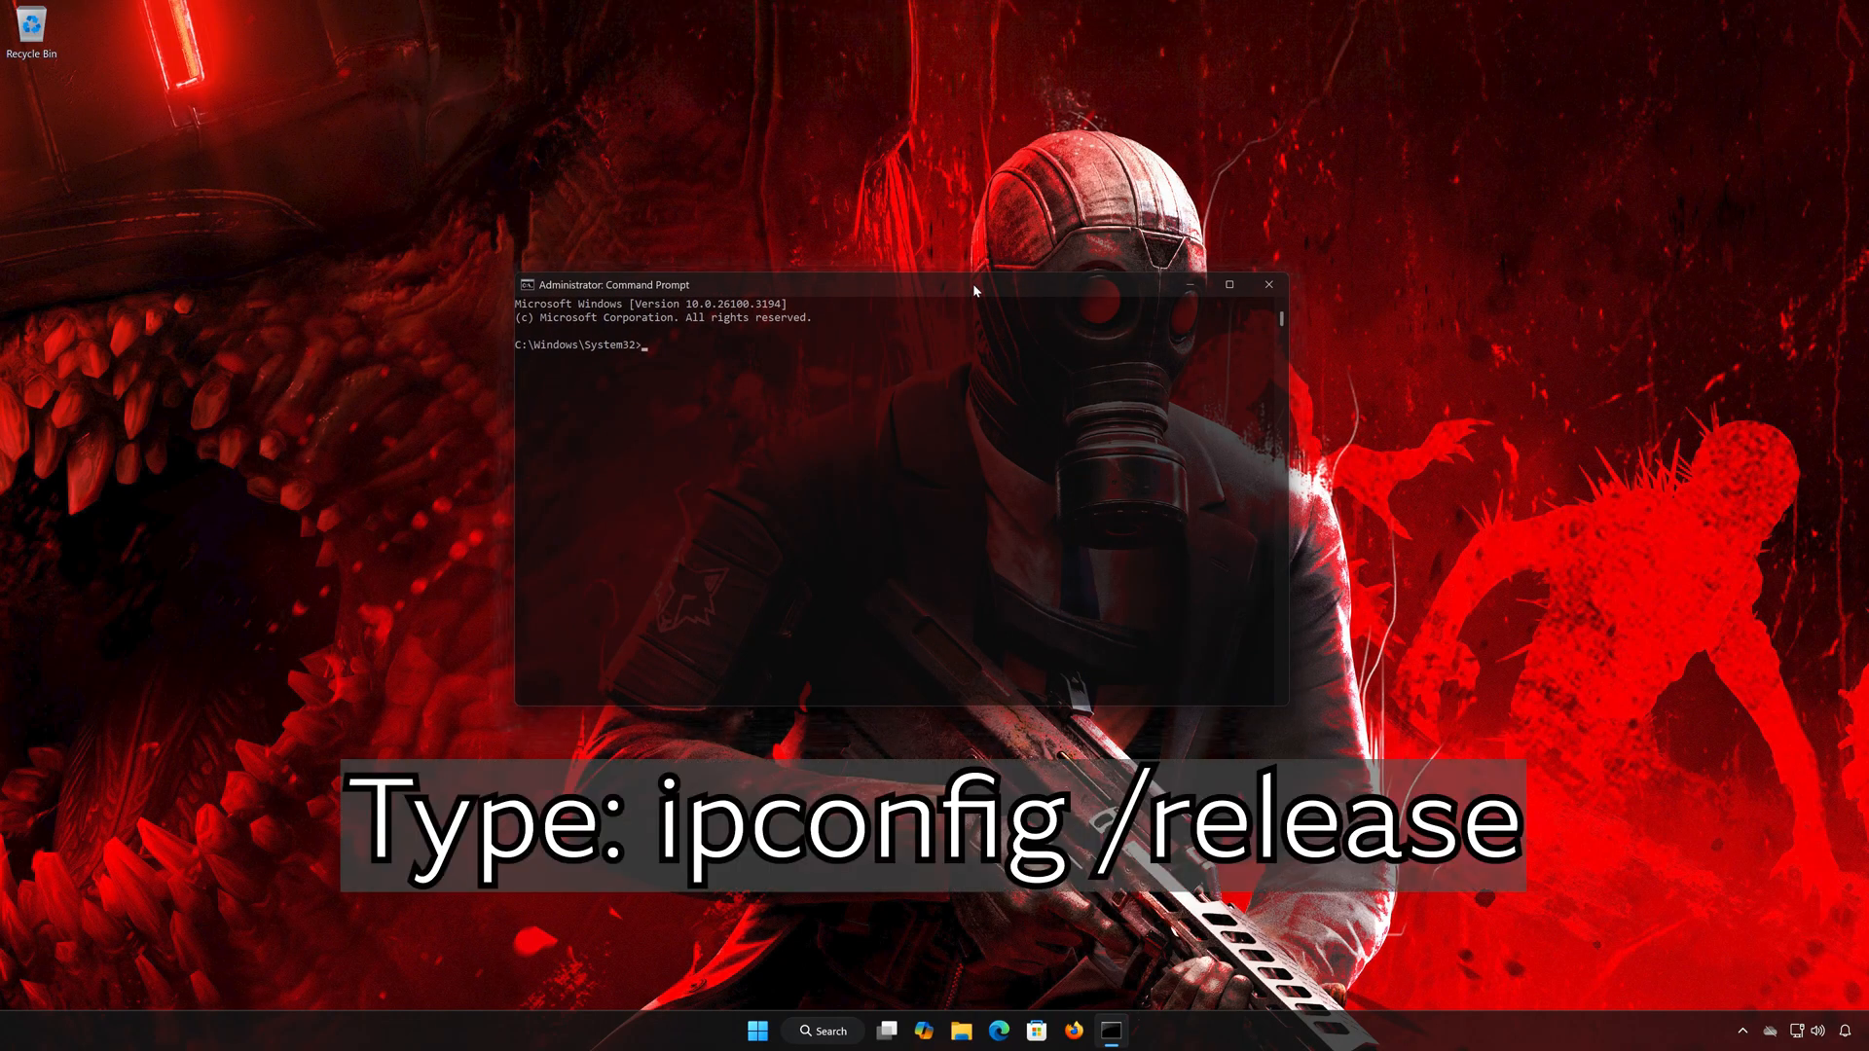
- Release and renew the IP address with ipconfig /release and ipconfig /renew
{"action": "type", "text": "ipcon"}
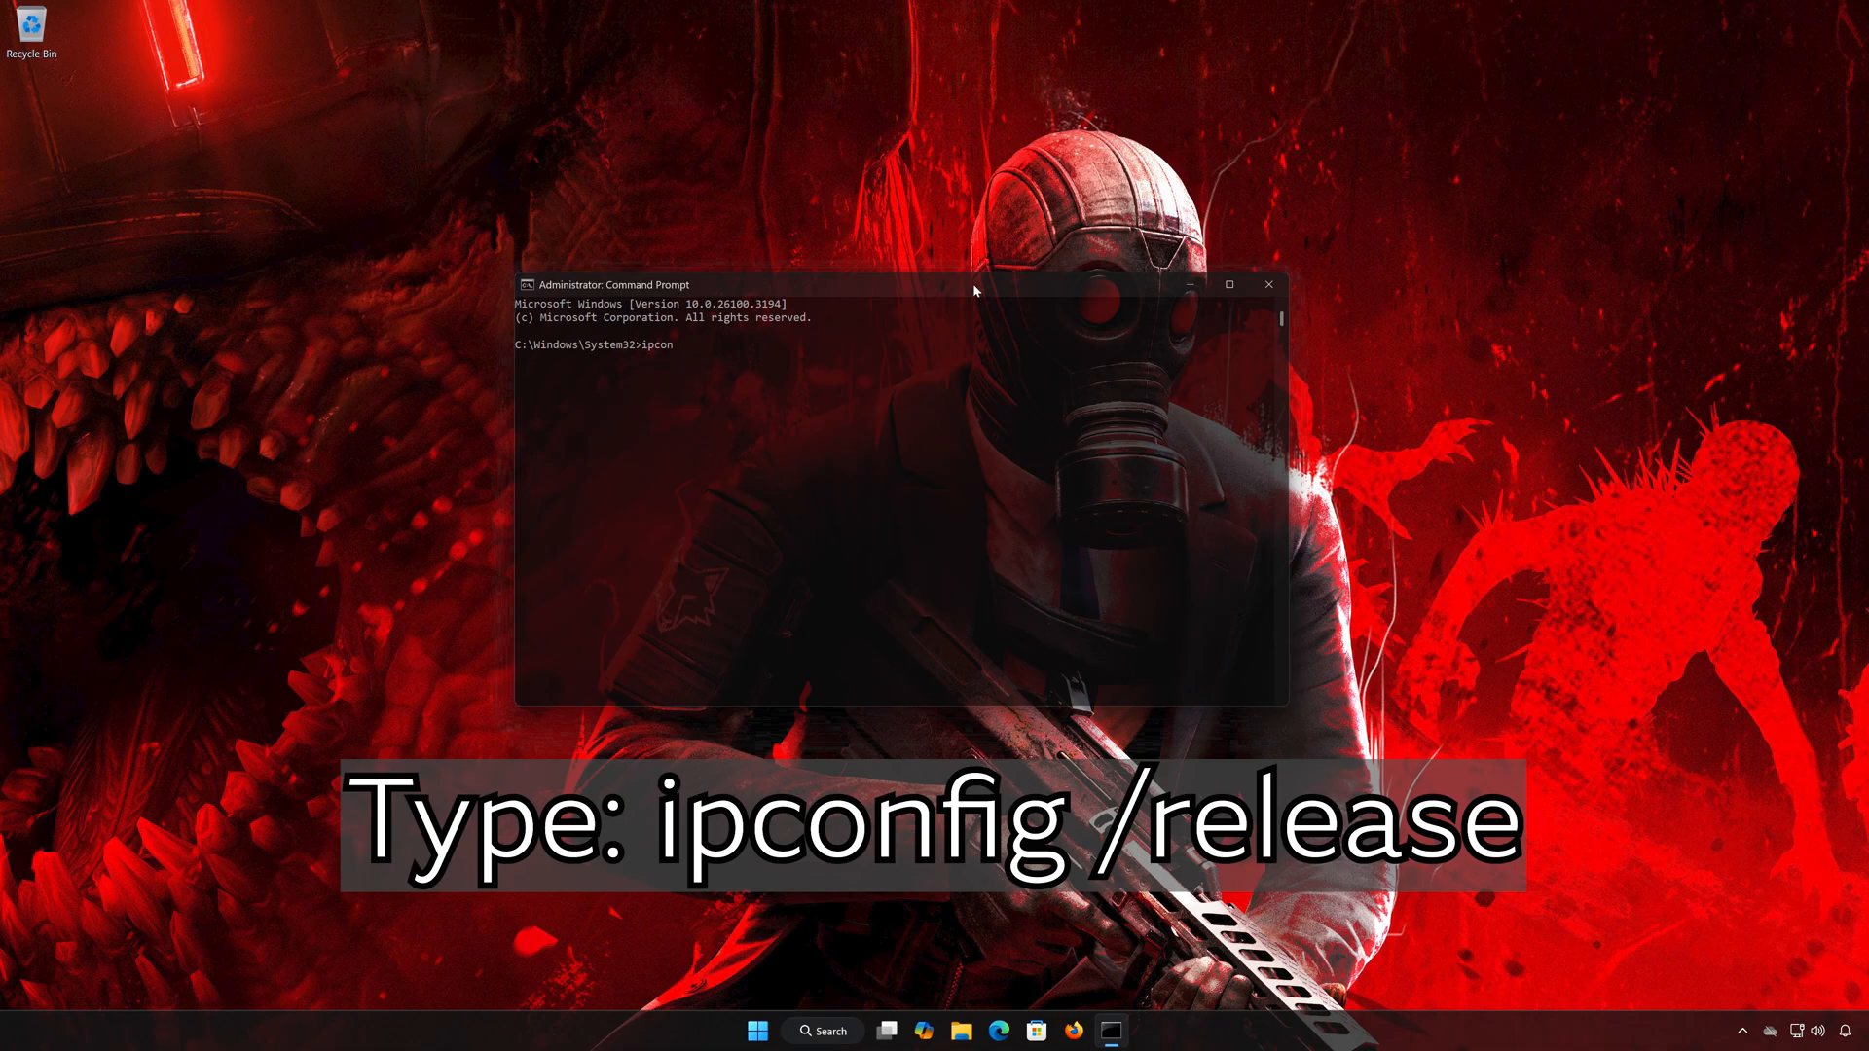
{"action": "type", "text": "fig"}
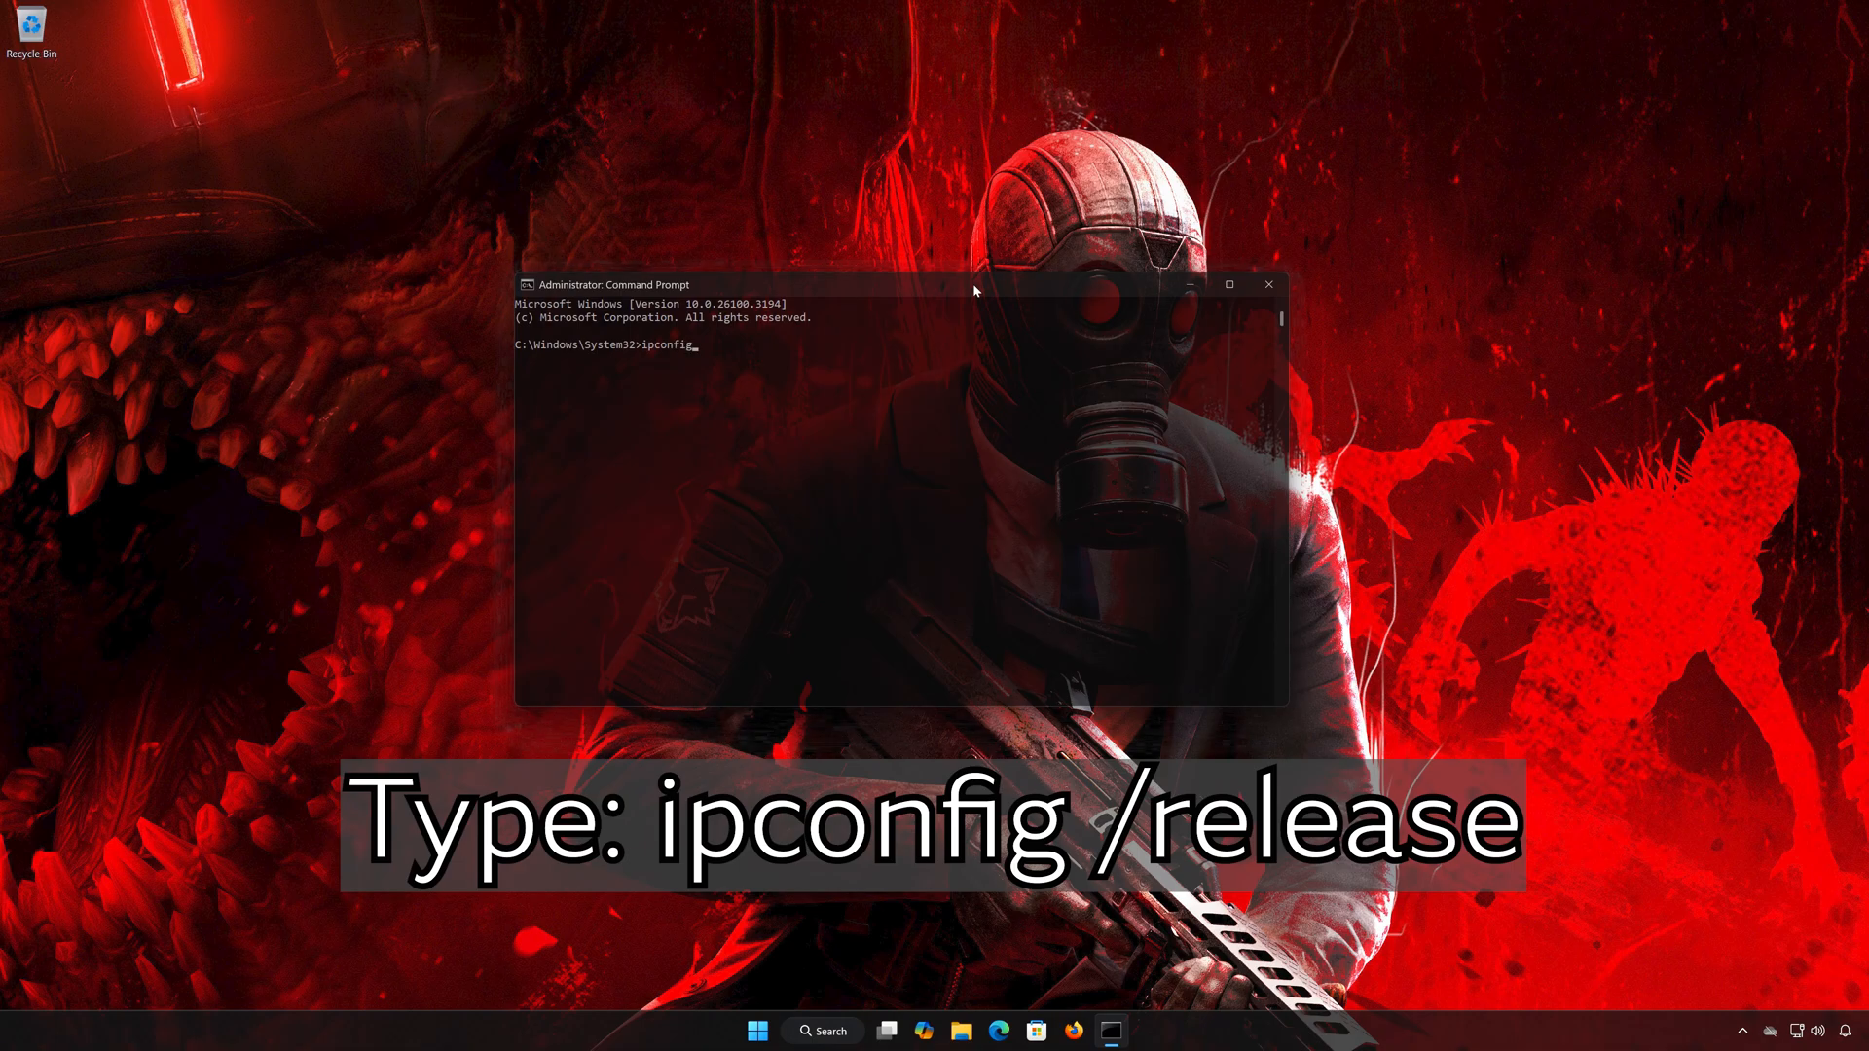
{"action": "type", "text": "/"}
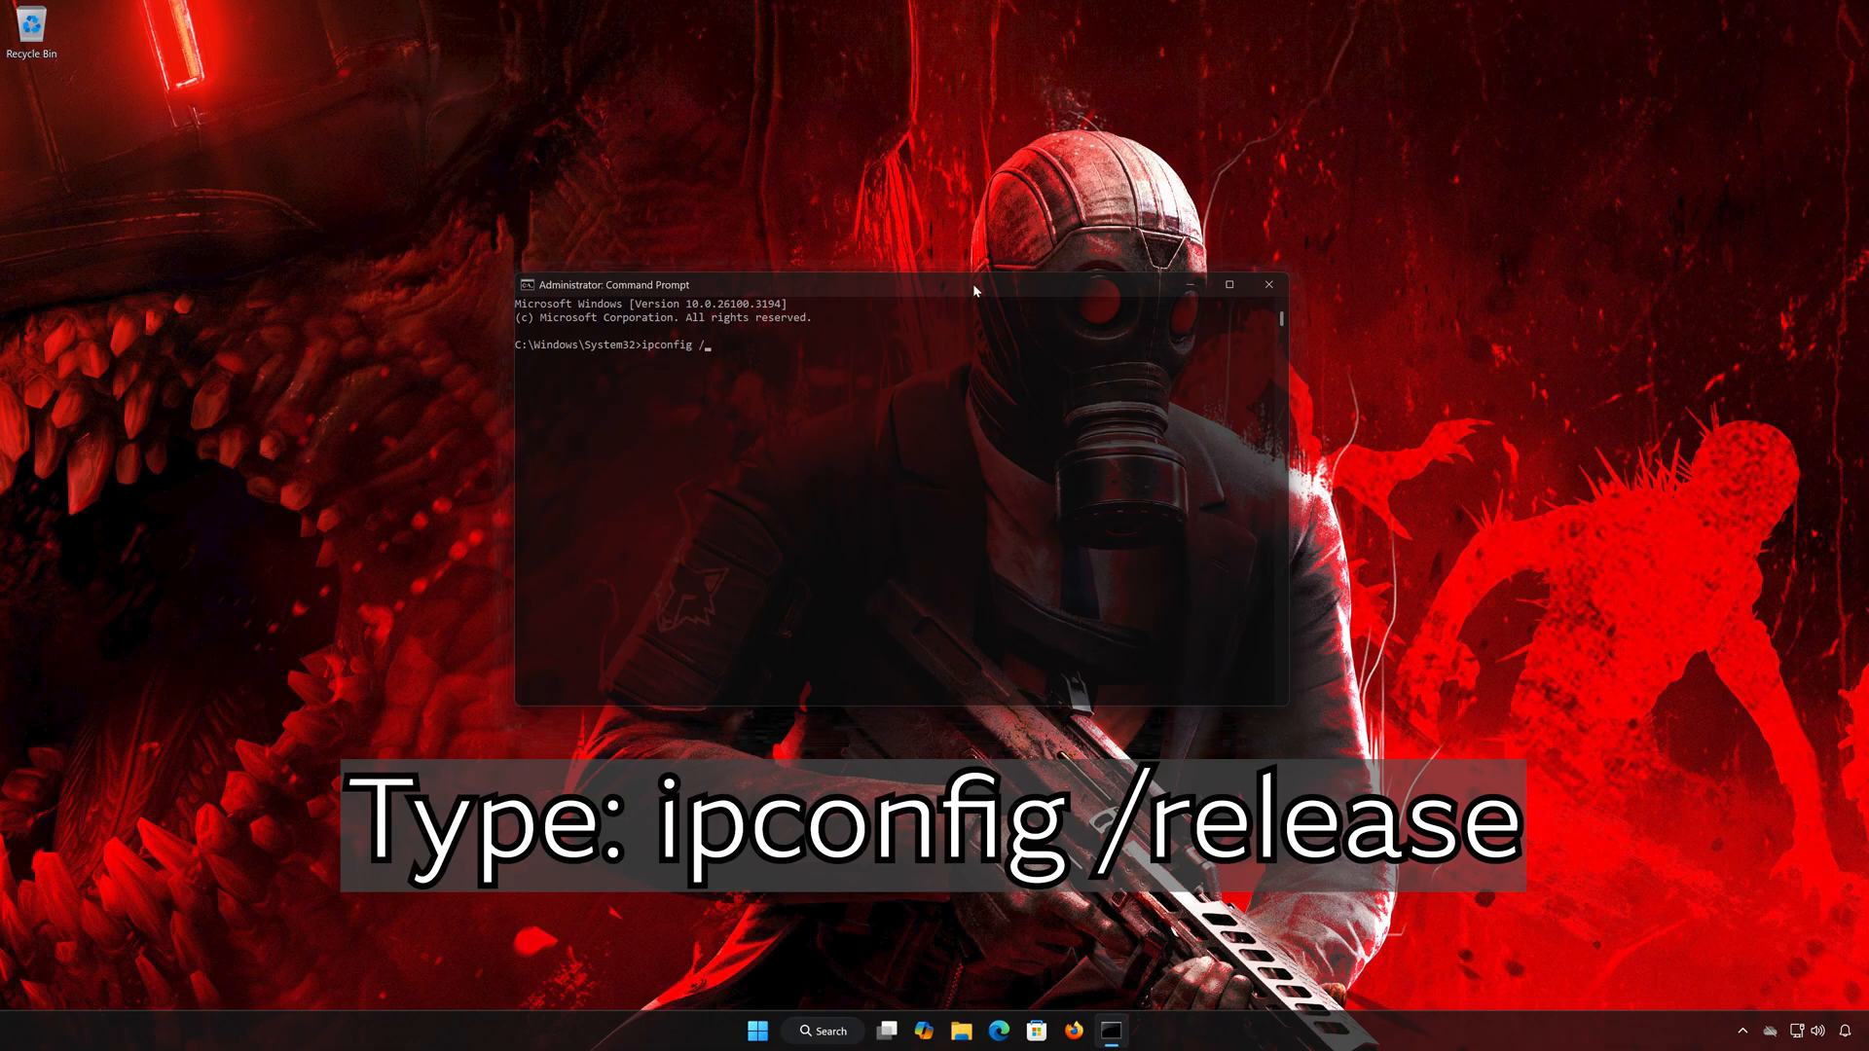
{"action": "type", "text": "relea"}
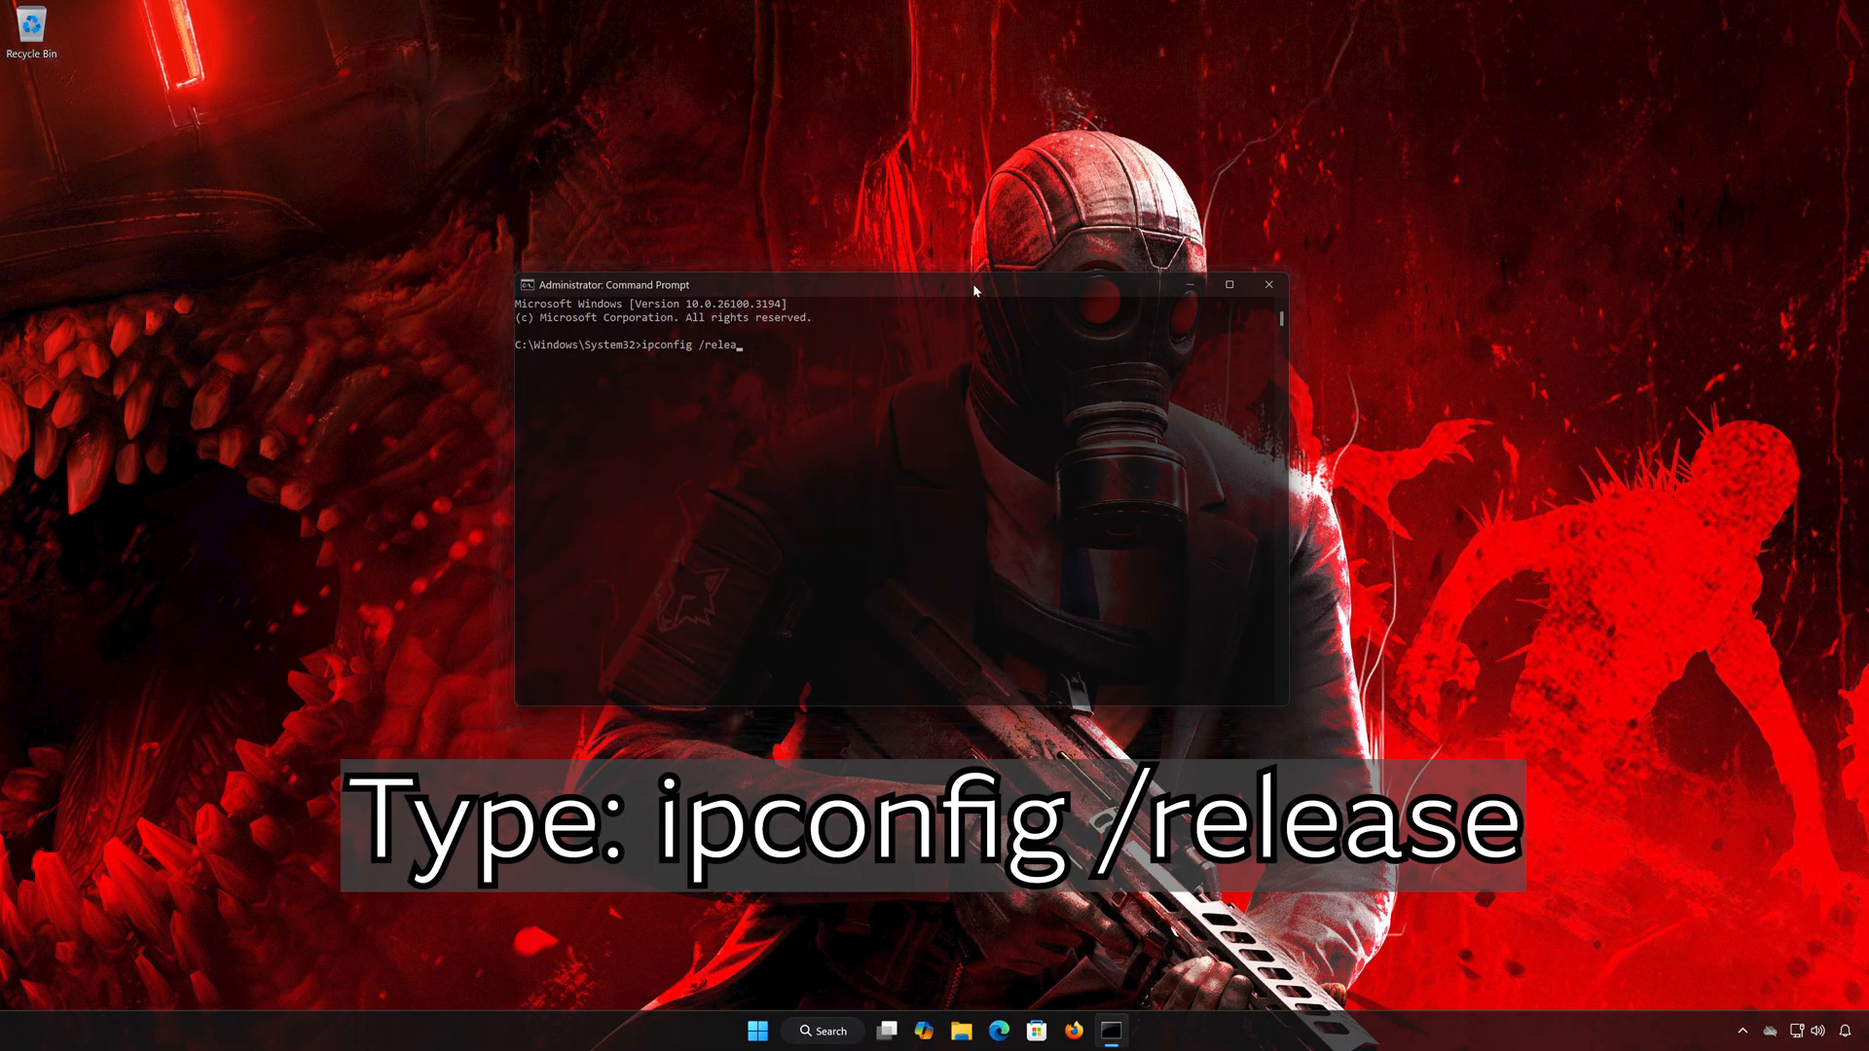
{"action": "type", "text": "se"}
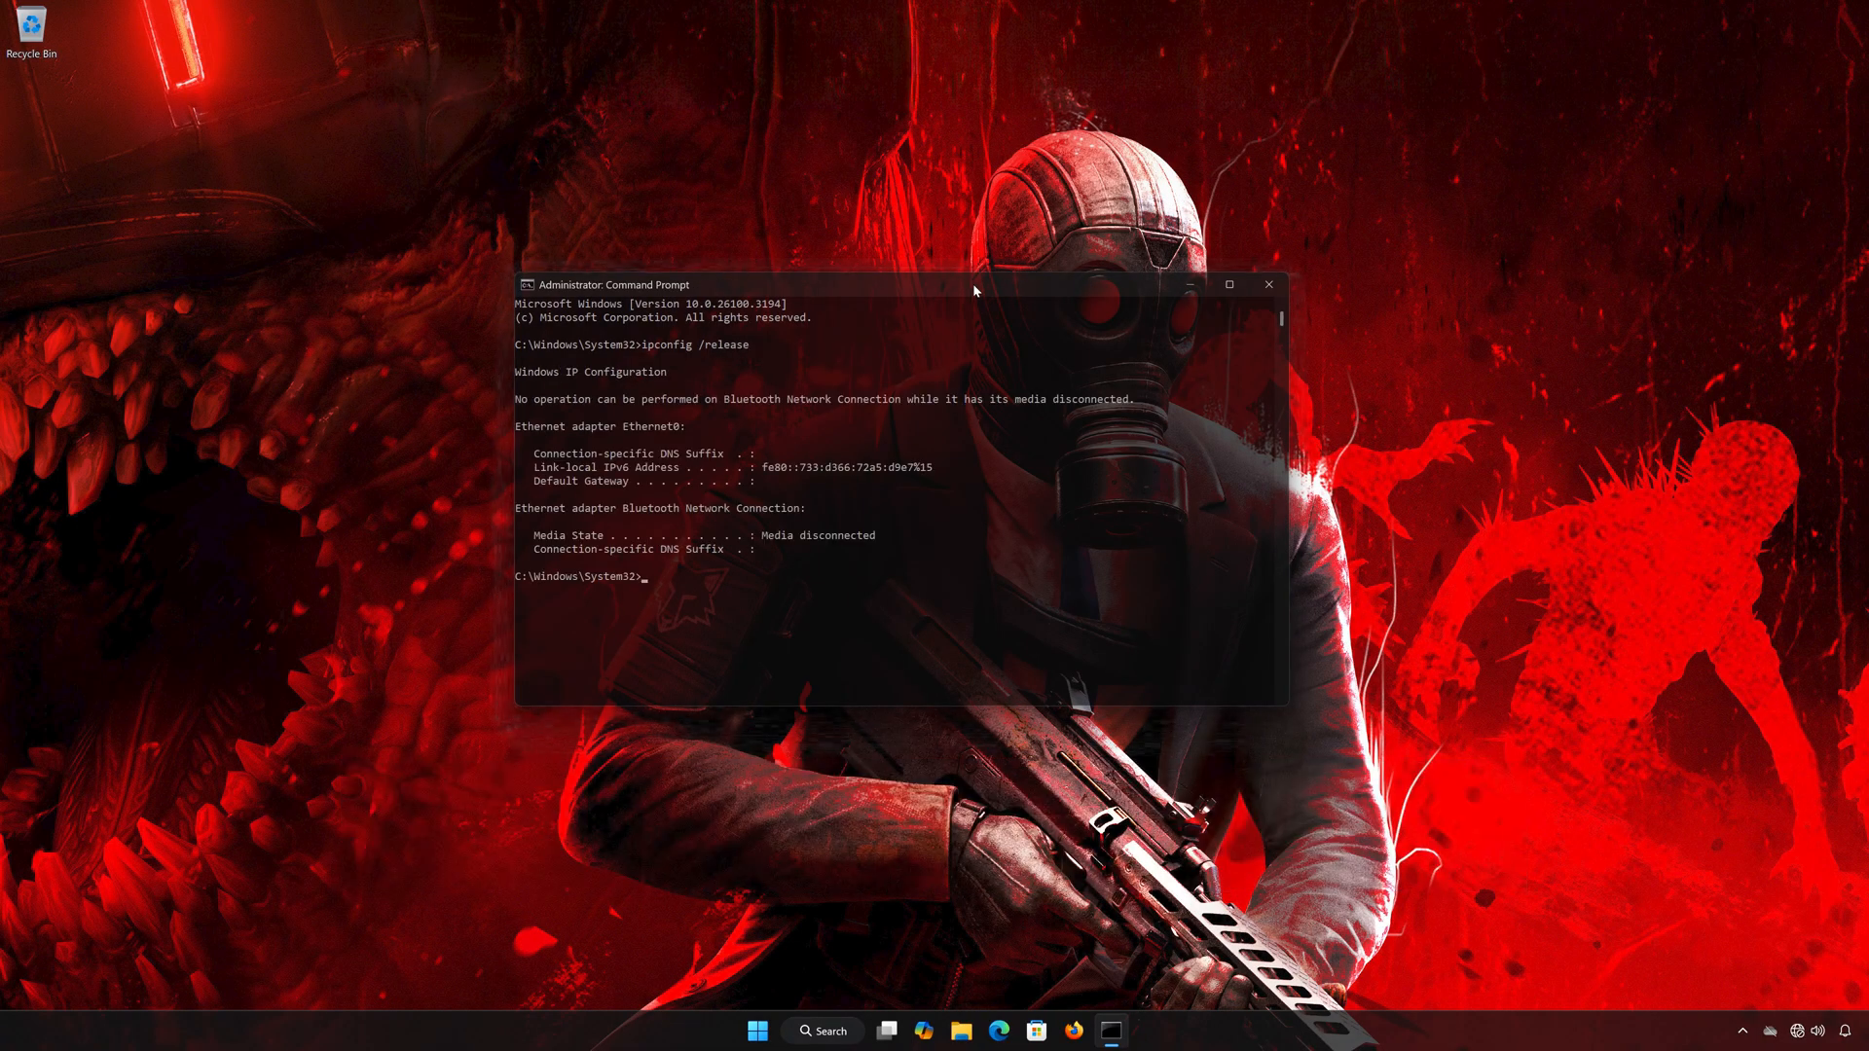
{"action": "type", "text": "ipconfi"}
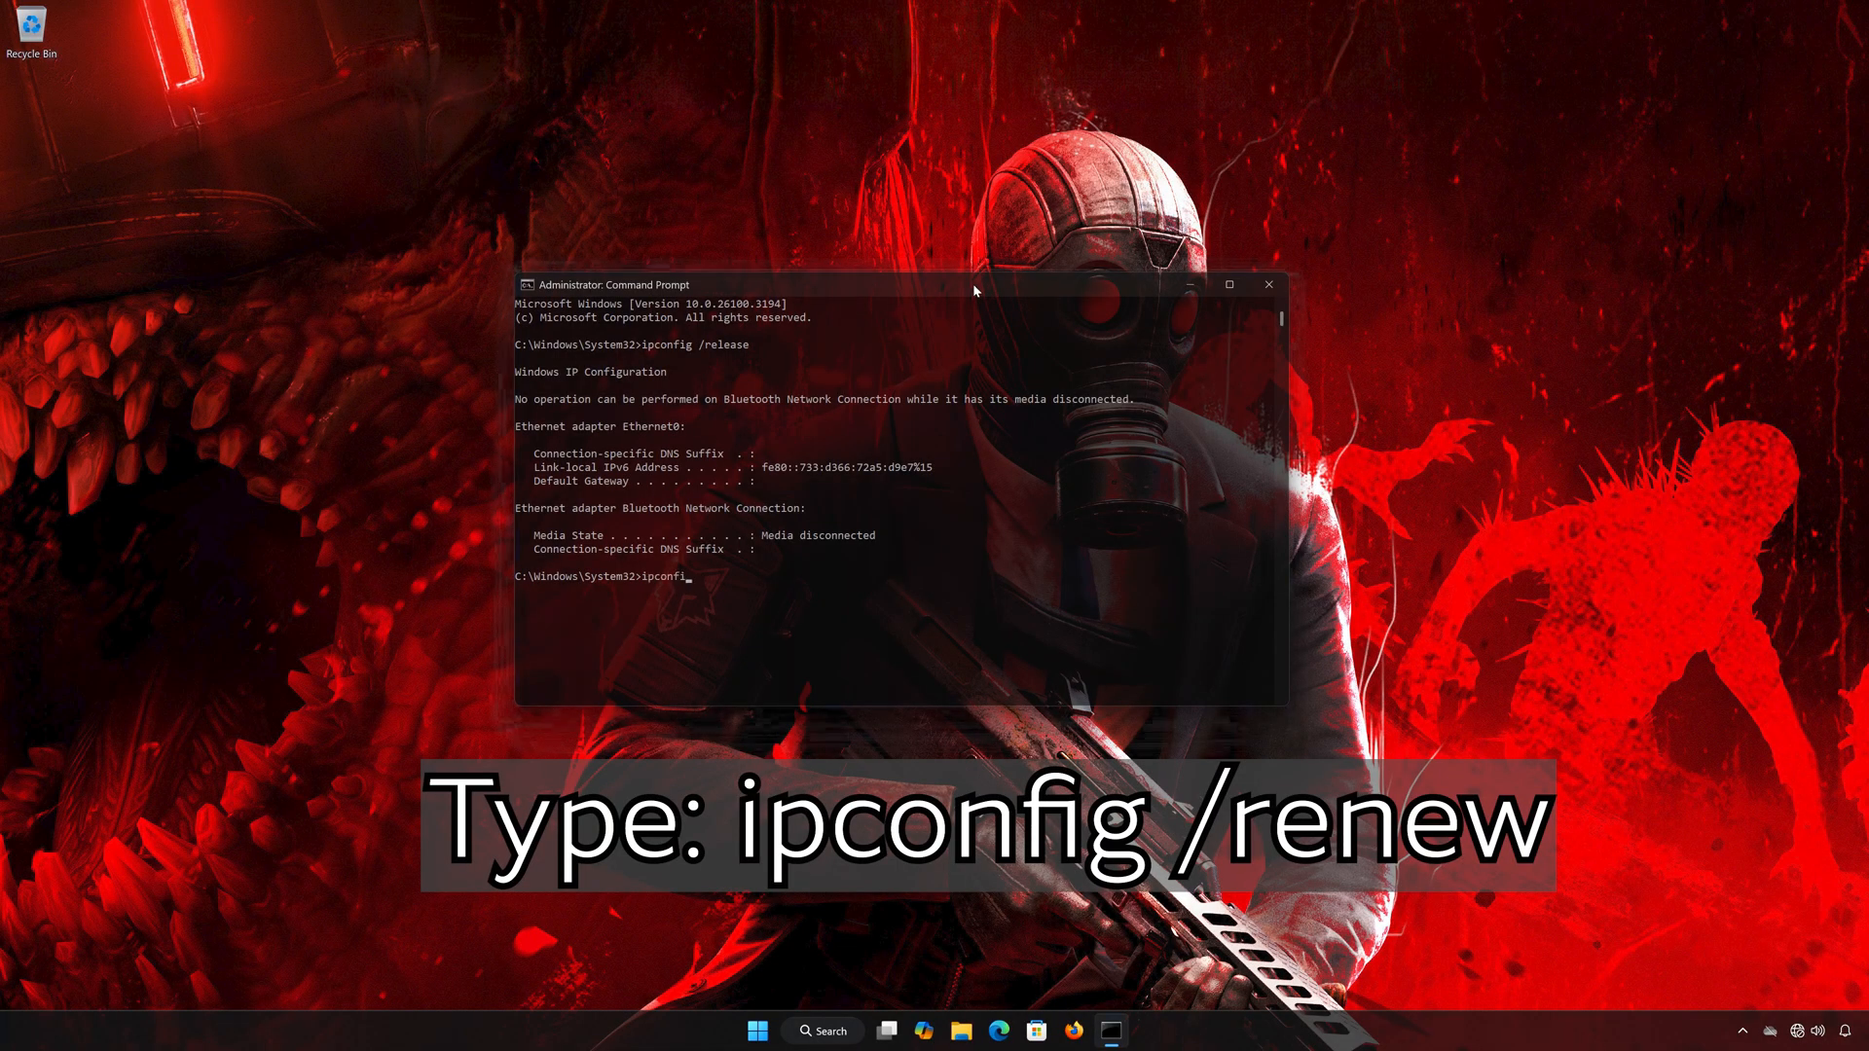
{"action": "type", "text": "g"}
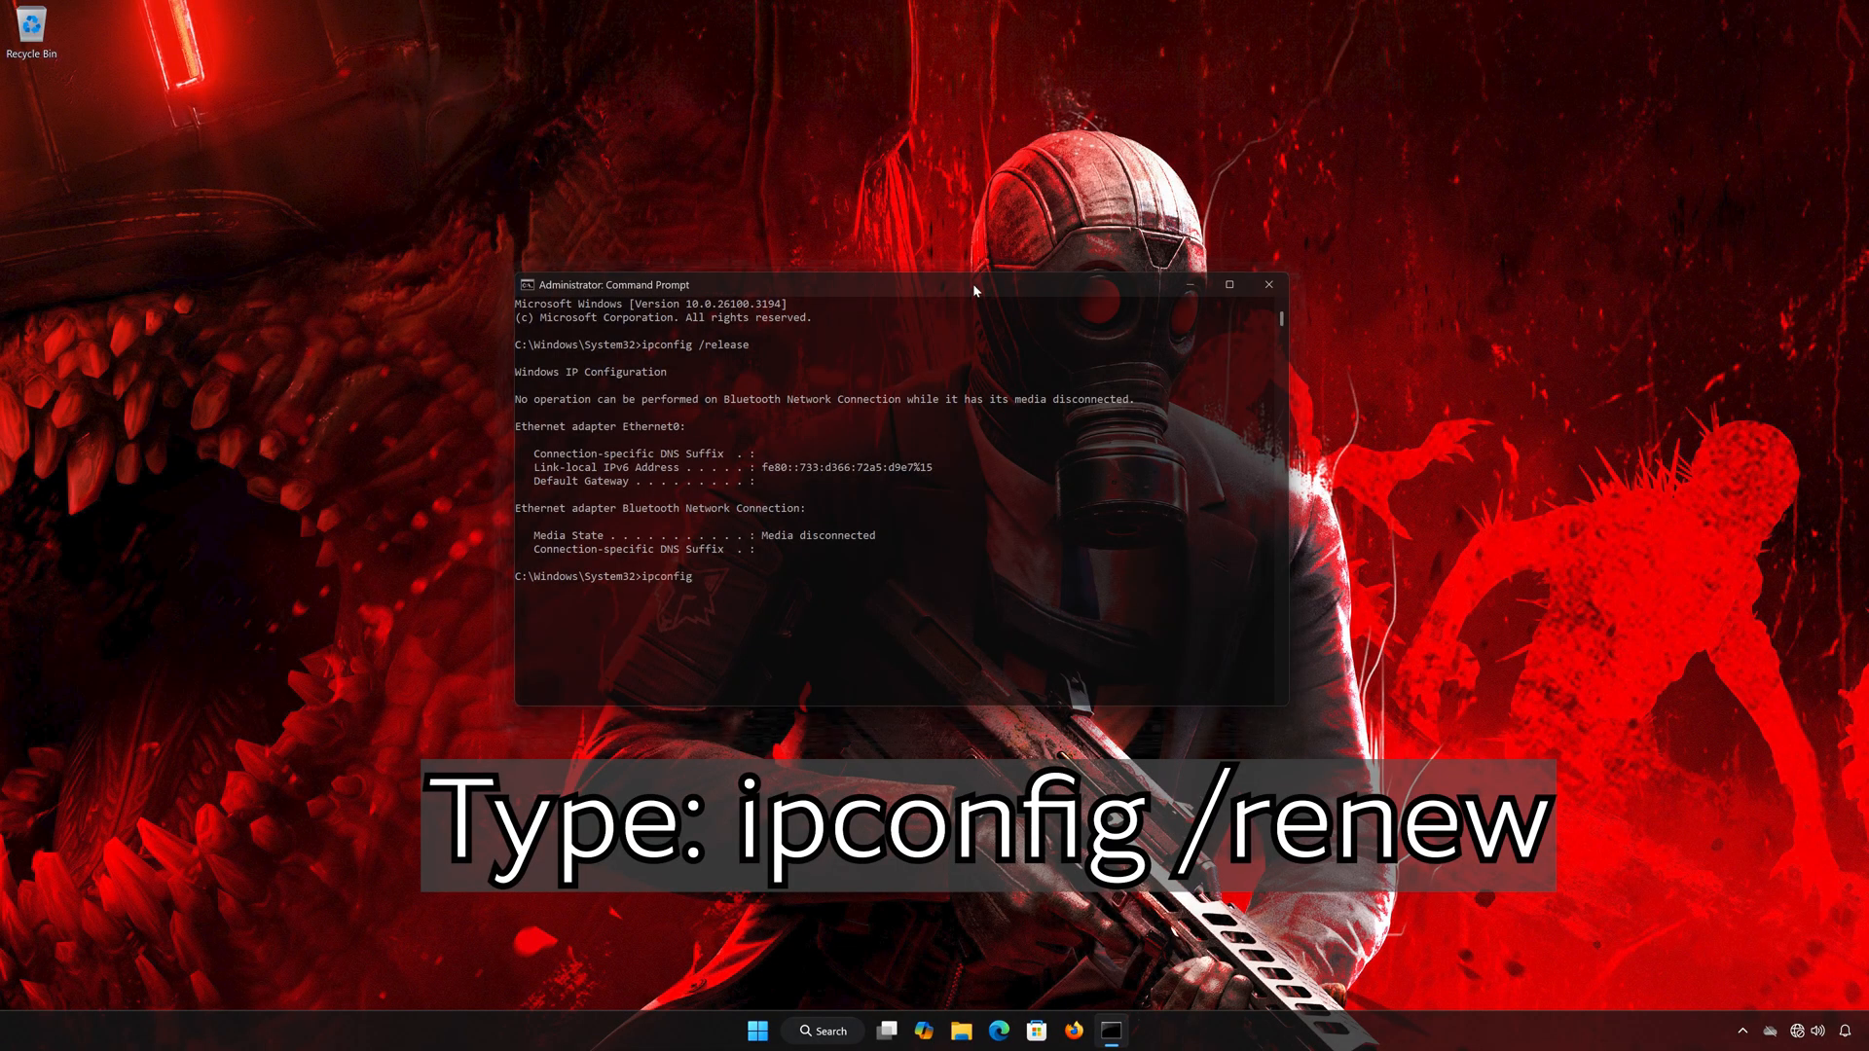
{"action": "type", "text": "/renew"}
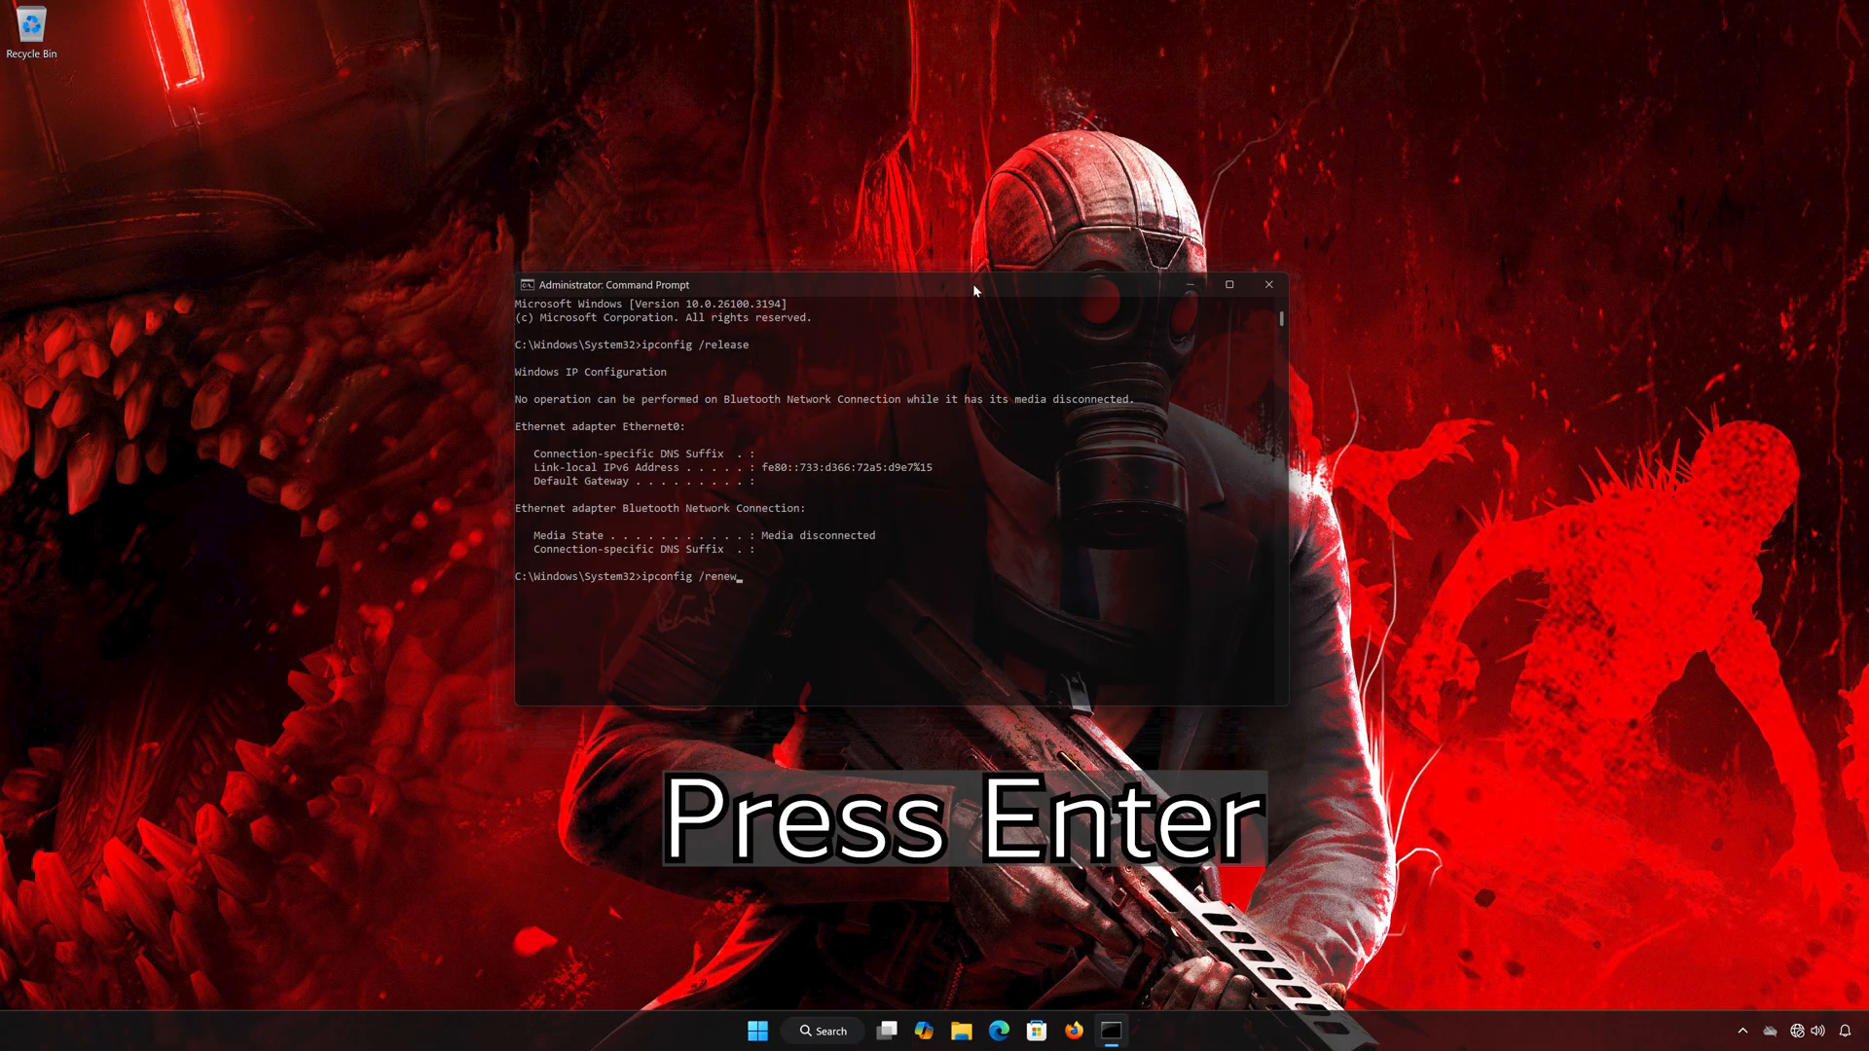
{"action": "key", "text": "Return"}
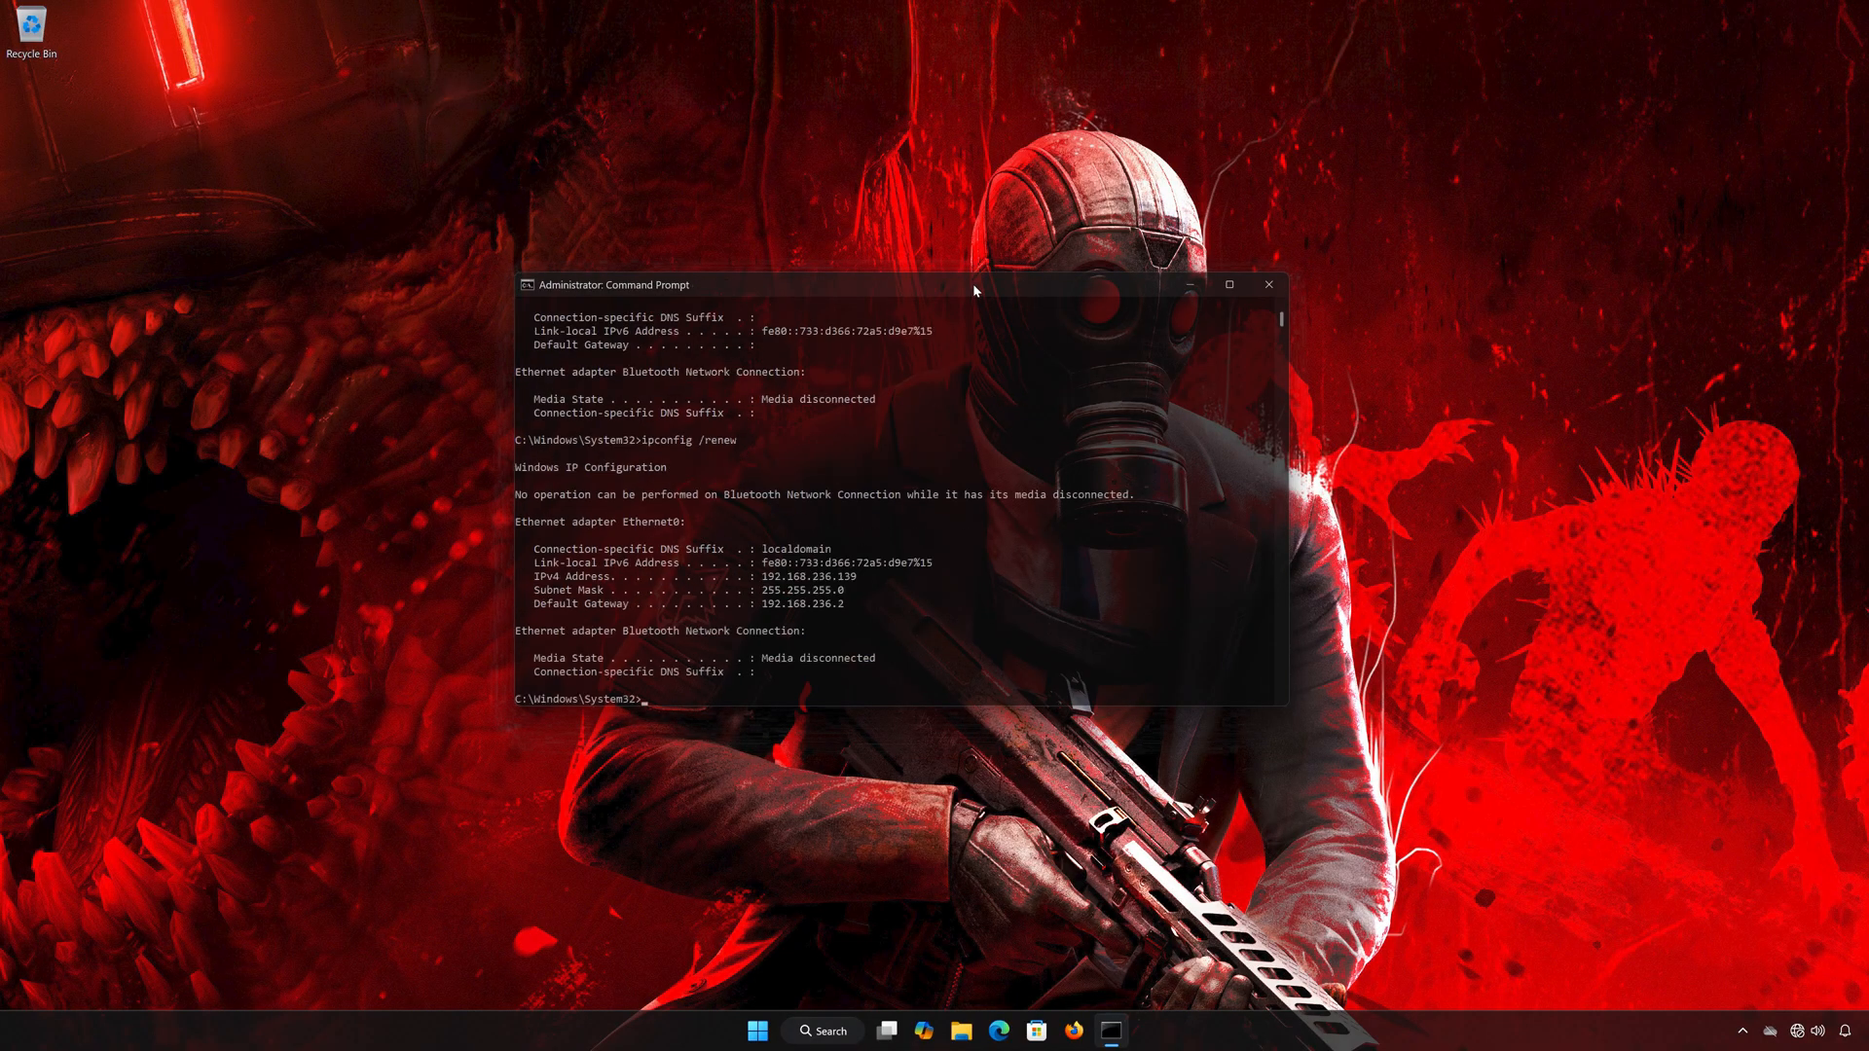
- Flush the DNS resolver cache with ipconfig /flushdns
{"action": "type", "text": "ipconfig /"}
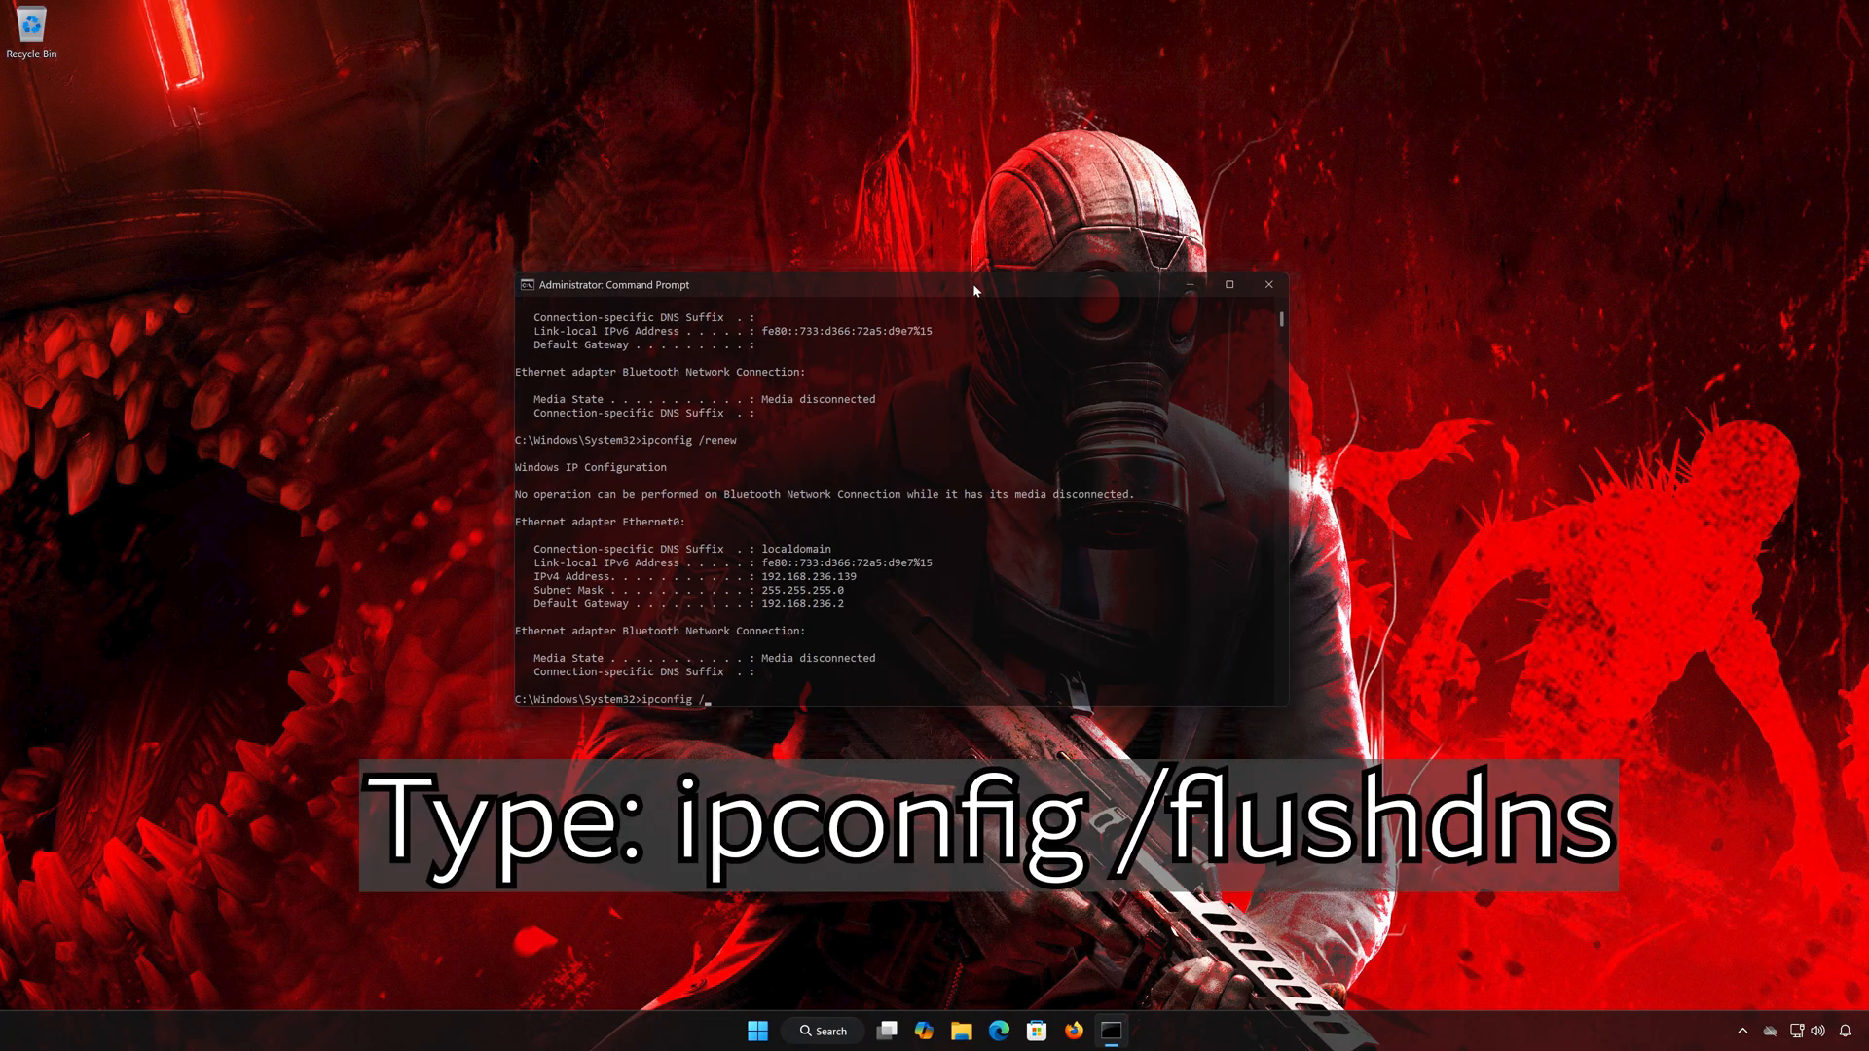
{"action": "type", "text": "flus"}
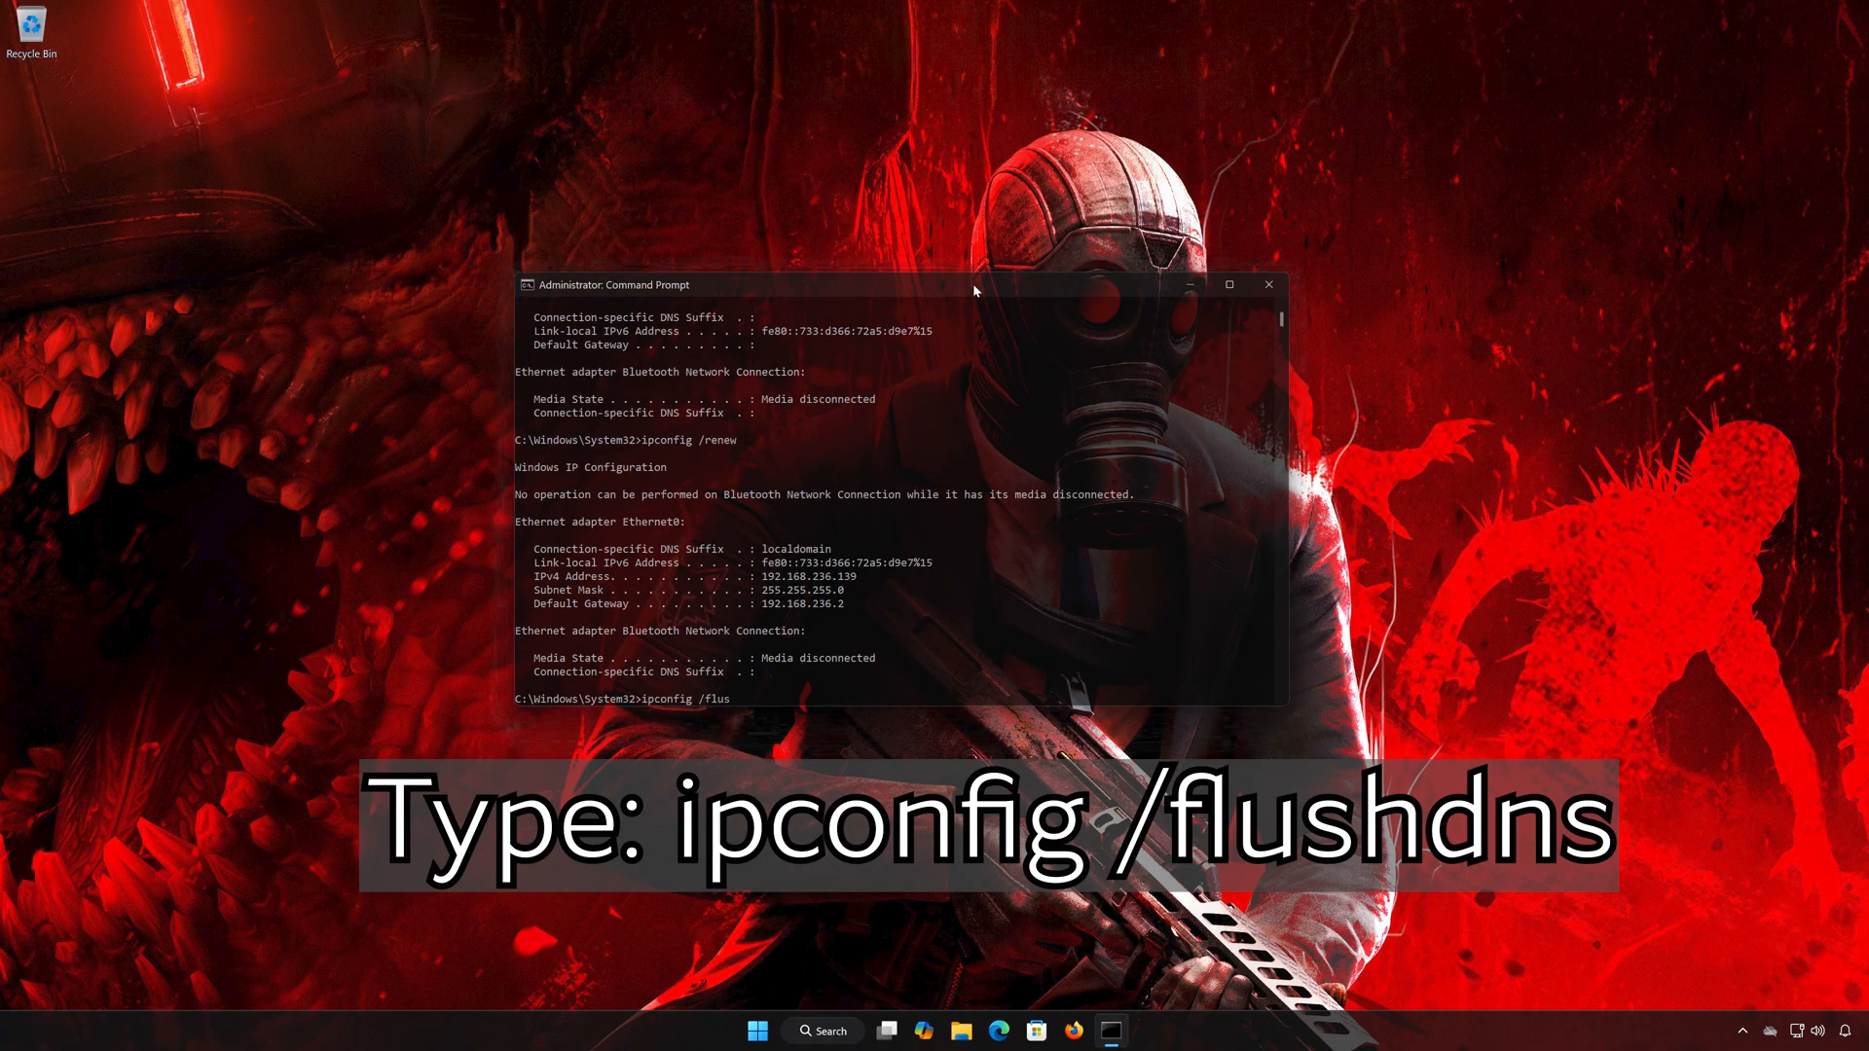
{"action": "type", "text": "hdns"}
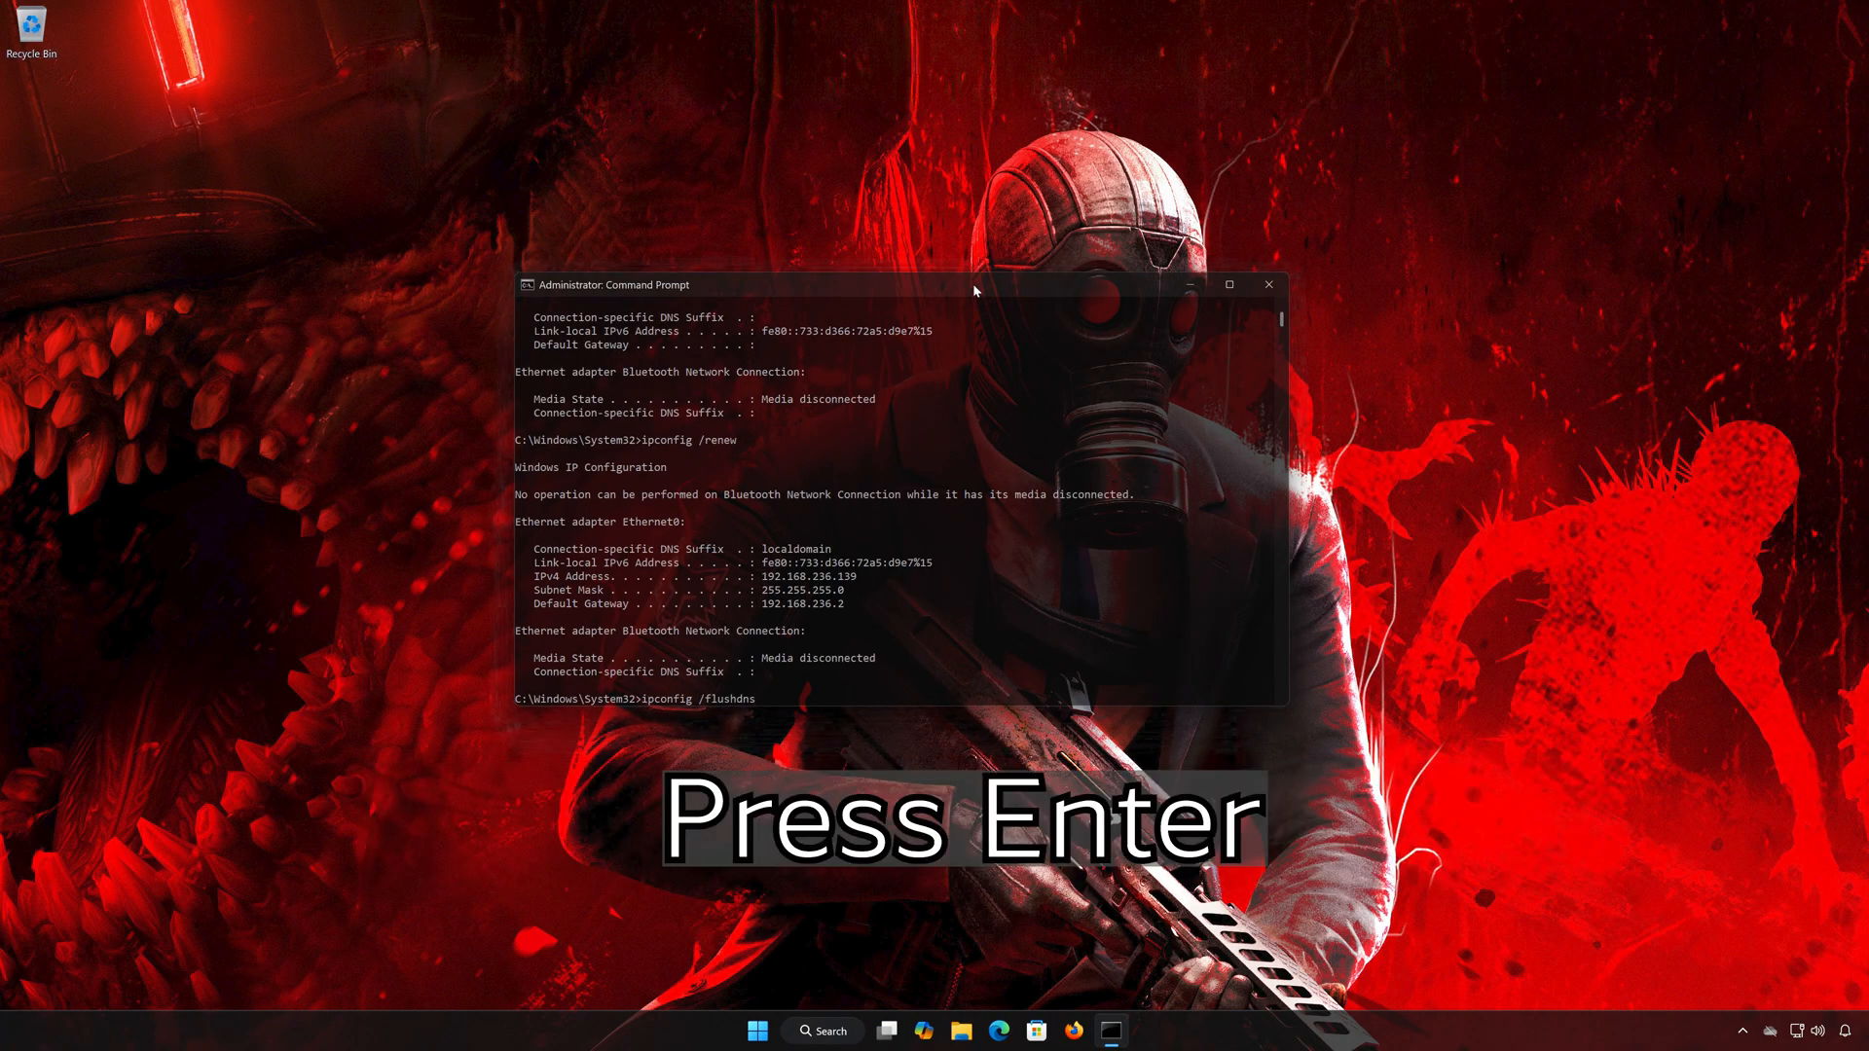
{"action": "key", "text": "Return"}
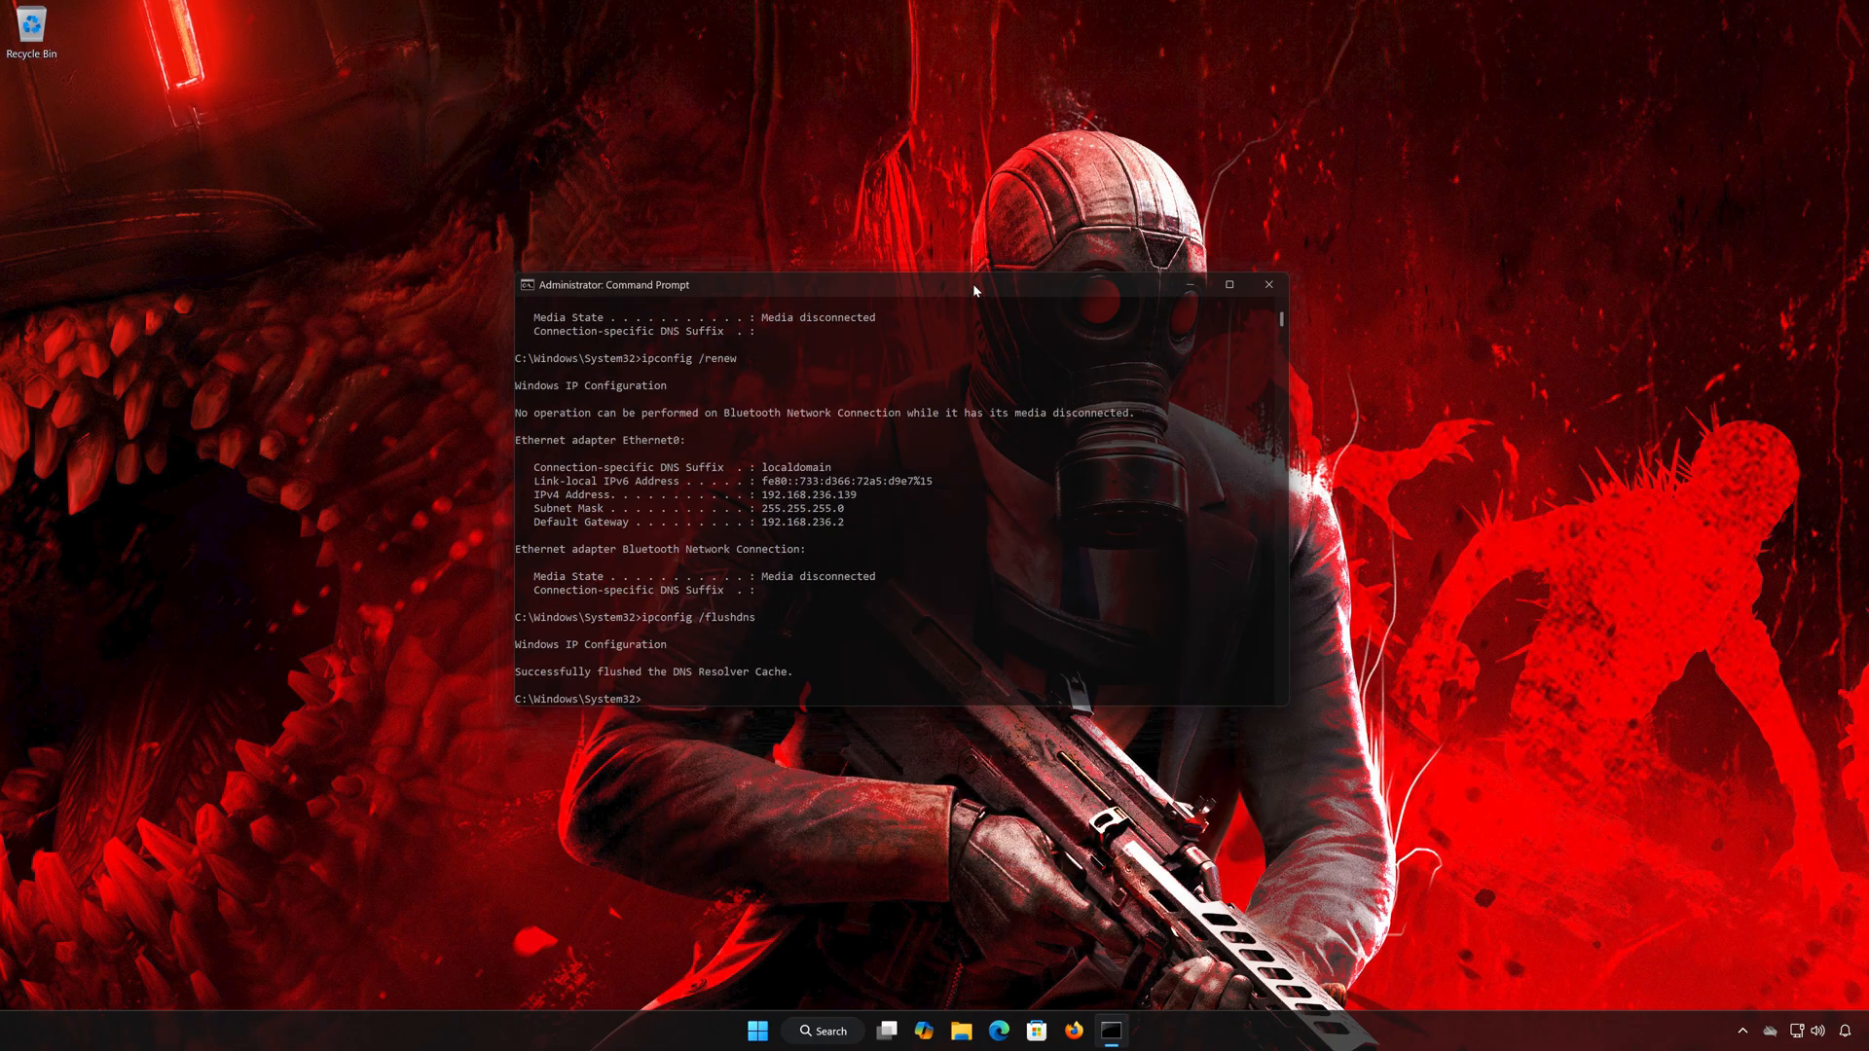
- Reset the Winsock catalog with netsh winsock reset
{"action": "type", "text": "n"}
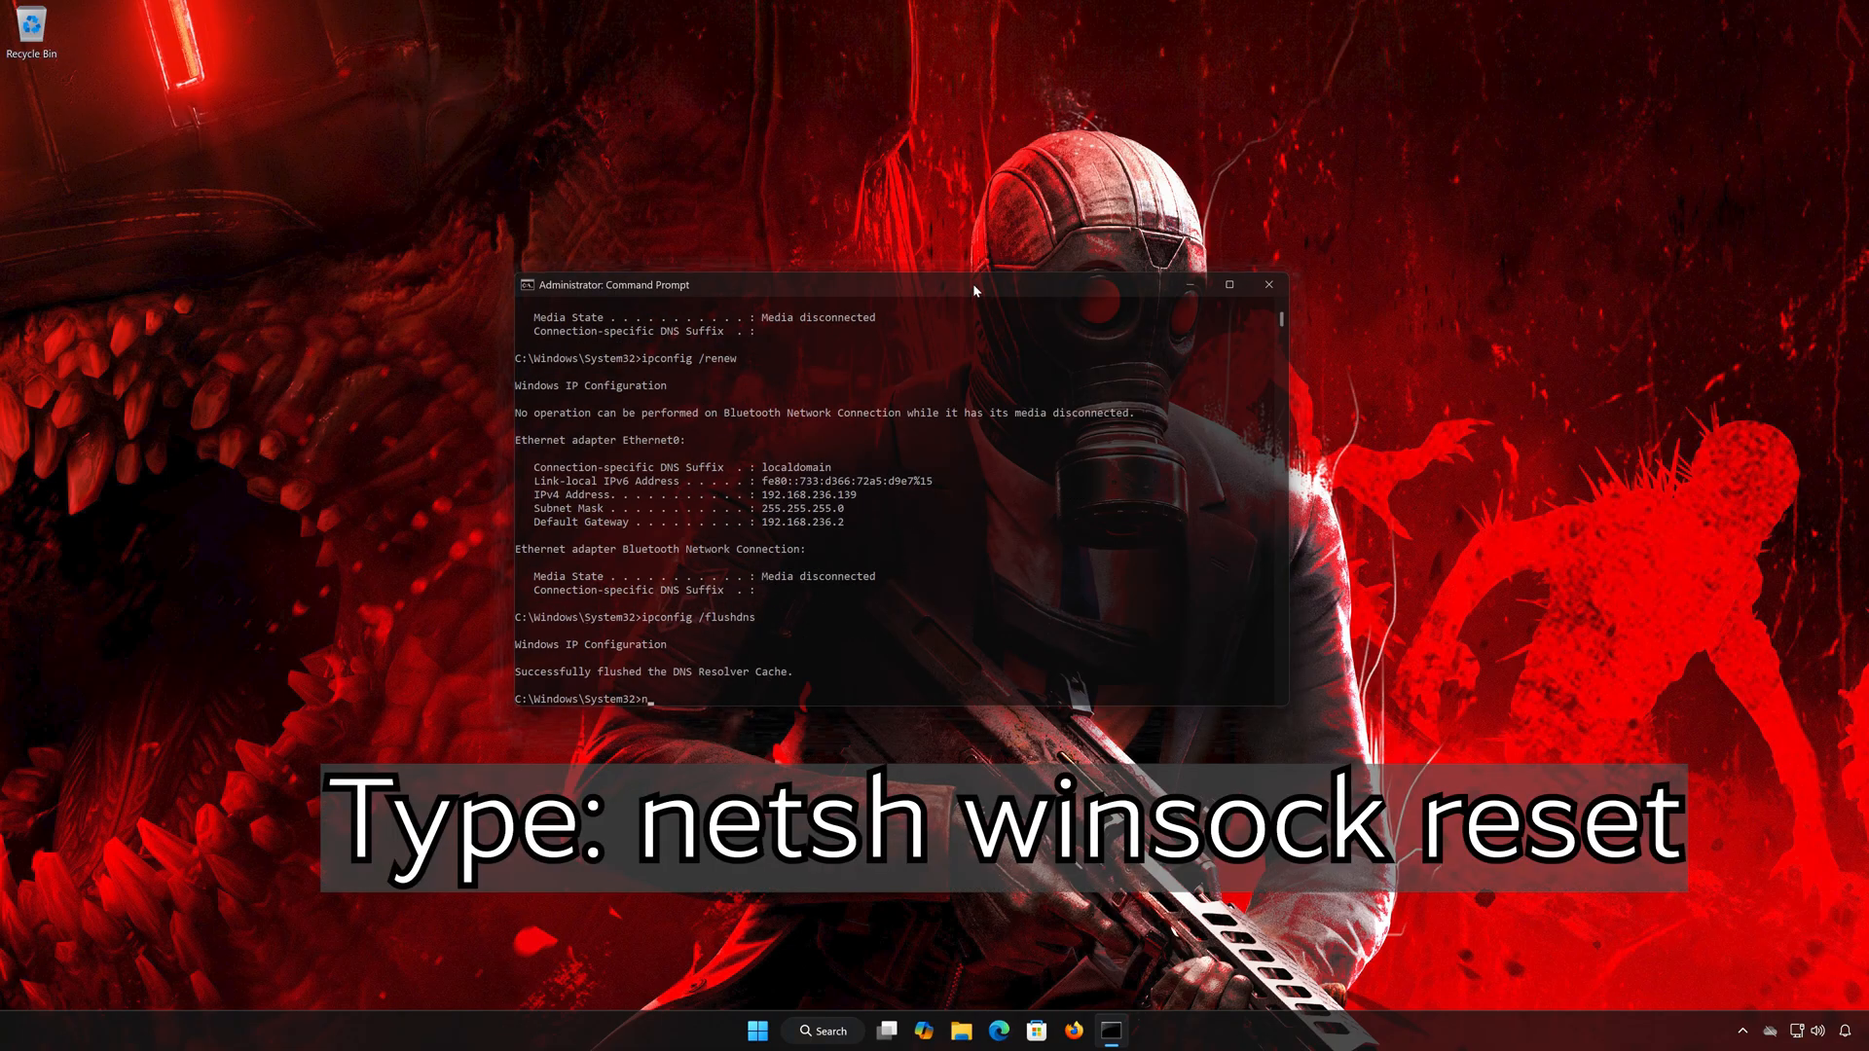
{"action": "type", "text": "netsh"}
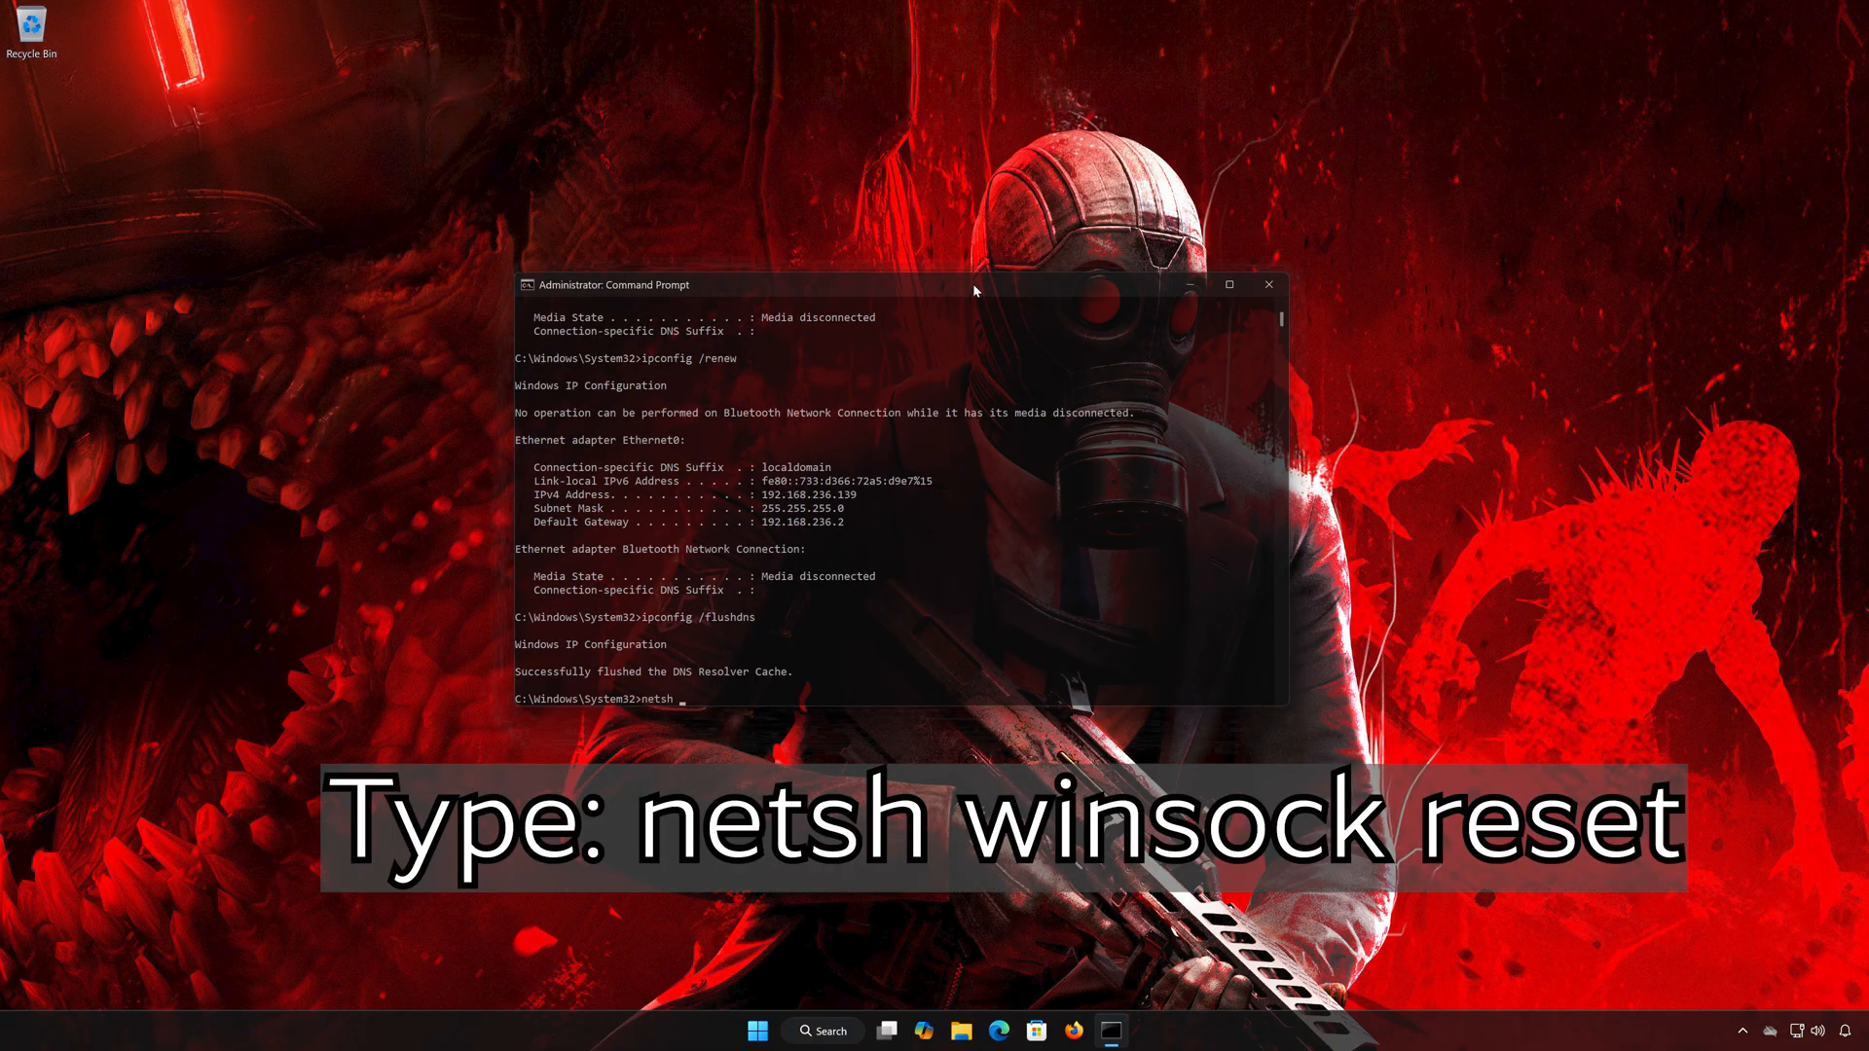
{"action": "type", "text": "winso"}
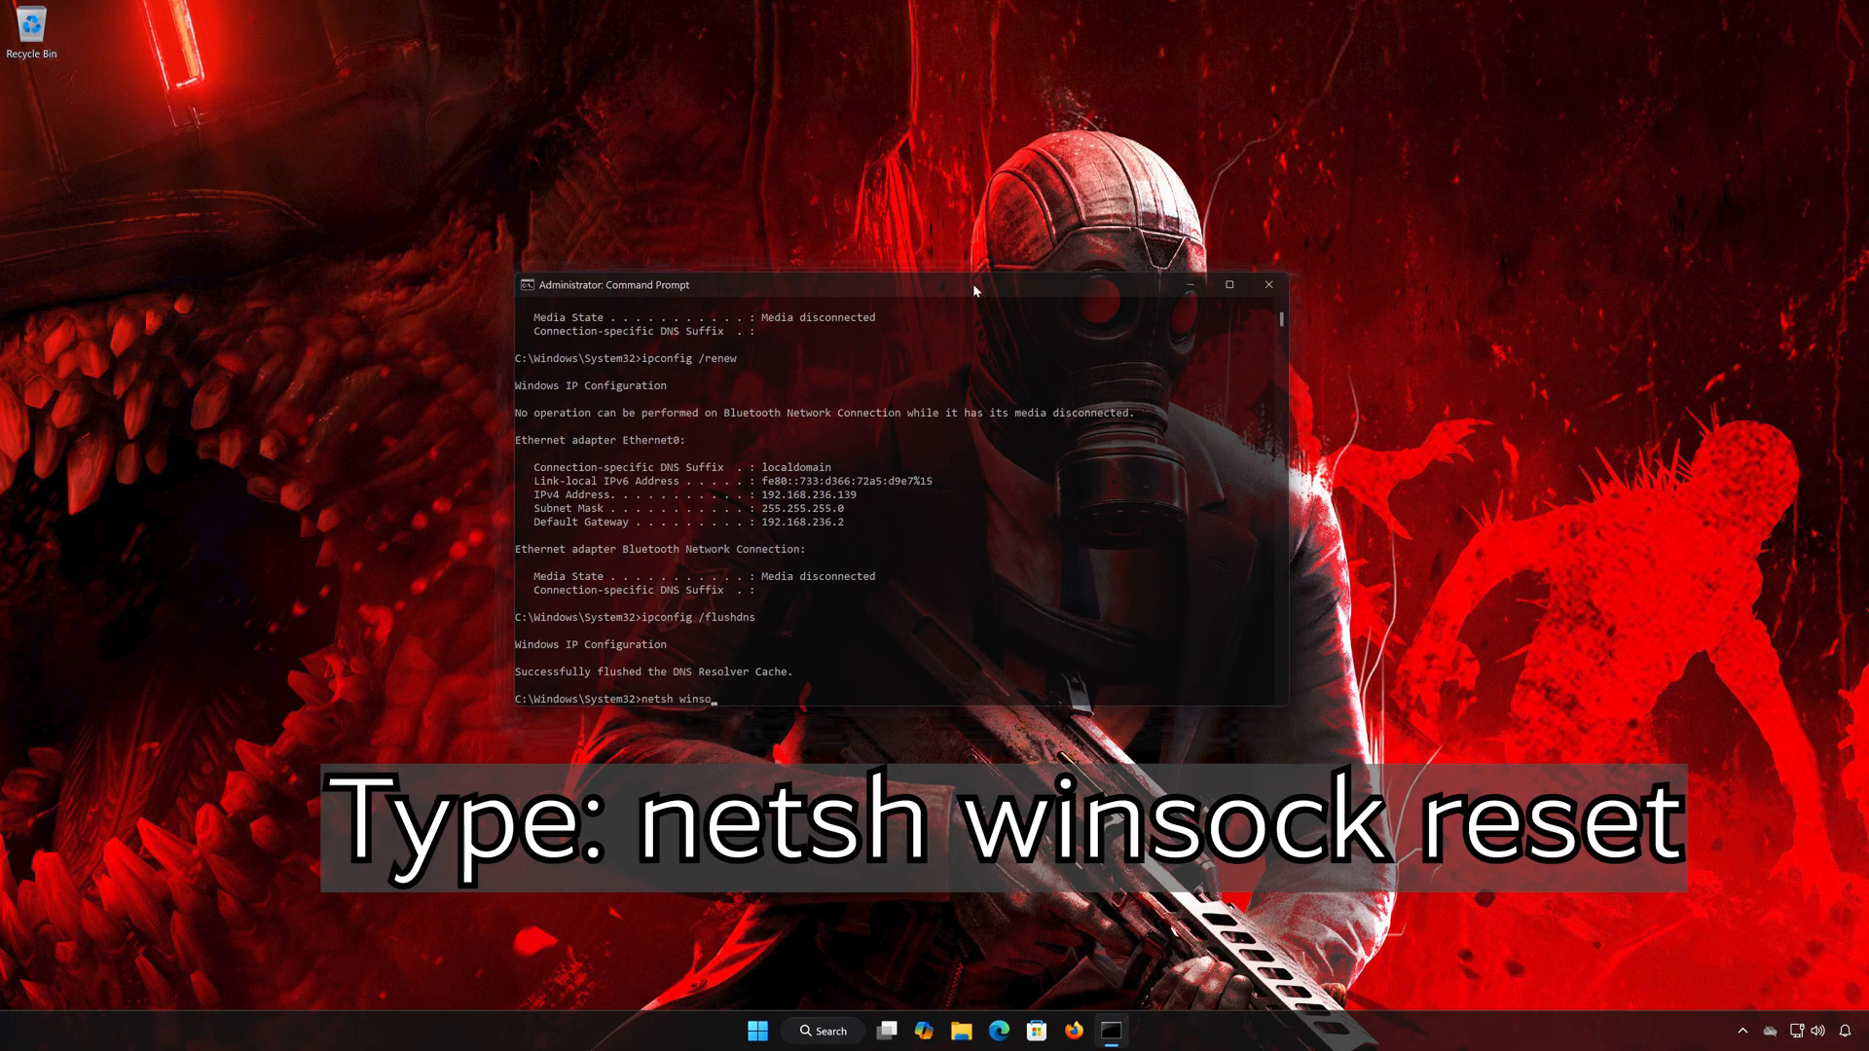
{"action": "type", "text": "ck reset"}
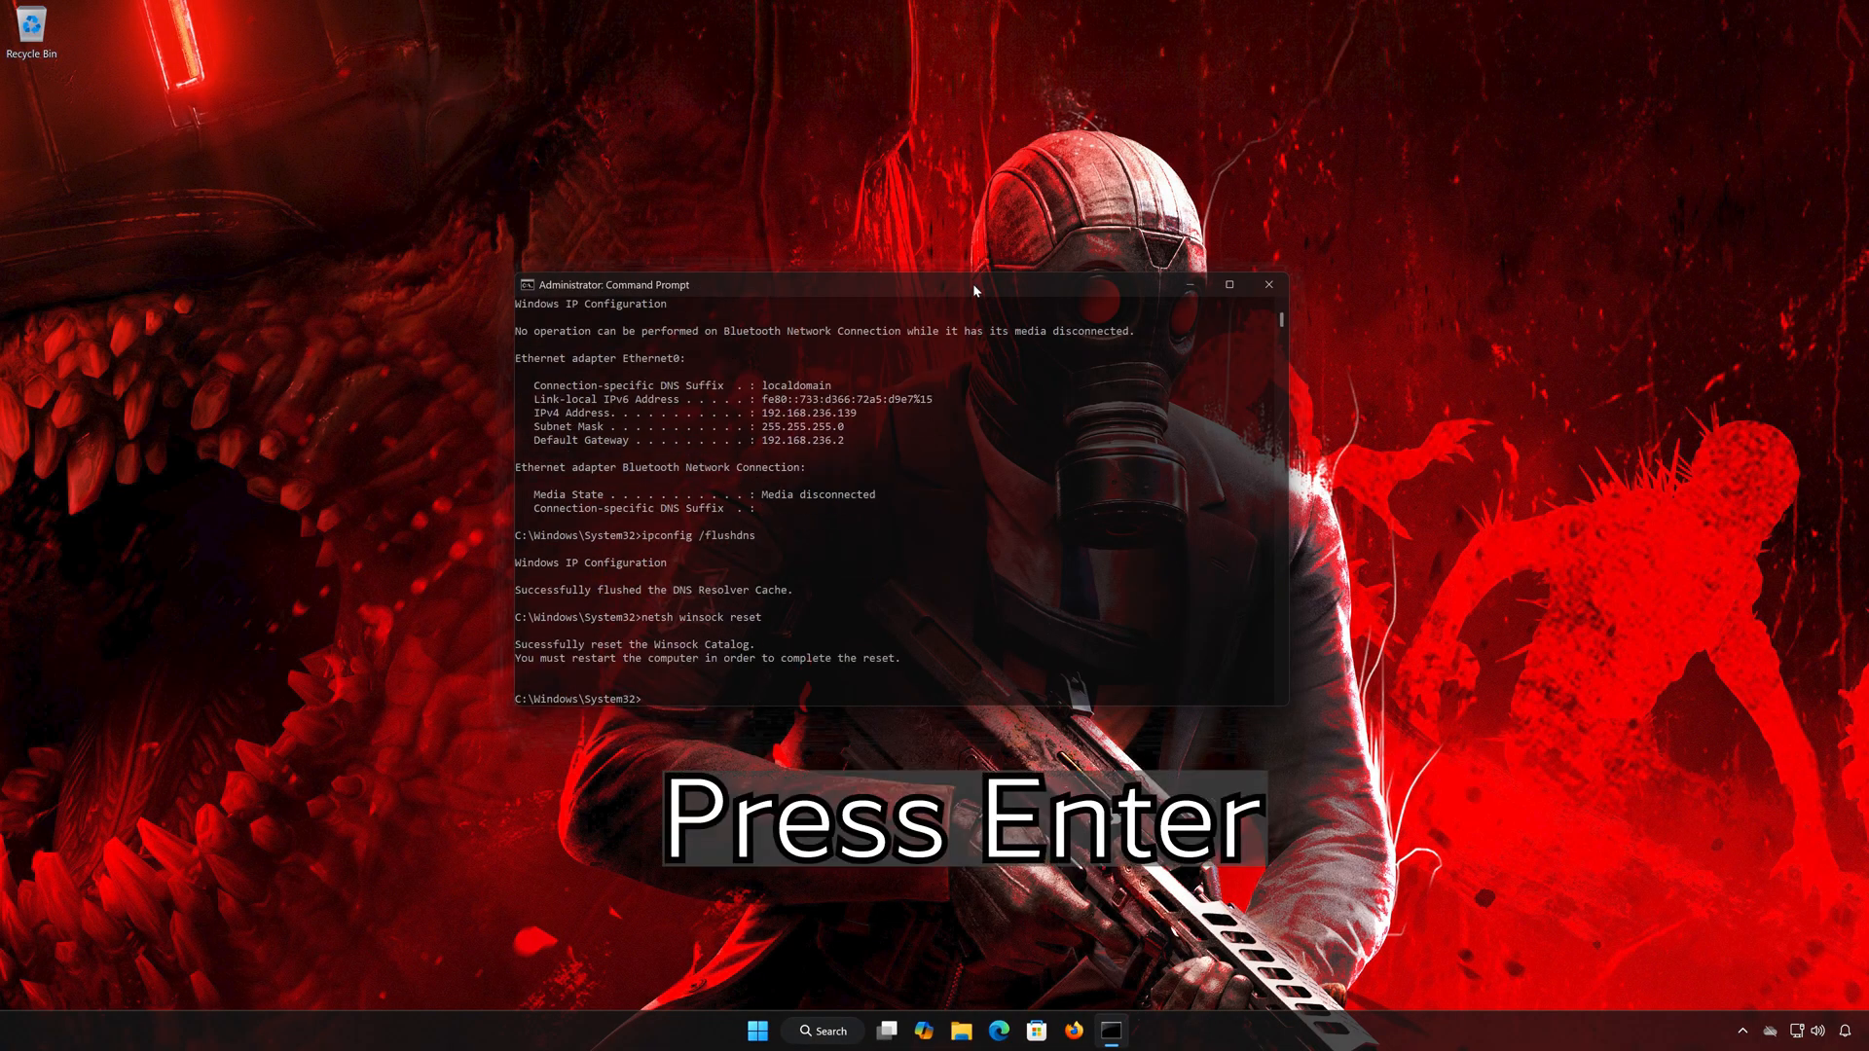
- Close the Command Prompt with the exit command
{"action": "type", "text": "e"}
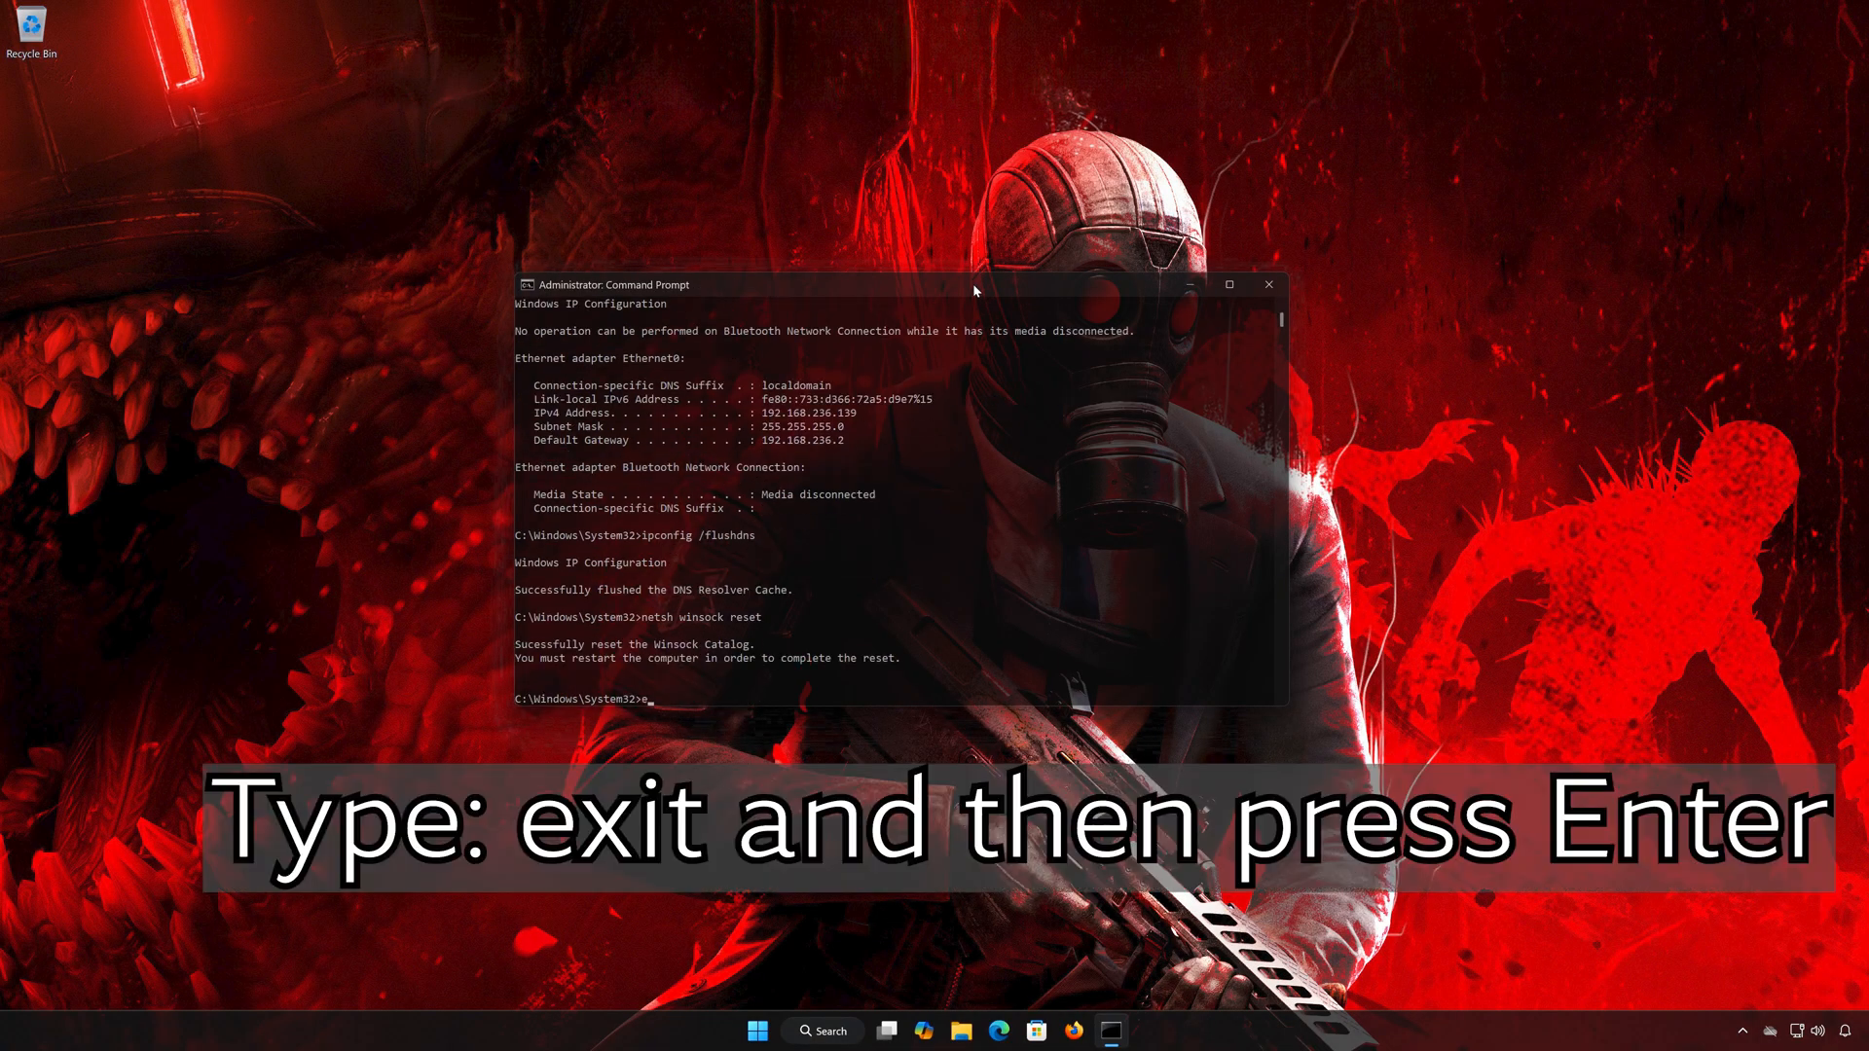
{"action": "type", "text": "xit"}
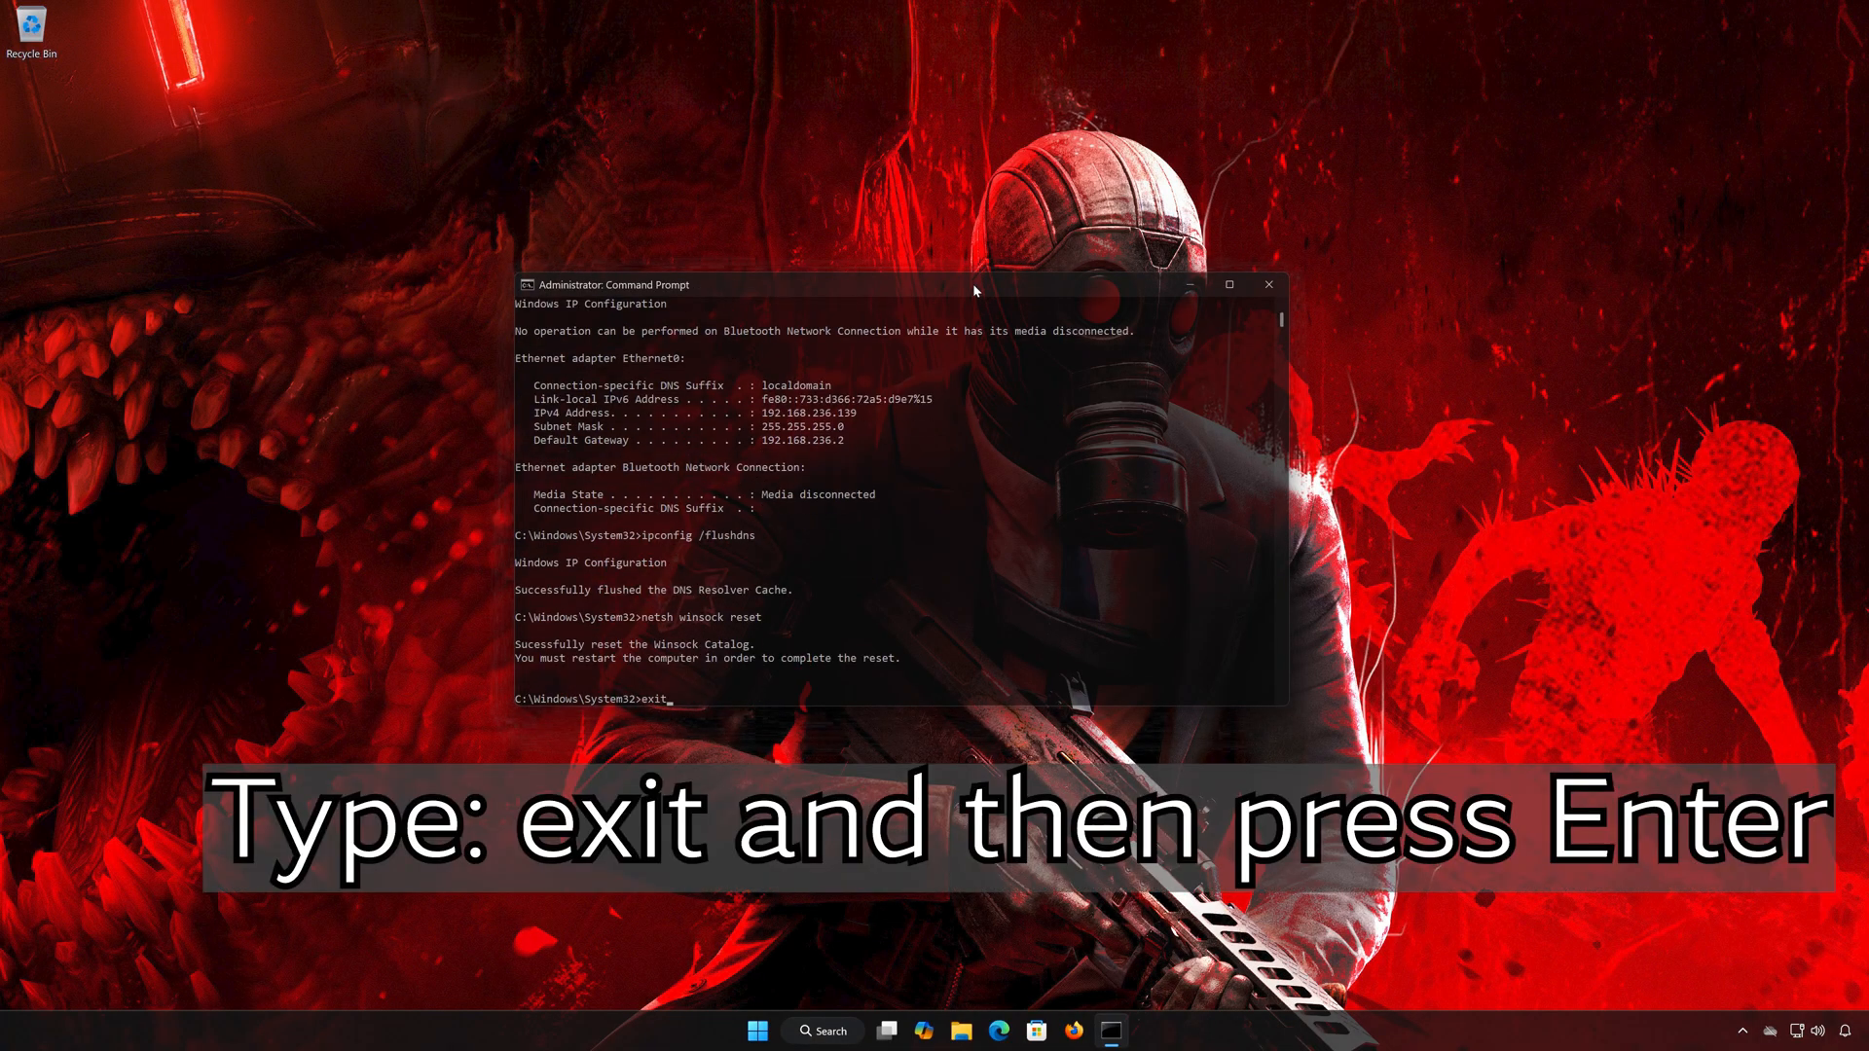
{"action": "key", "text": "Return"}
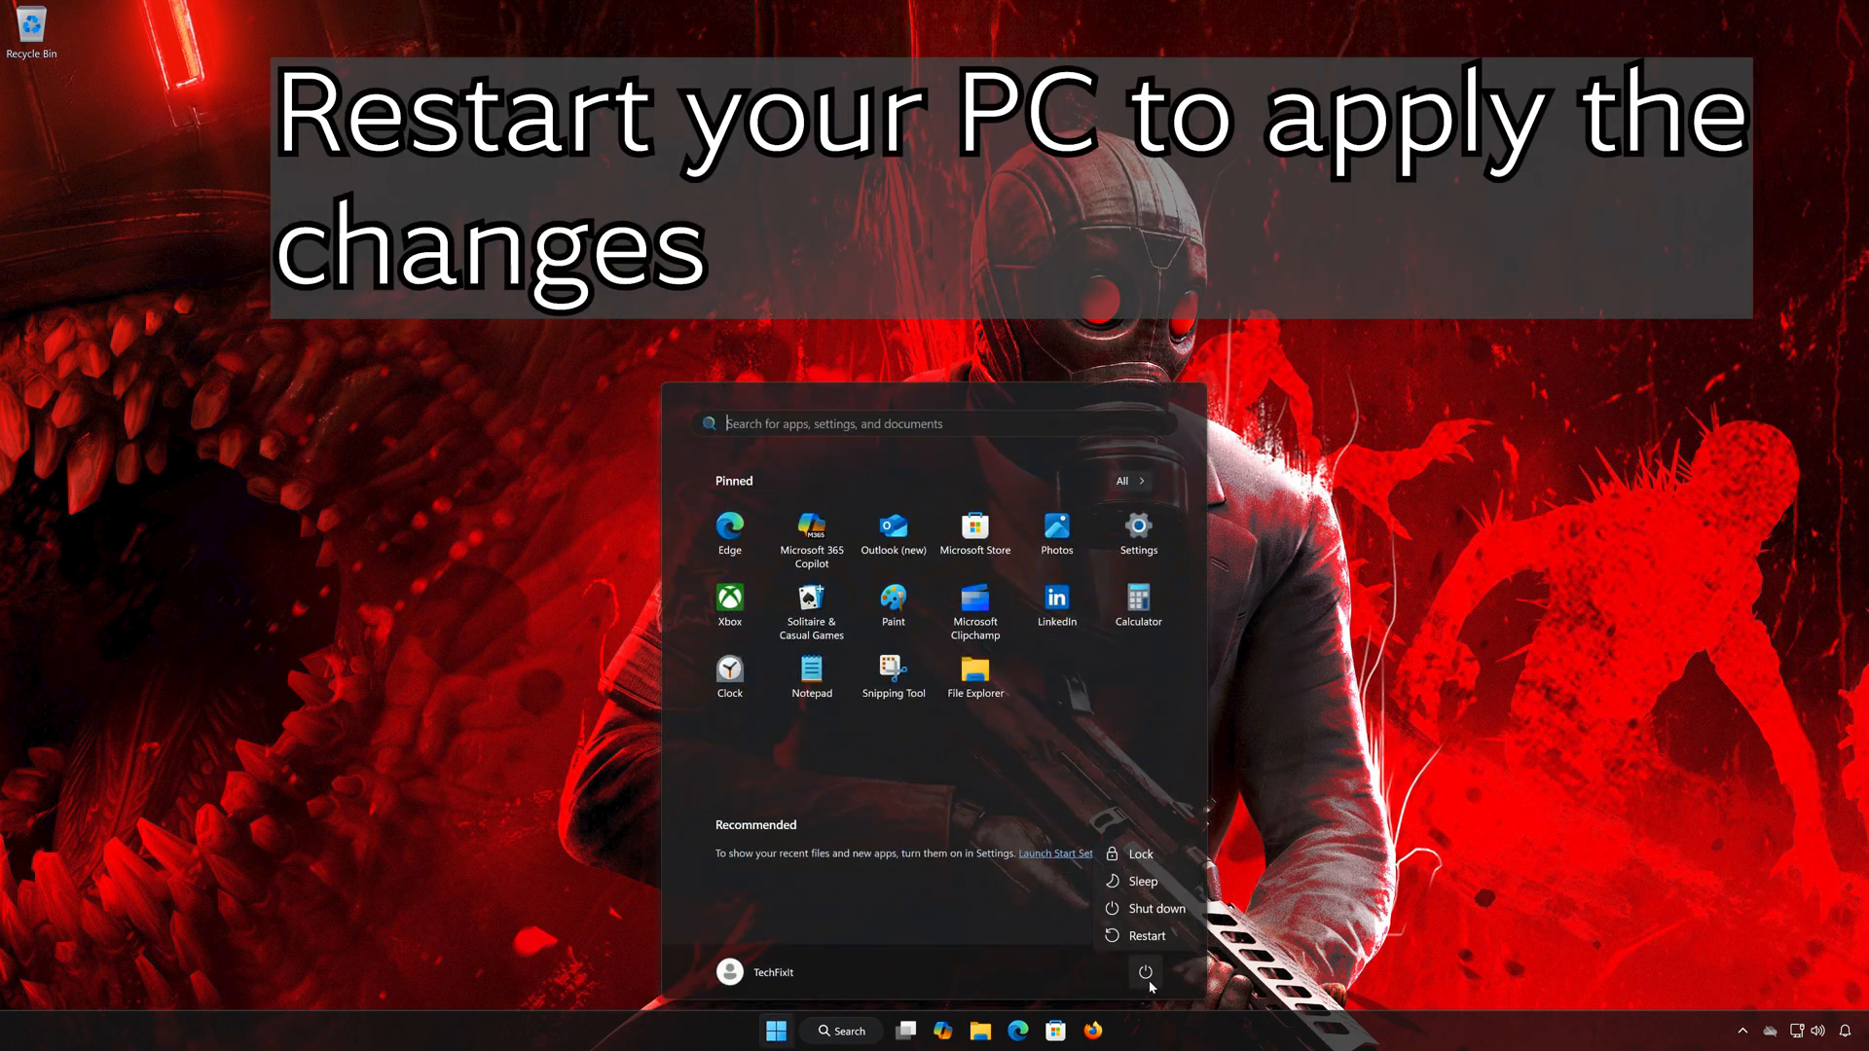
- Dismiss the Start menu's power options flyout
{"action": "left_click", "coordinate": [1145, 934]}
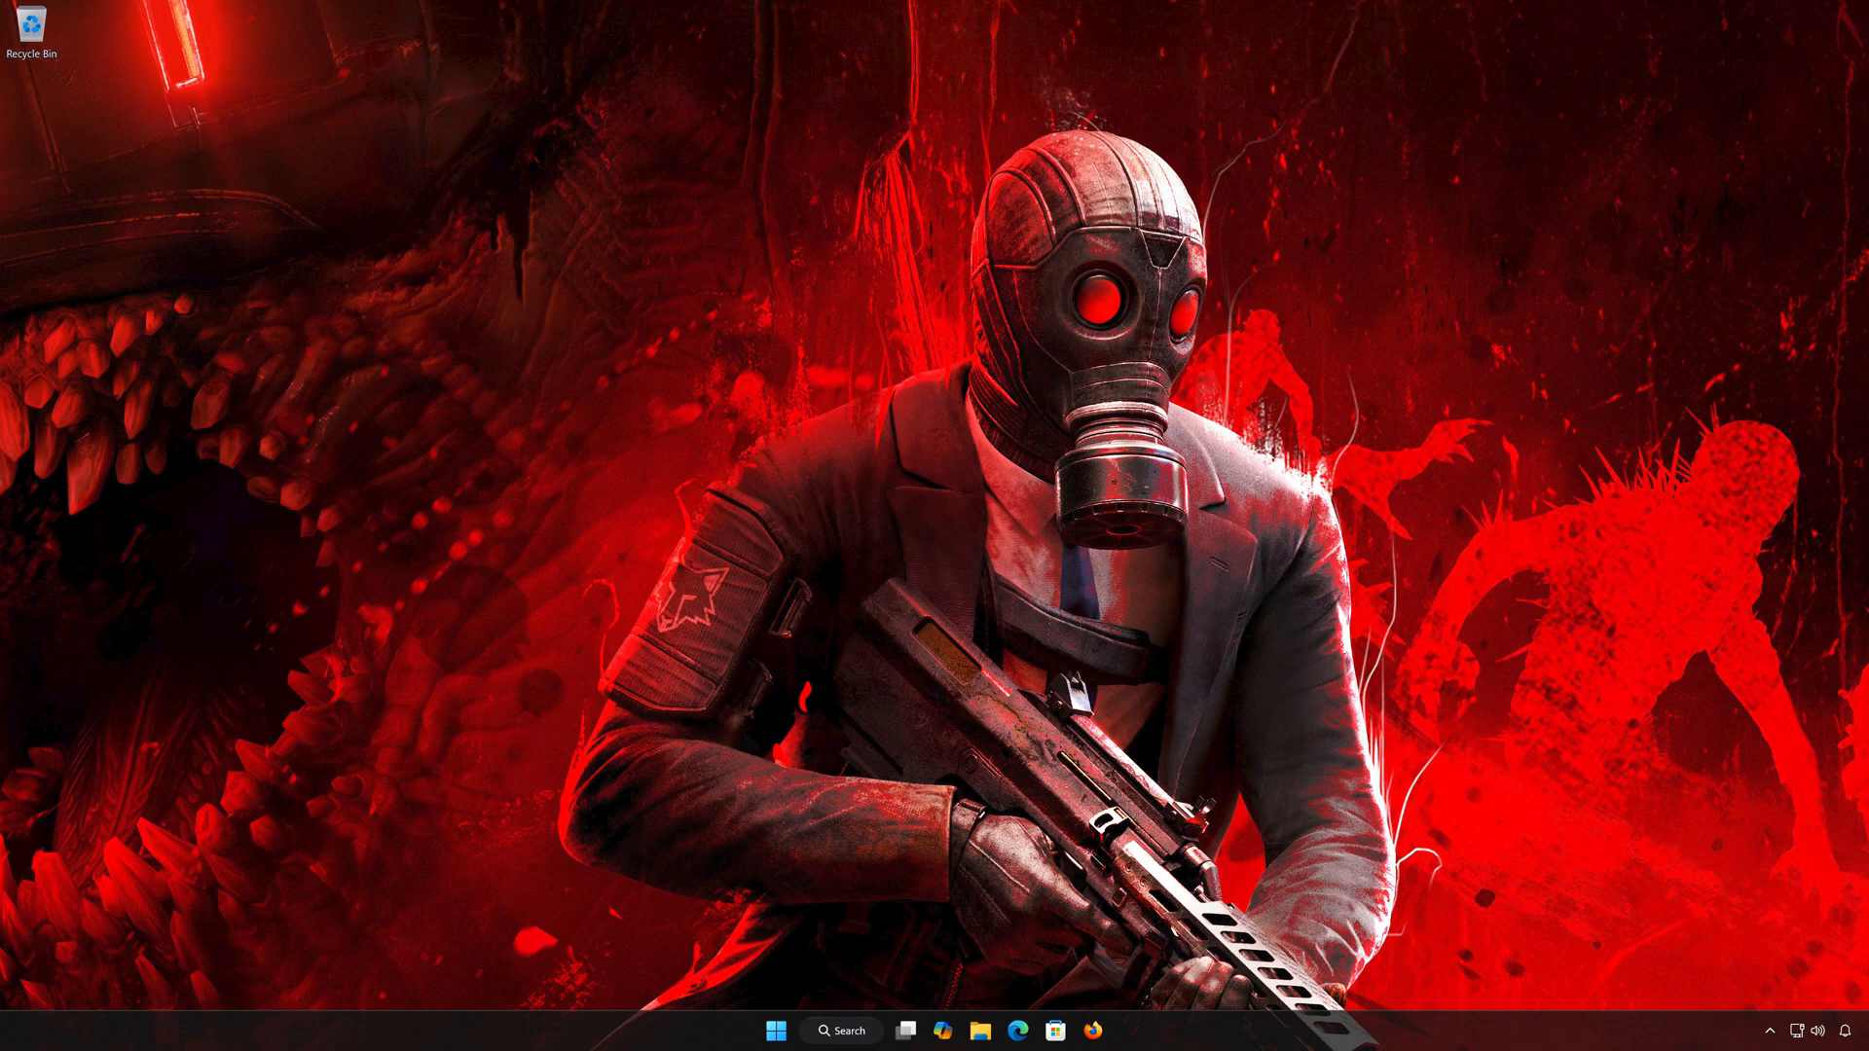
- Launch the pinned Settings app from the Start menu
{"action": "left_click", "coordinate": [775, 1030]}
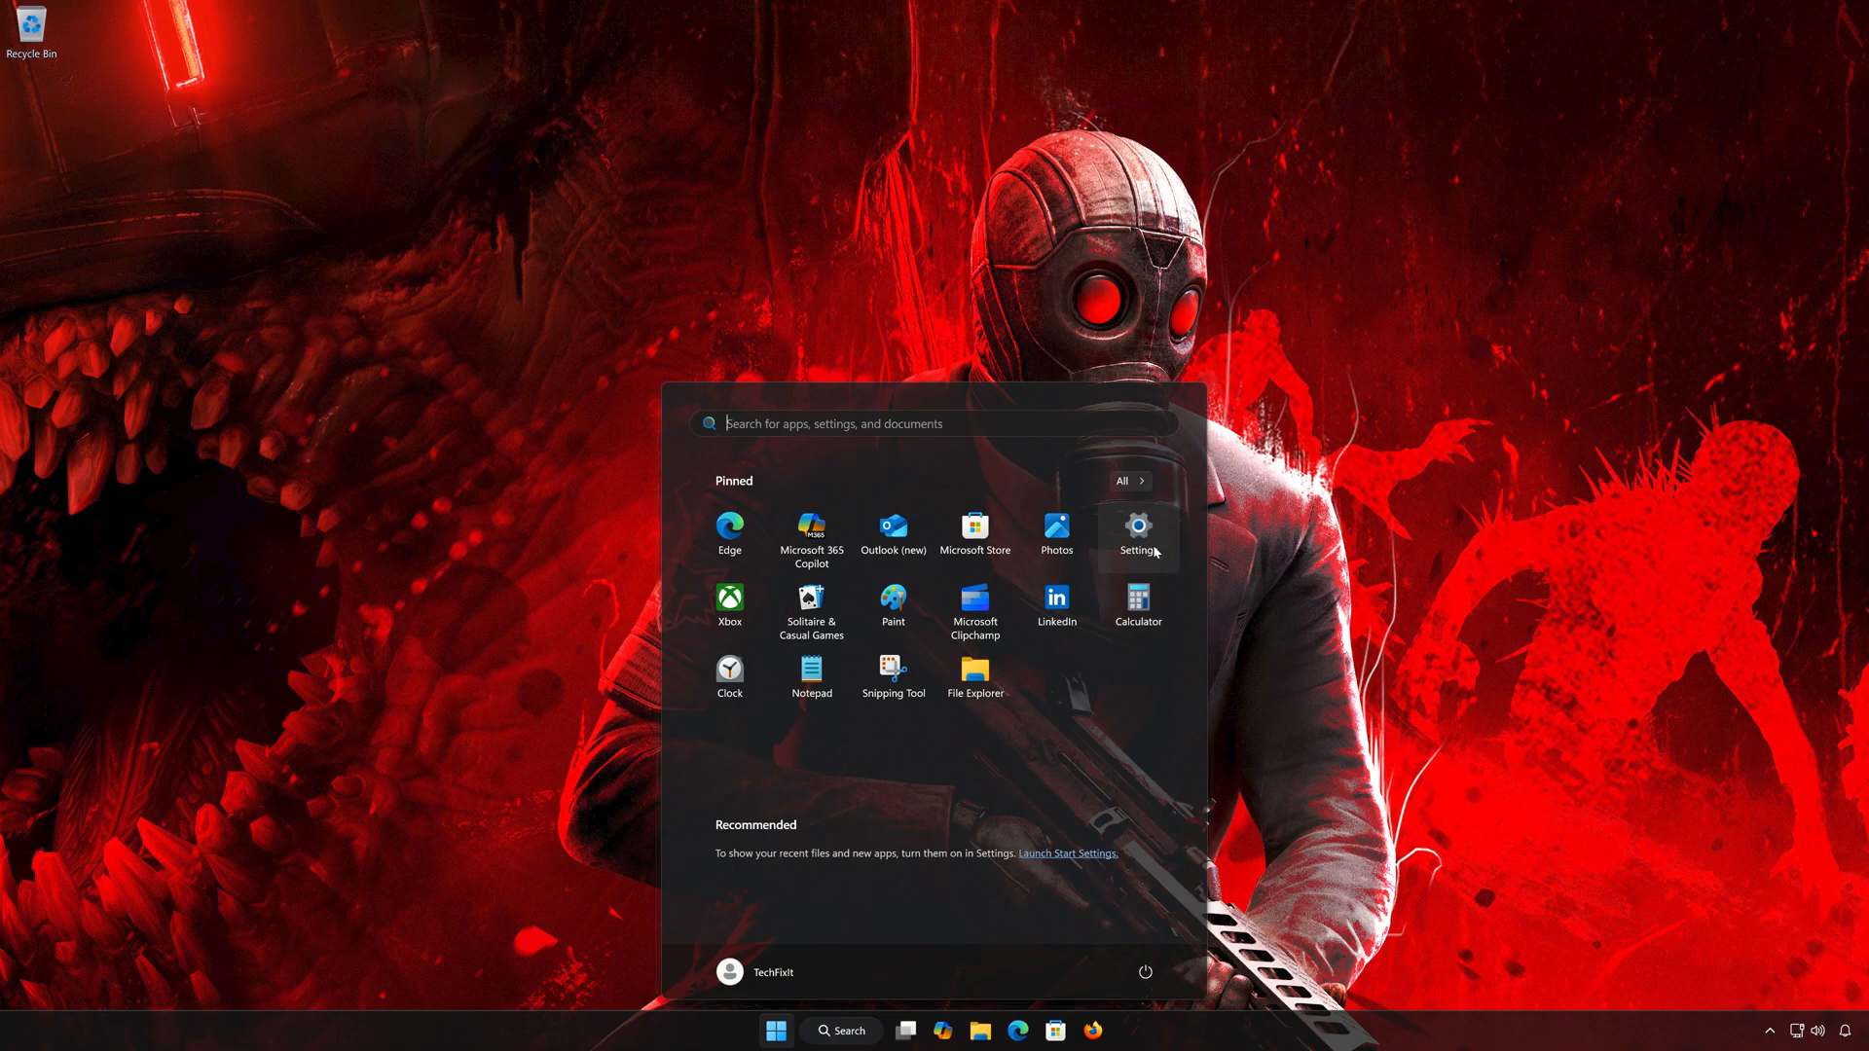
{"action": "left_click", "coordinate": [1136, 535]}
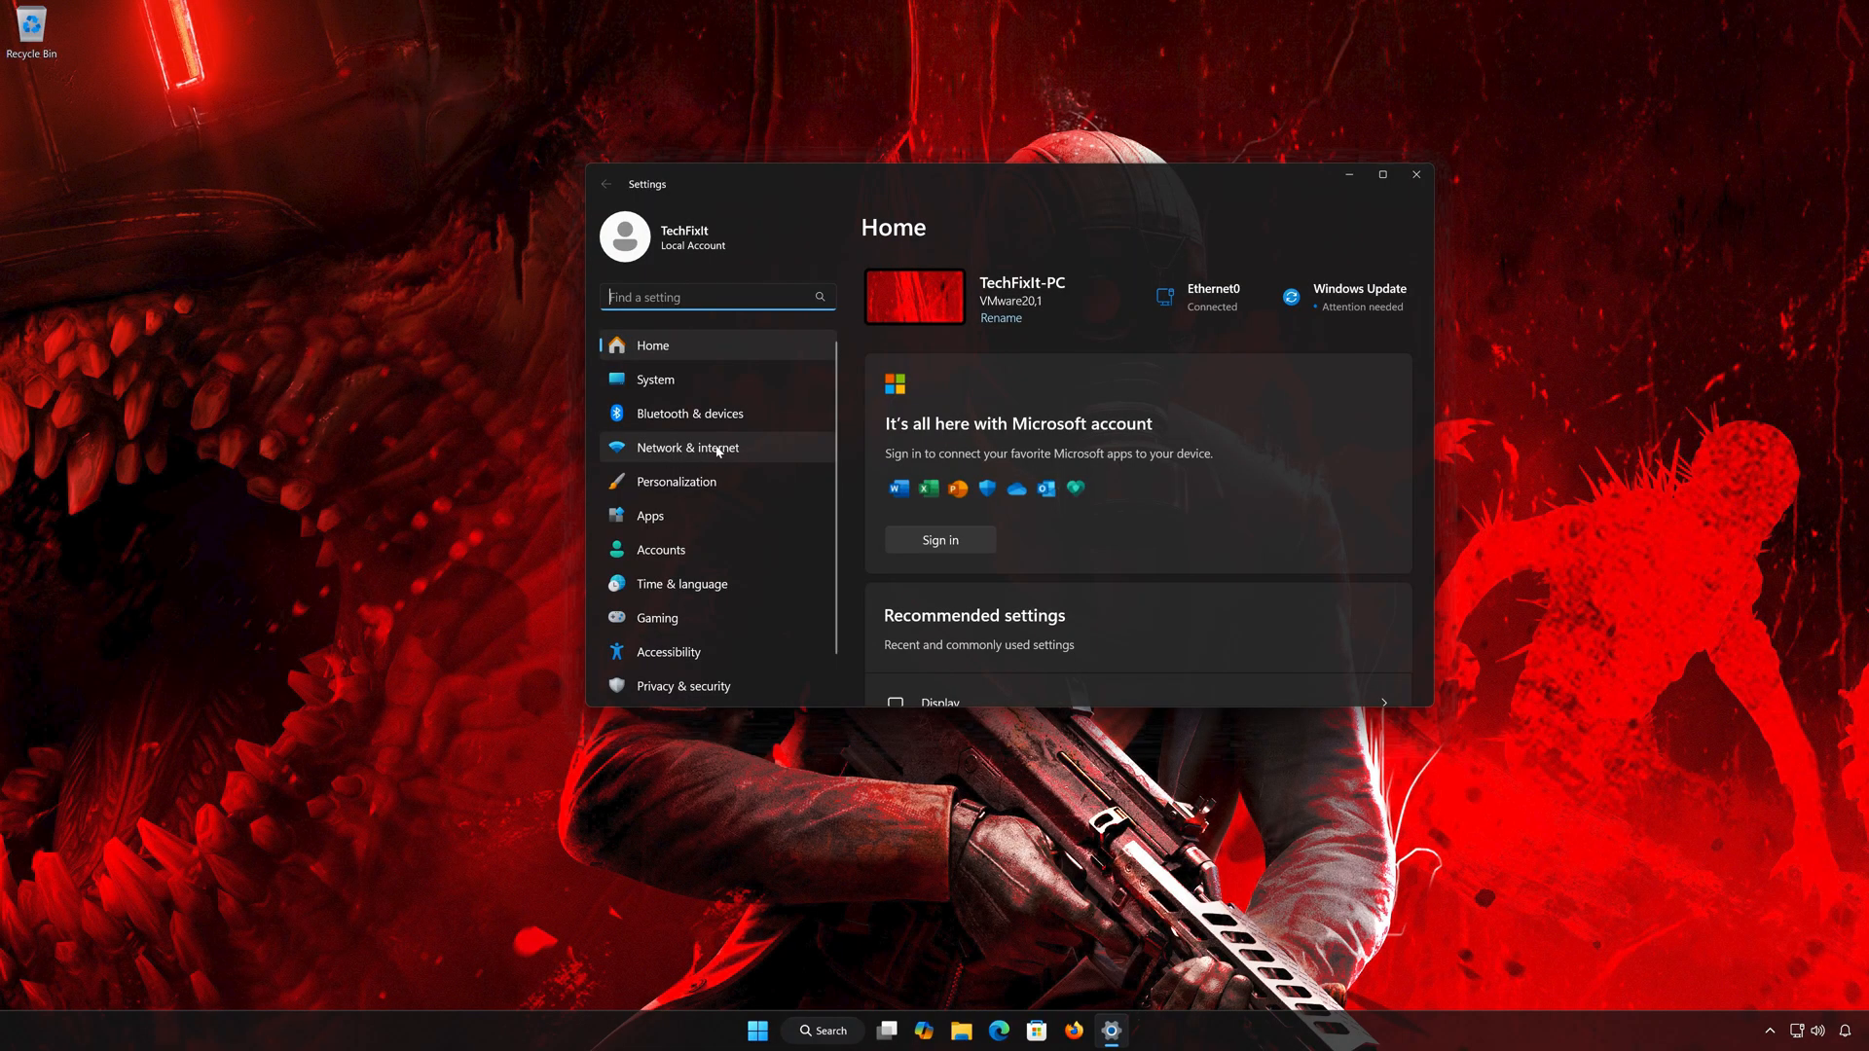
- Go to Network & internet and scroll toward advanced network settings
{"action": "left_click", "coordinate": [686, 447]}
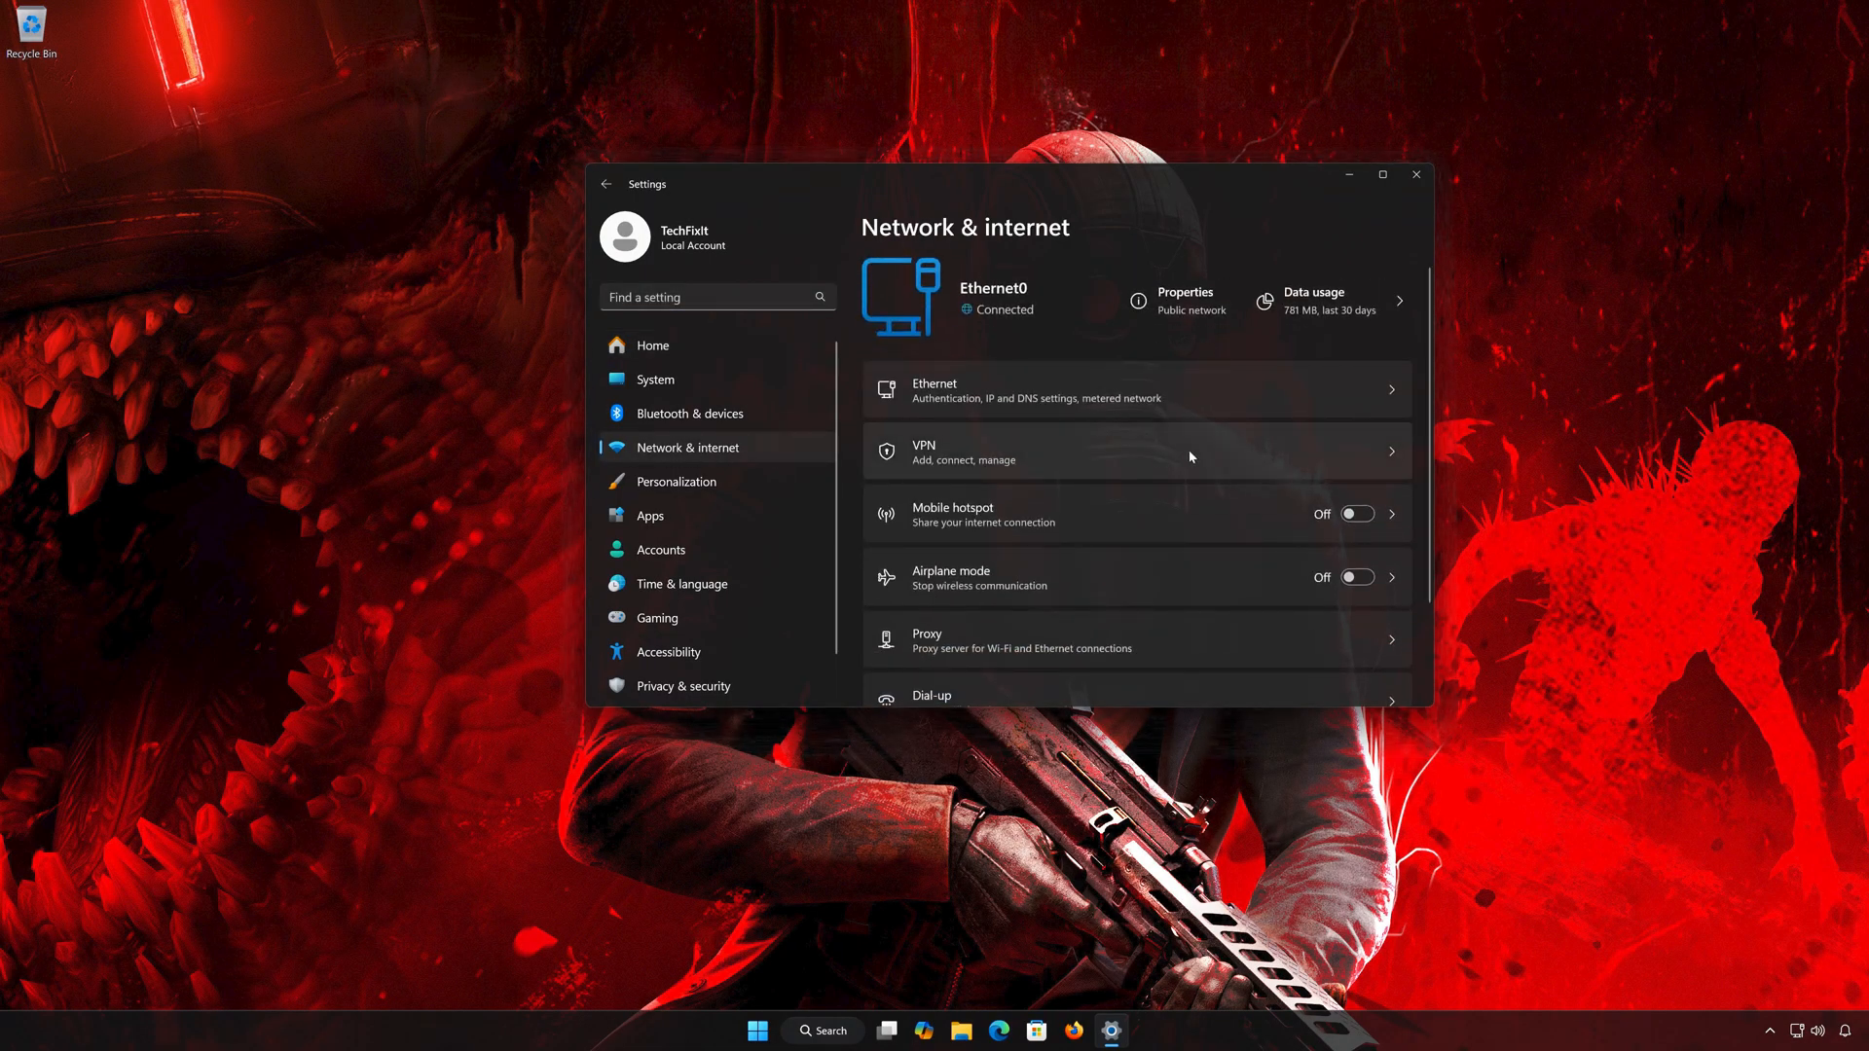
{"action": "scroll", "scroll_direction": "down", "scroll_amount": 3}
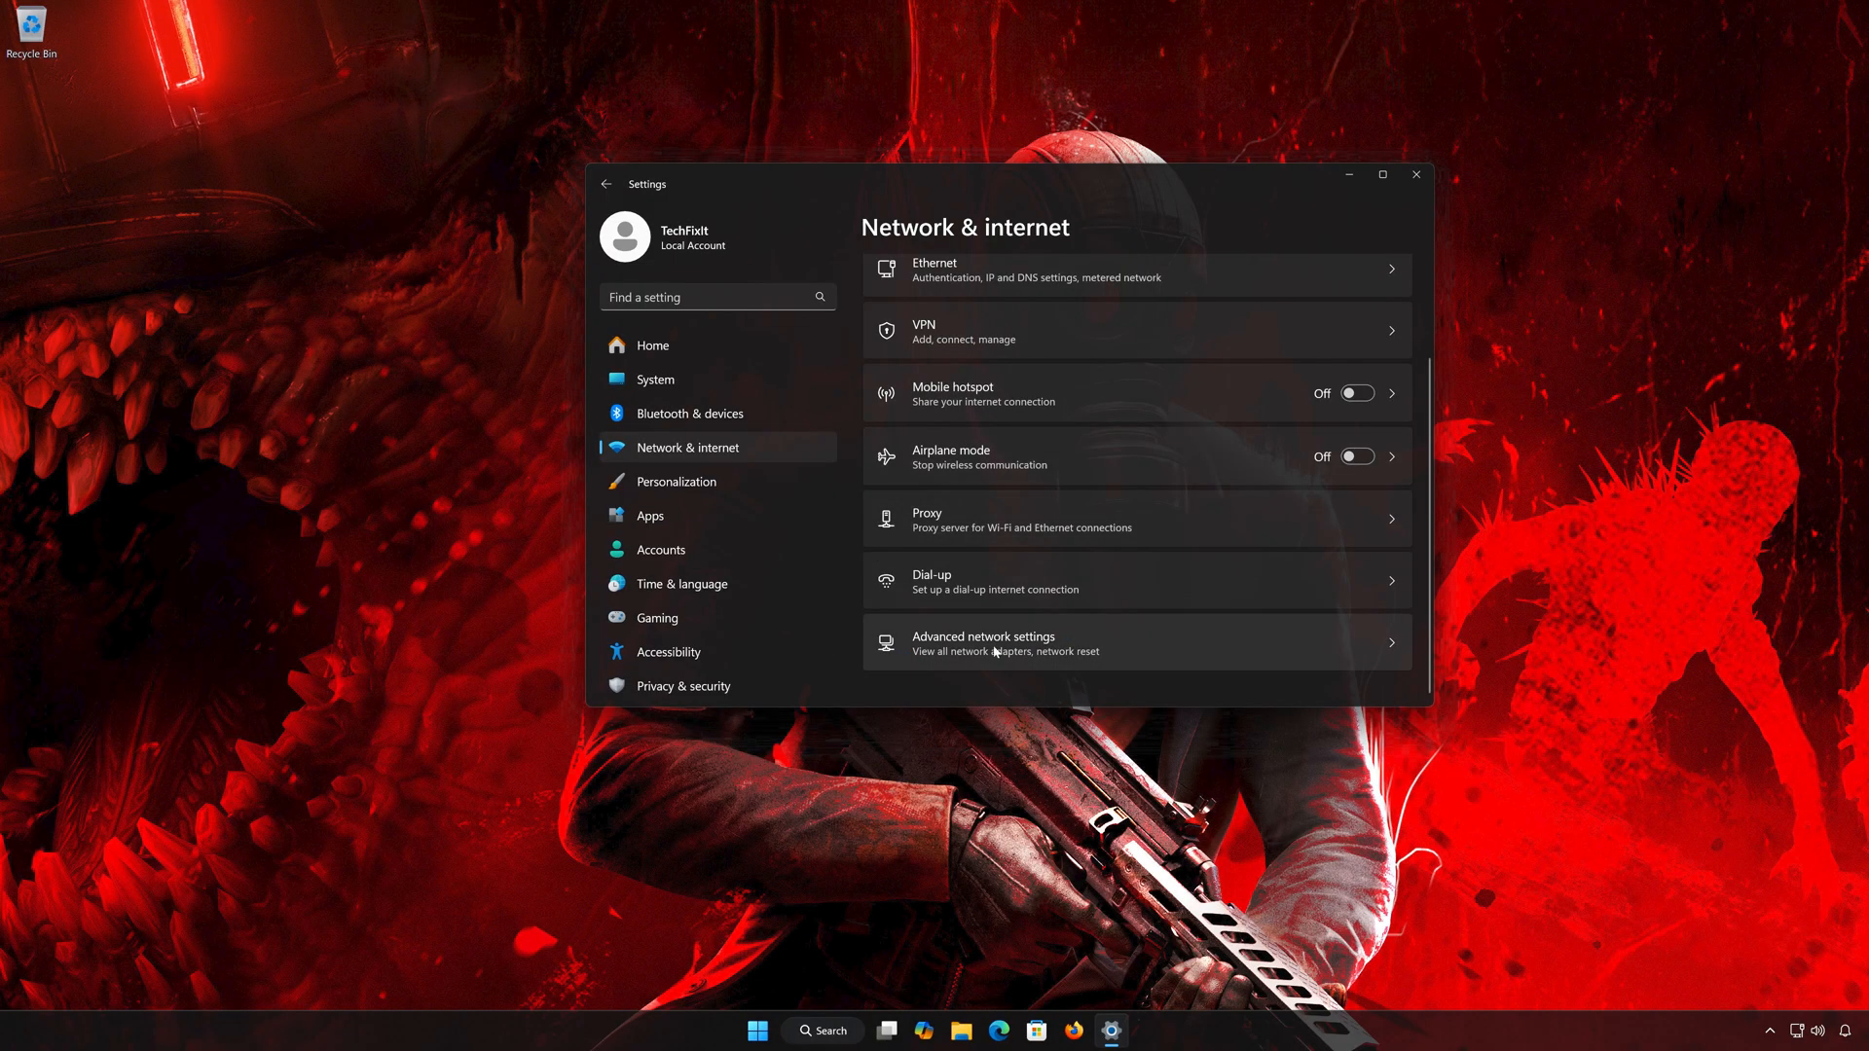
{"action": "mouse_move", "coordinate": [1119, 641]}
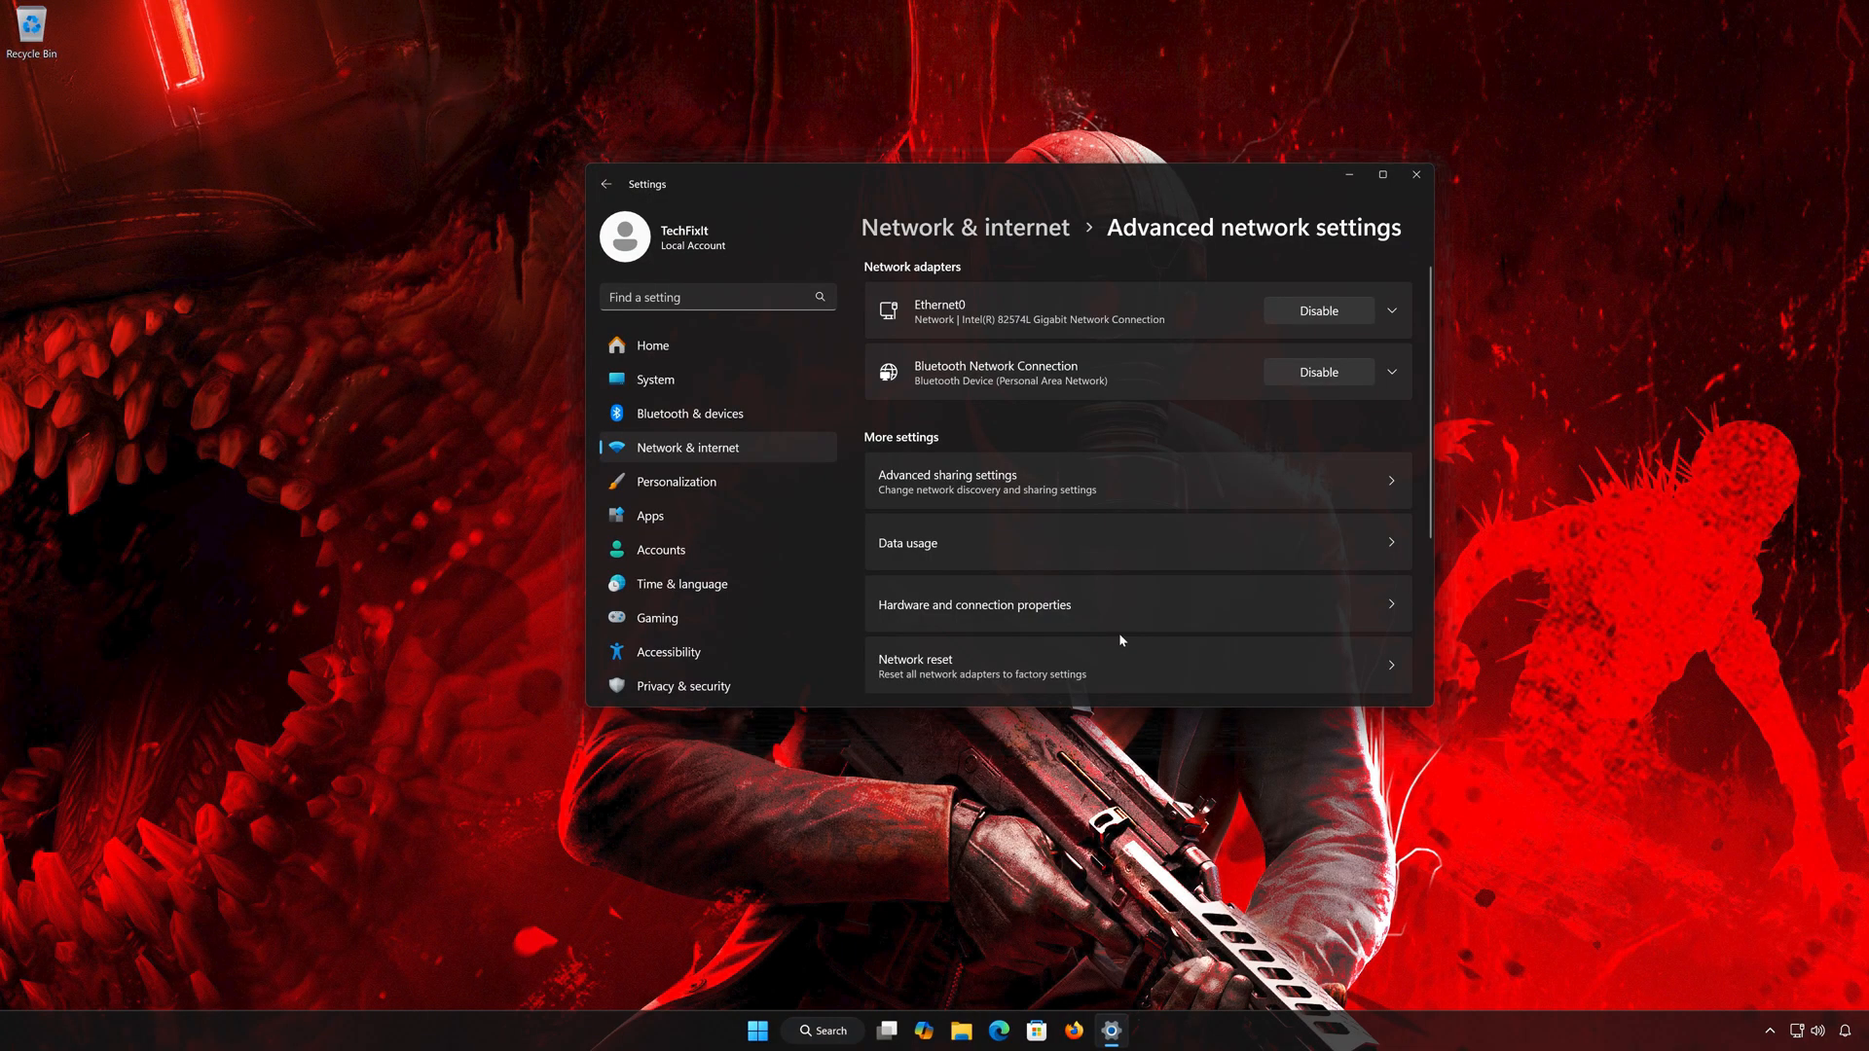
{"action": "mouse_move", "coordinate": [970, 671]}
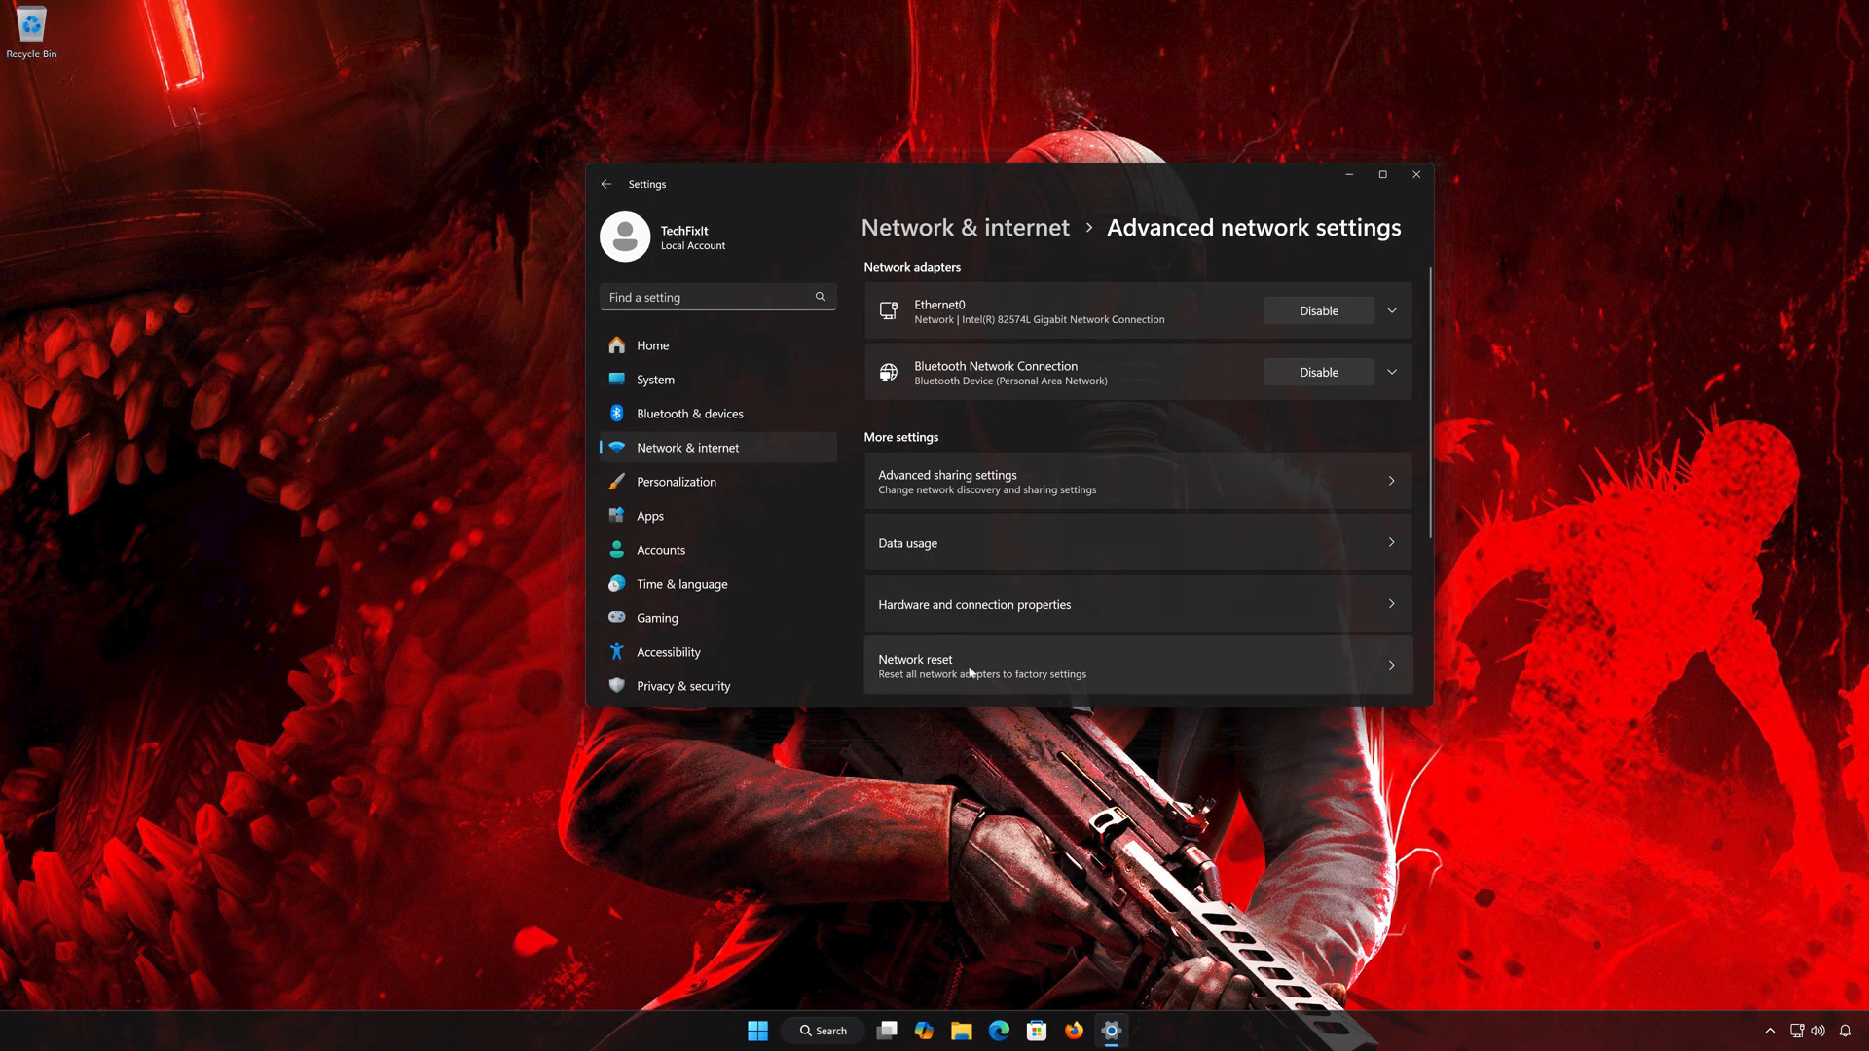
{"action": "mouse_move", "coordinate": [1064, 659]}
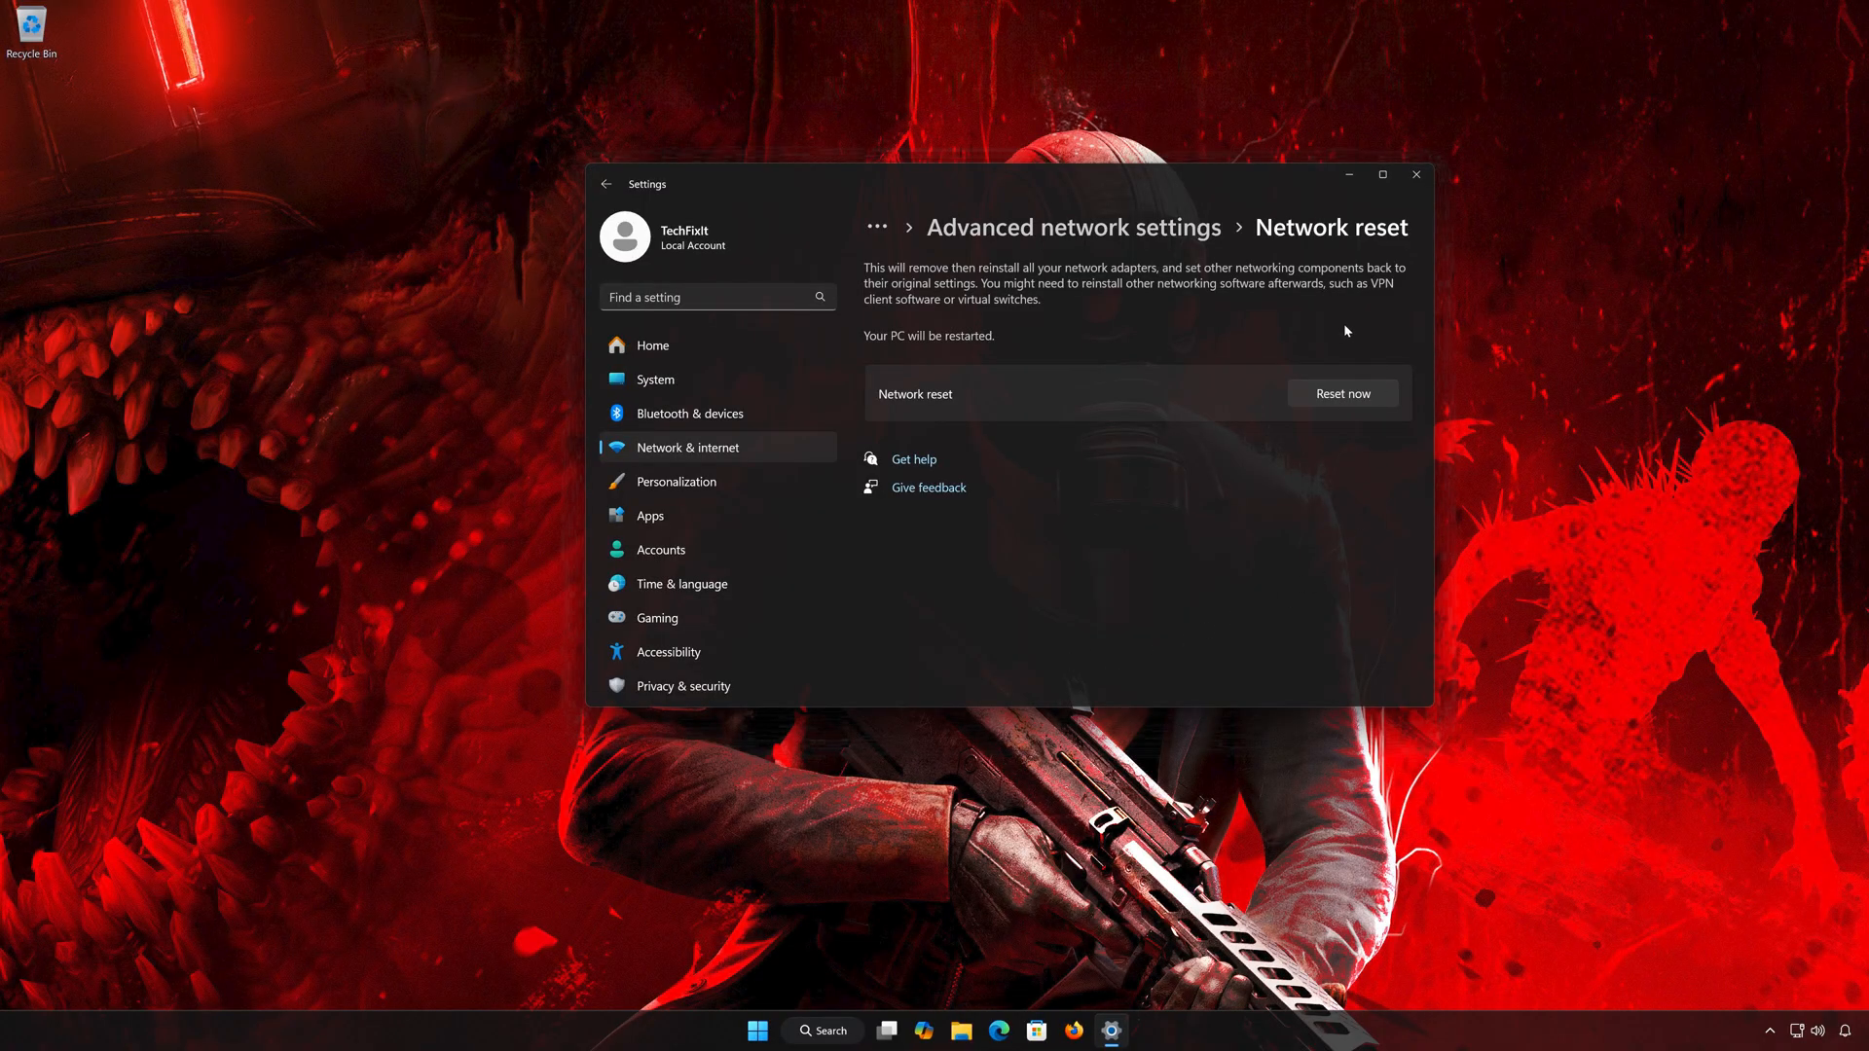
{"action": "mouse_move", "coordinate": [1363, 396]}
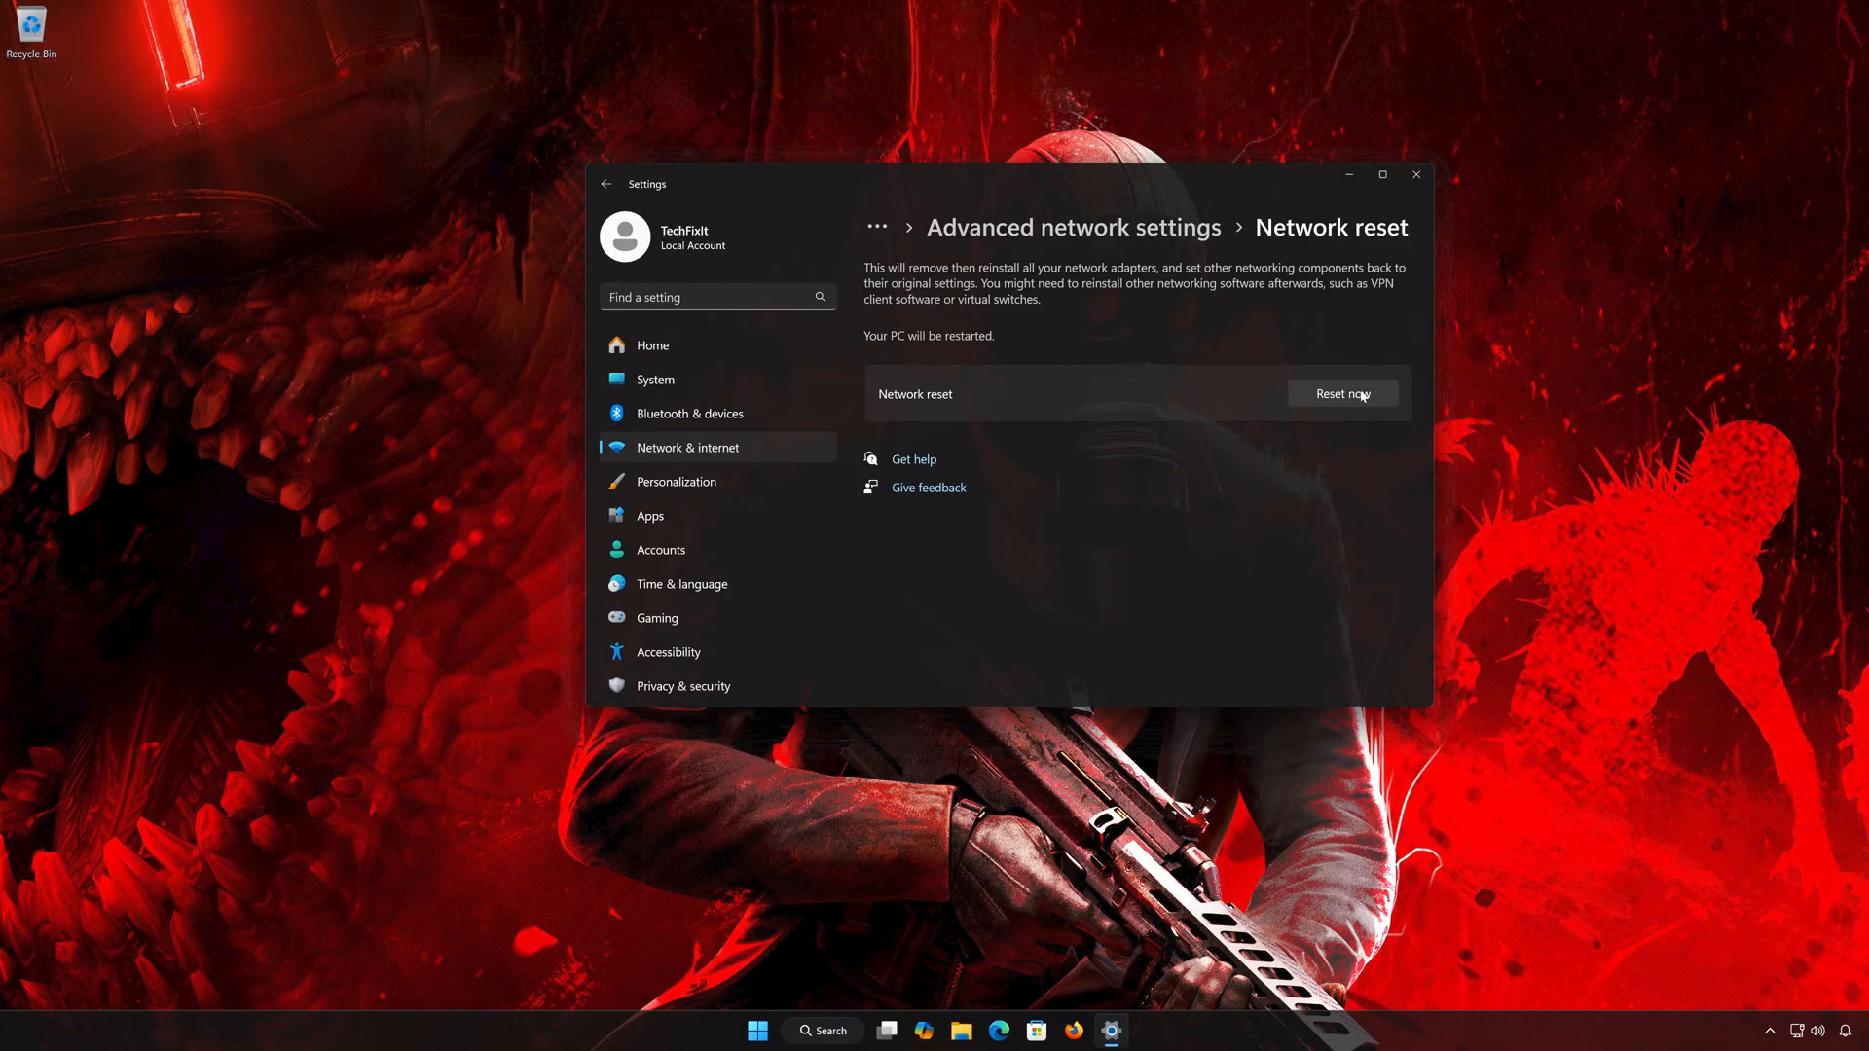
- Confirm the network adapter reset, dismiss the sign-out notice, close Settings and open Start's power options
{"action": "left_click", "coordinate": [1342, 393]}
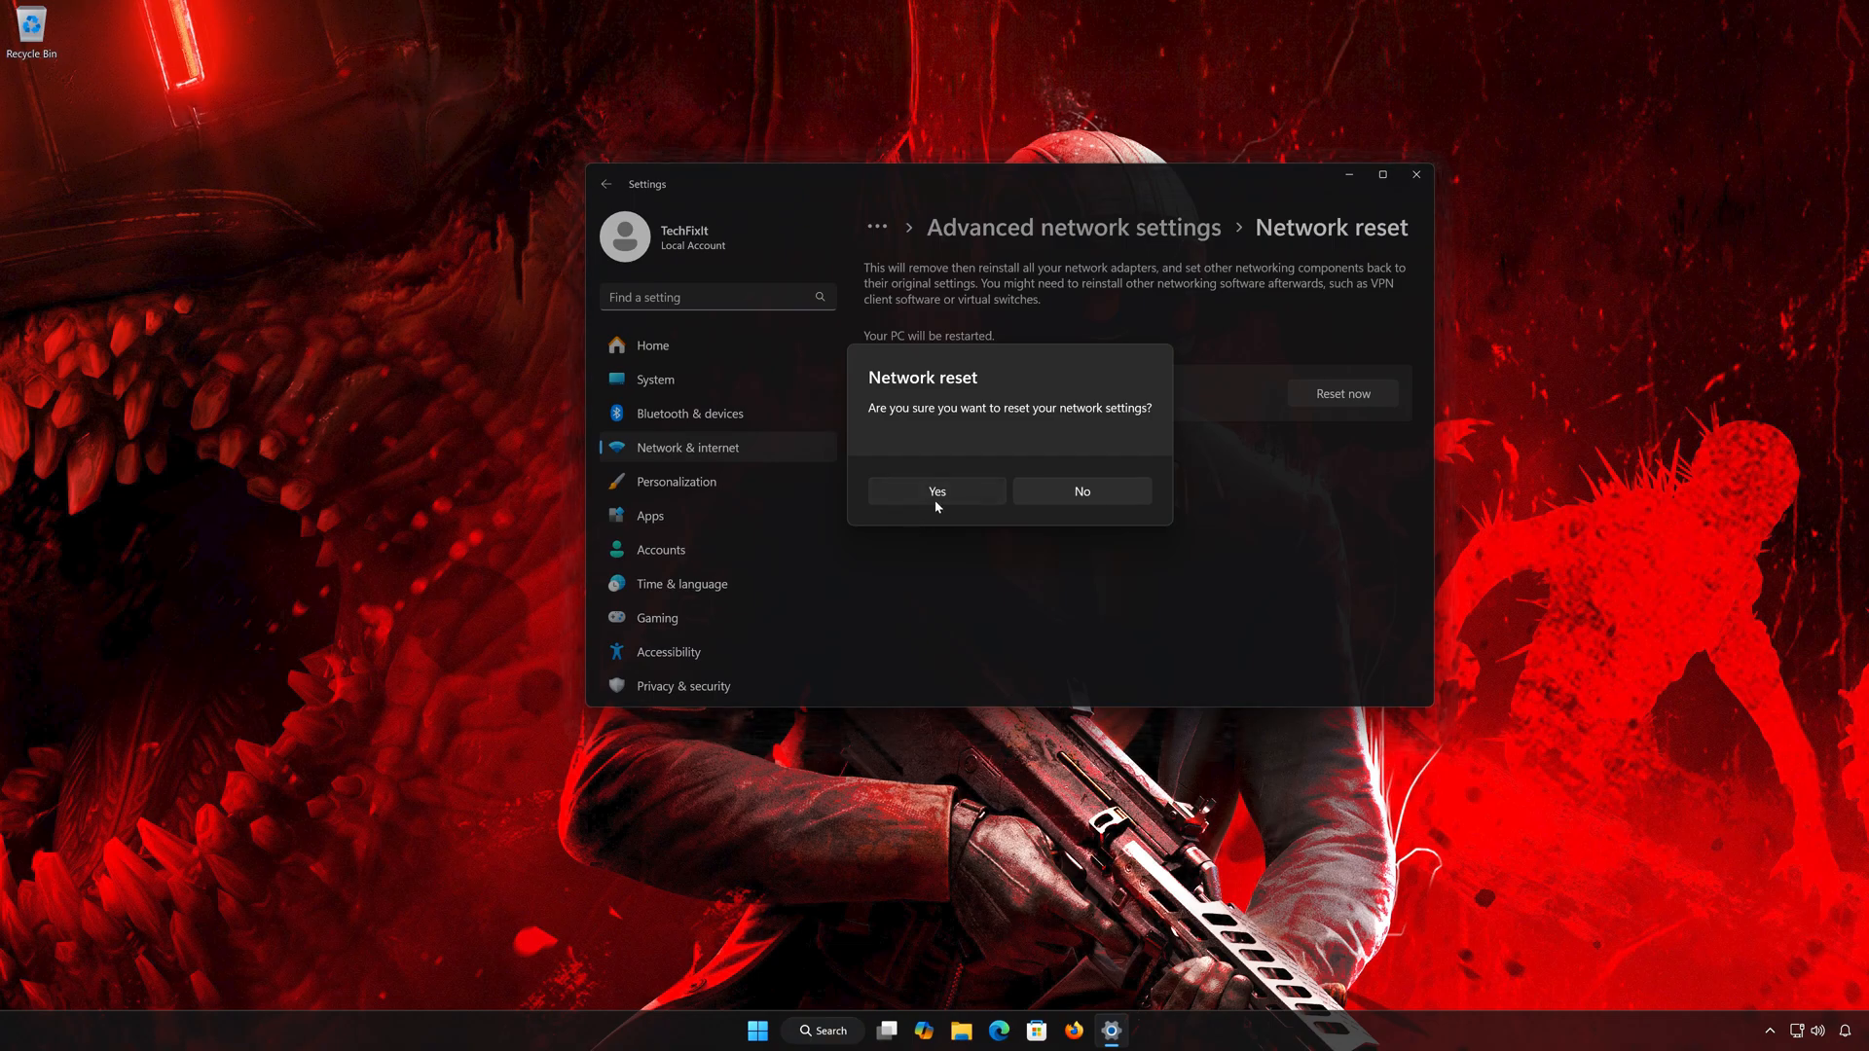
{"action": "left_click", "coordinate": [936, 490]}
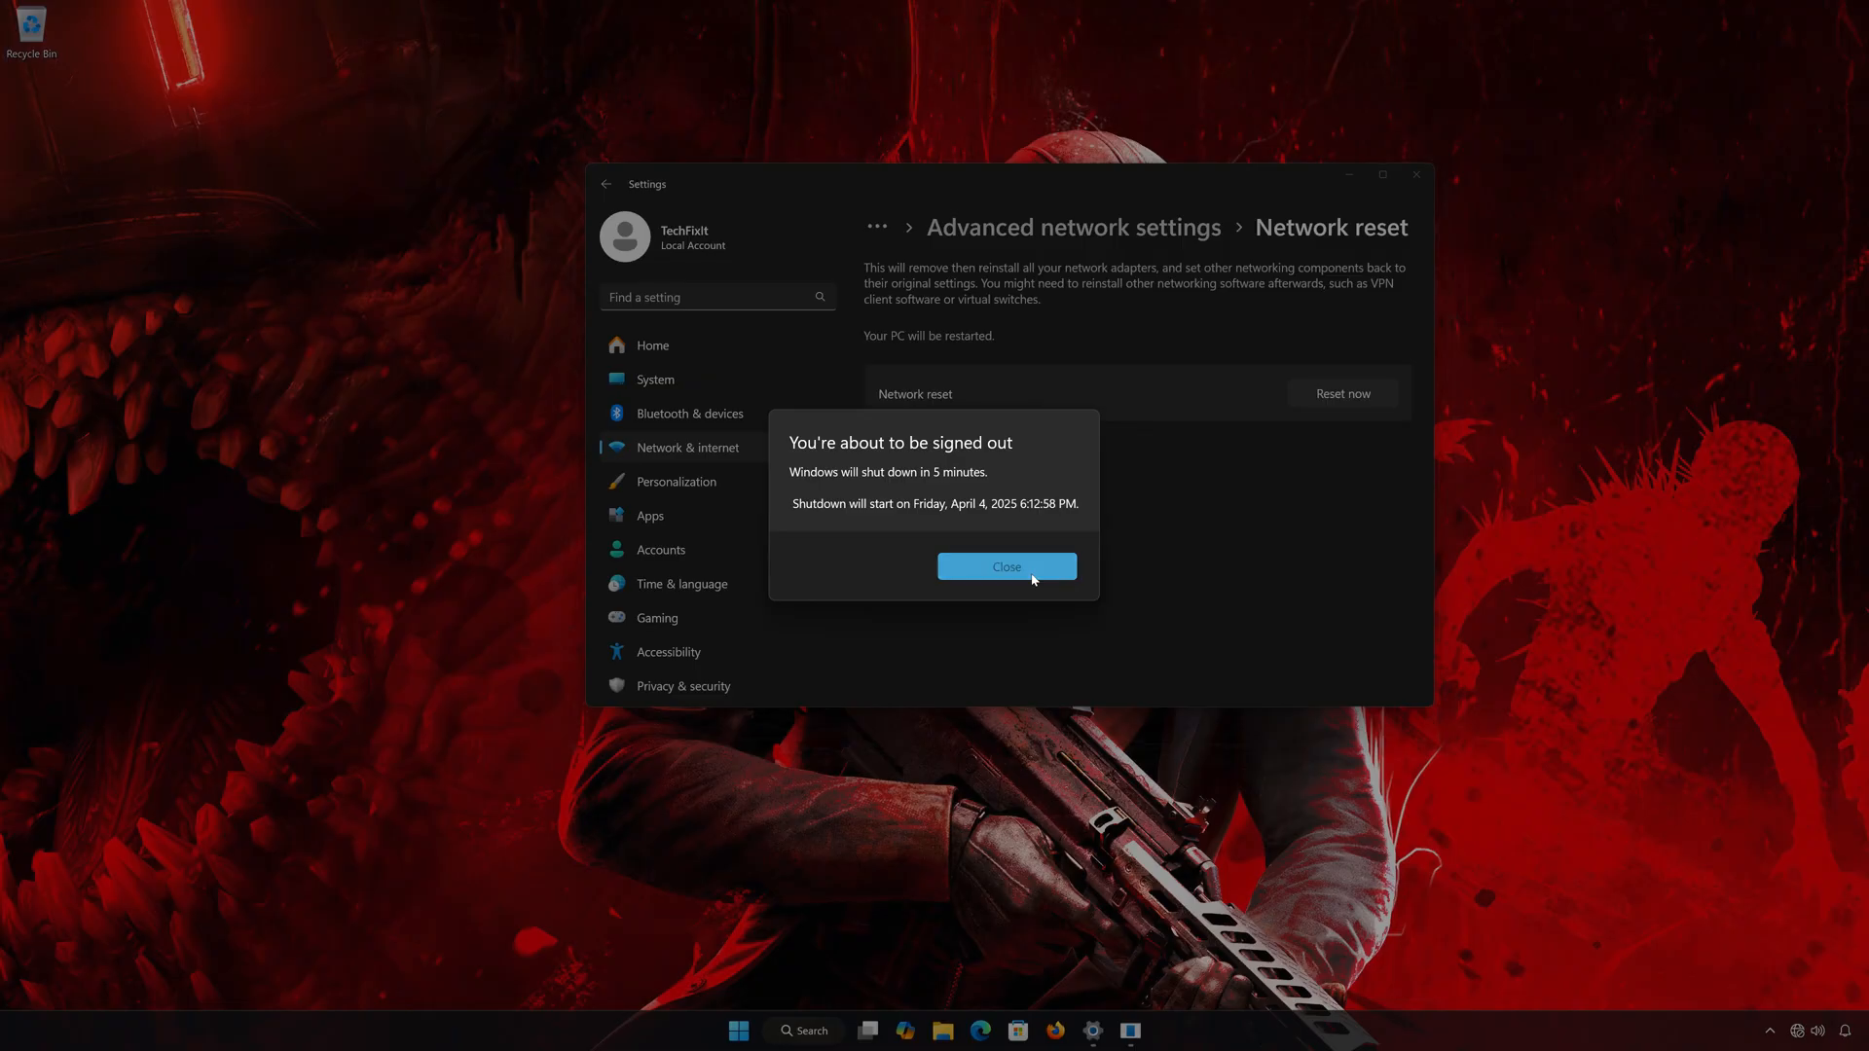
{"action": "left_click", "coordinate": [1005, 567]}
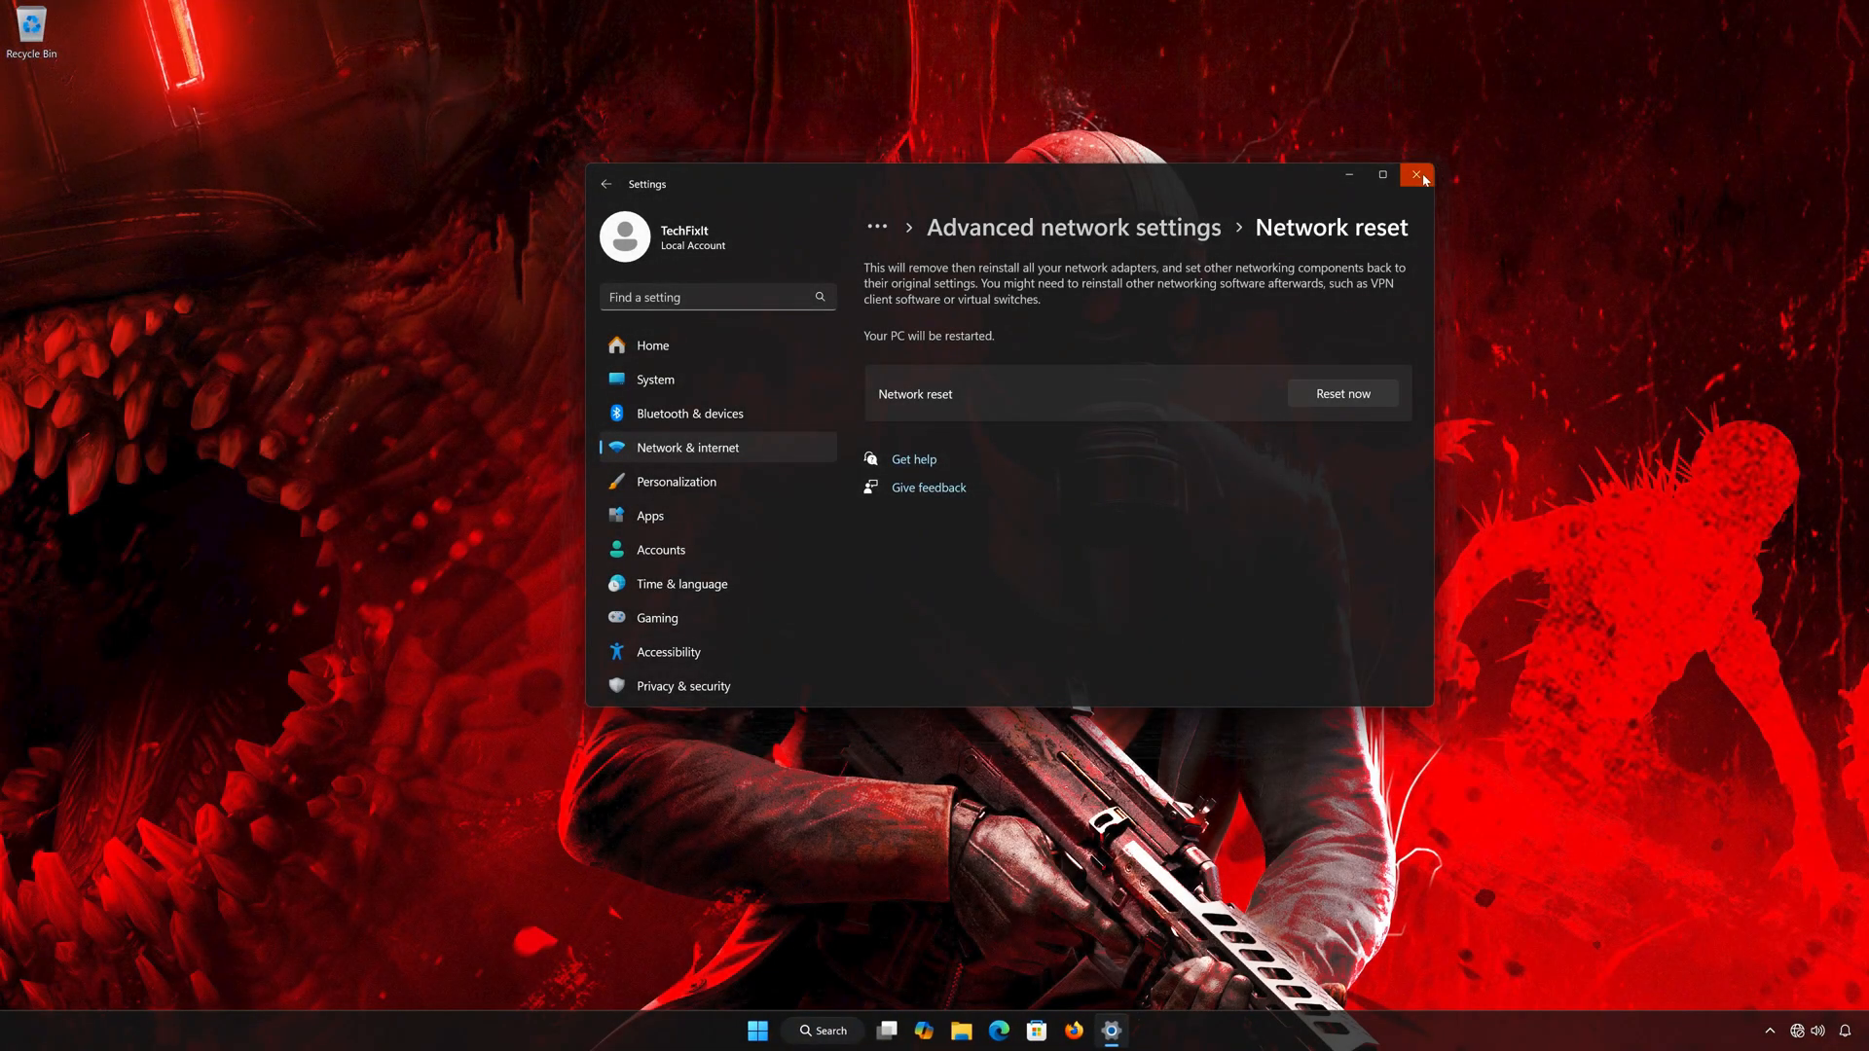
{"action": "left_click", "coordinate": [756, 1031]}
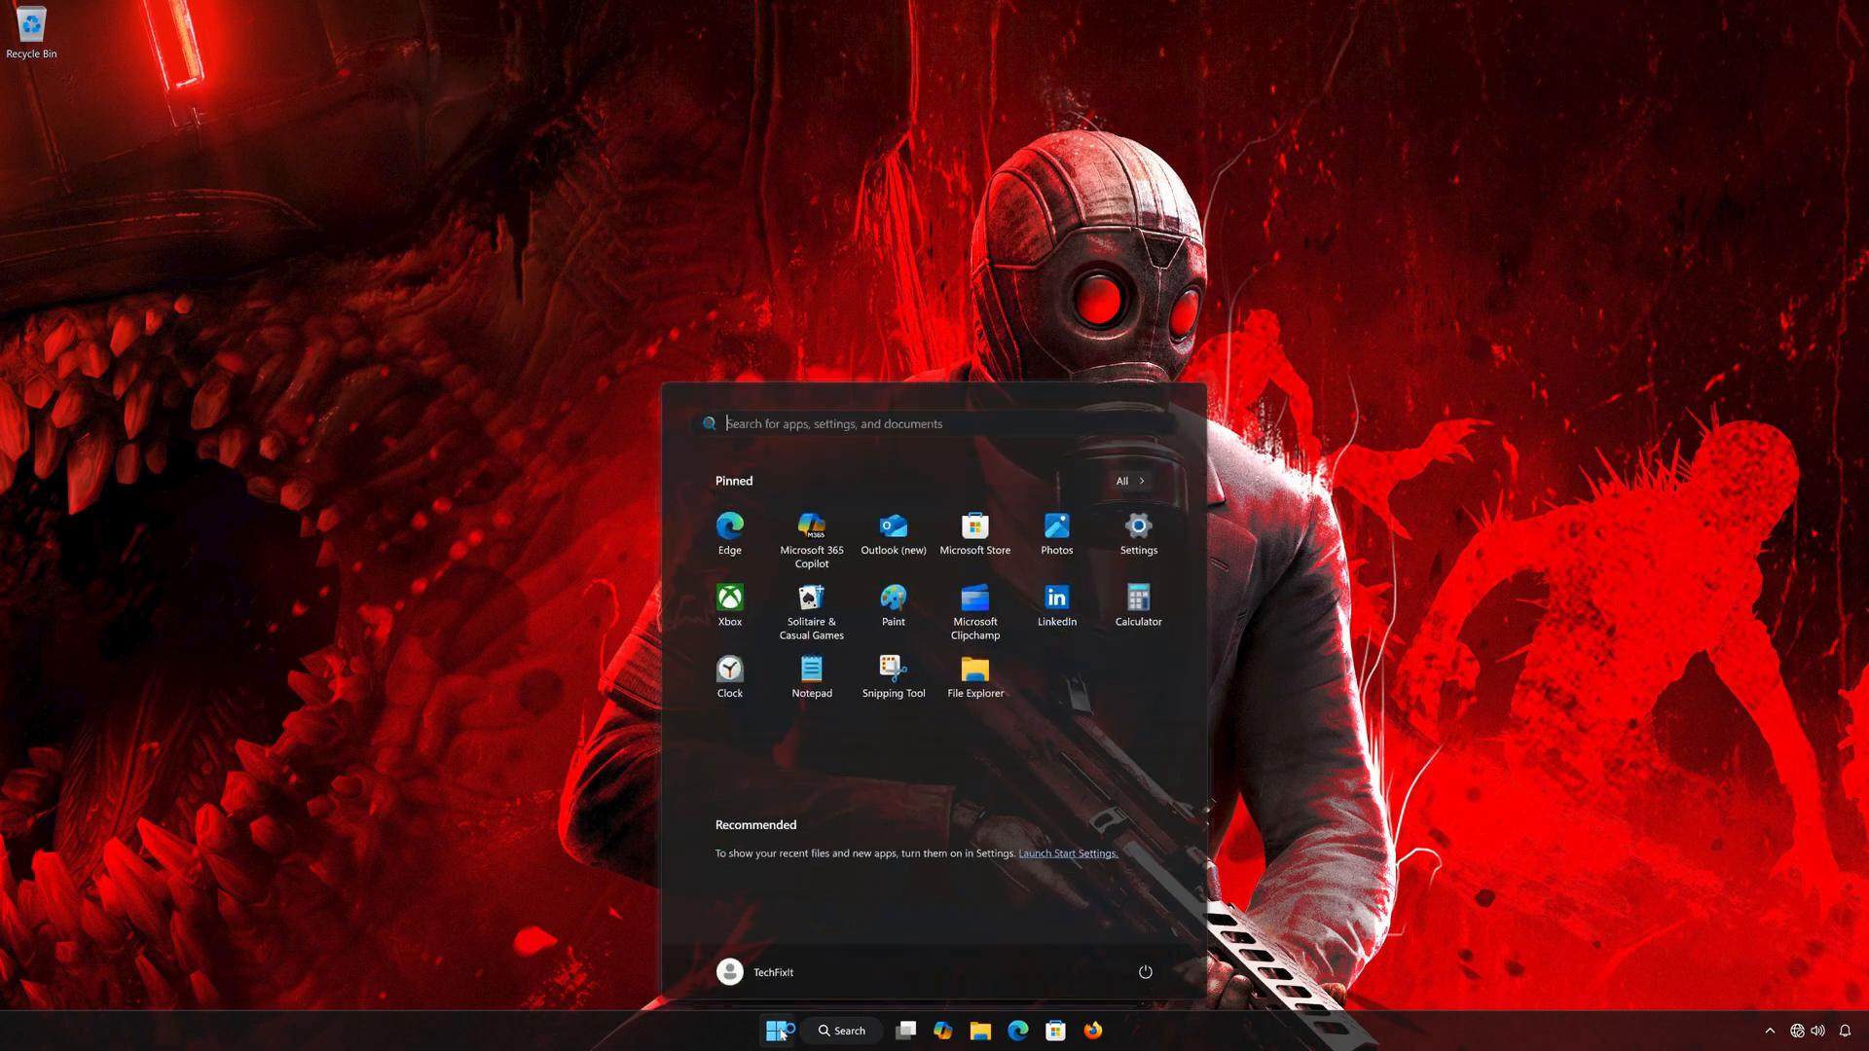
{"action": "left_click", "coordinate": [1143, 971]}
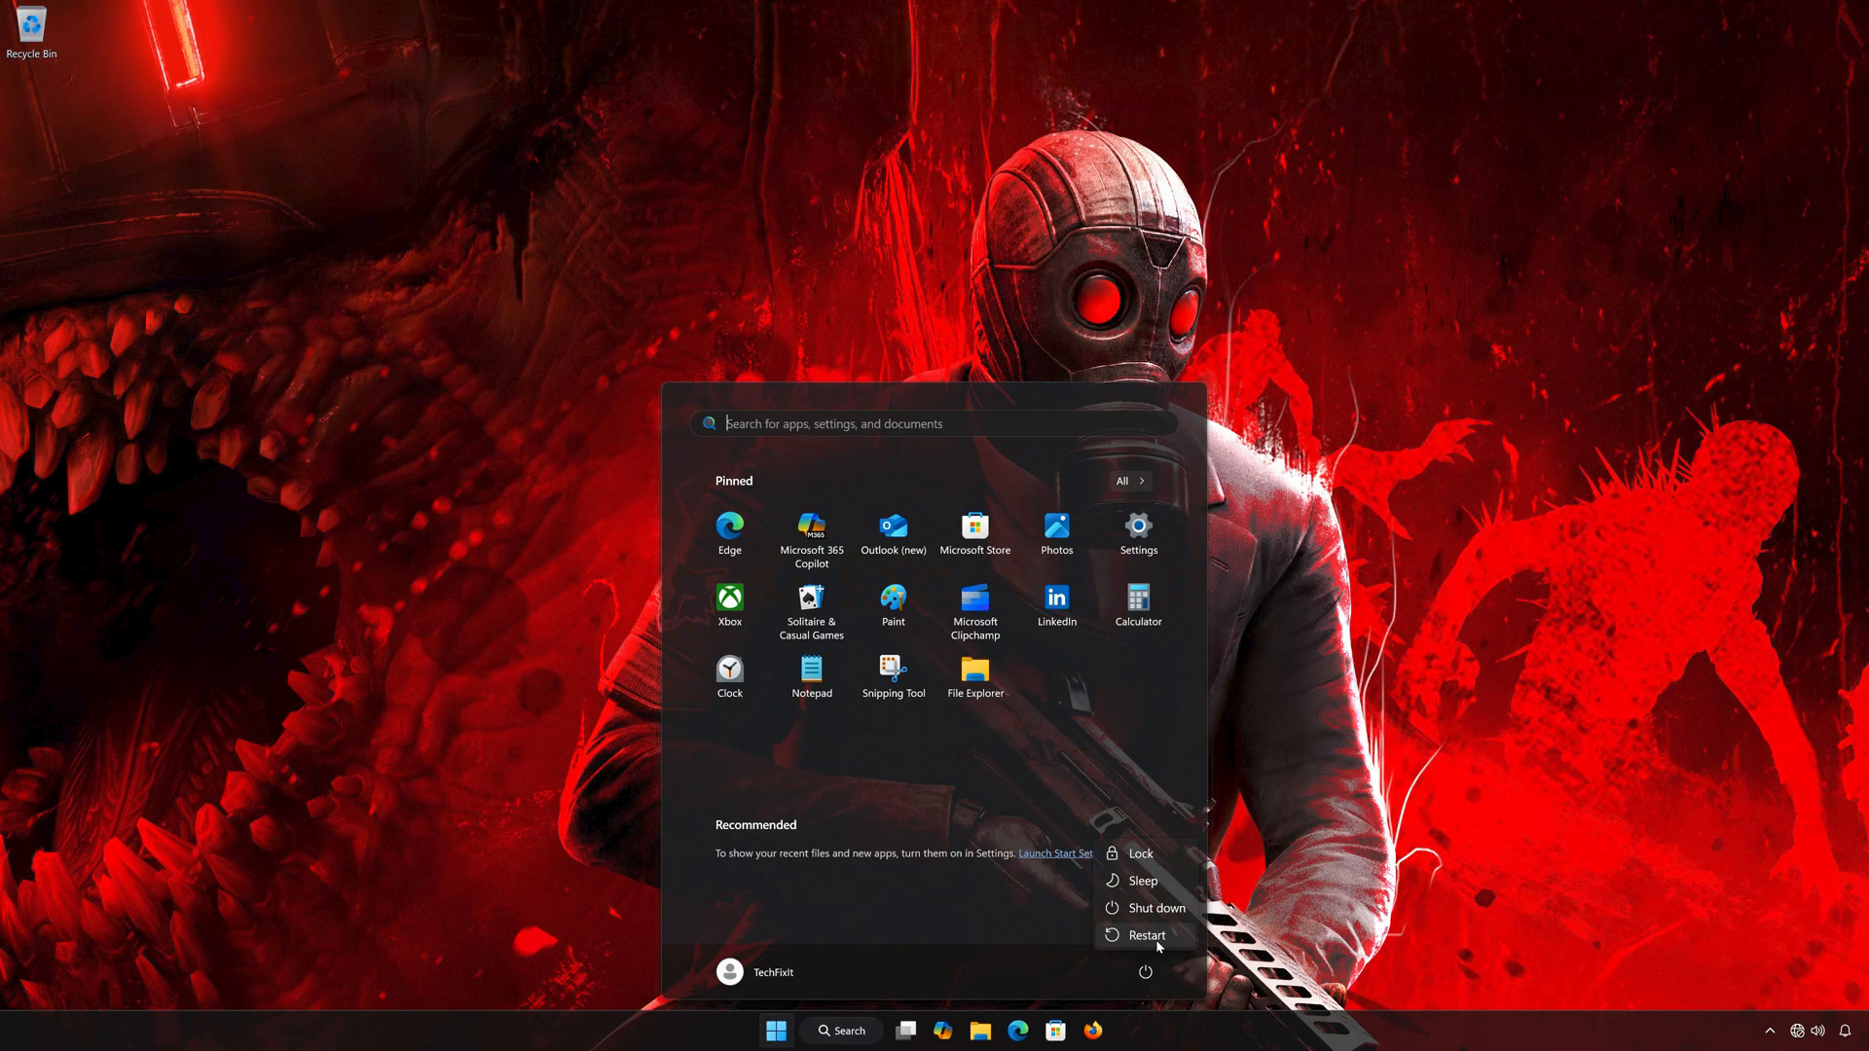